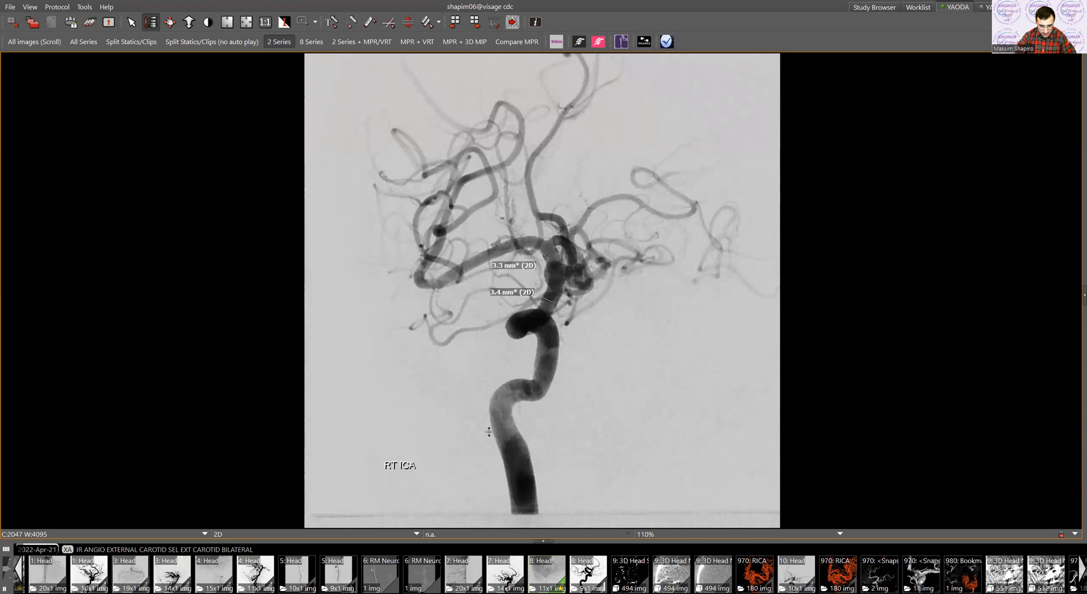
pyautogui.moveTo(516, 280)
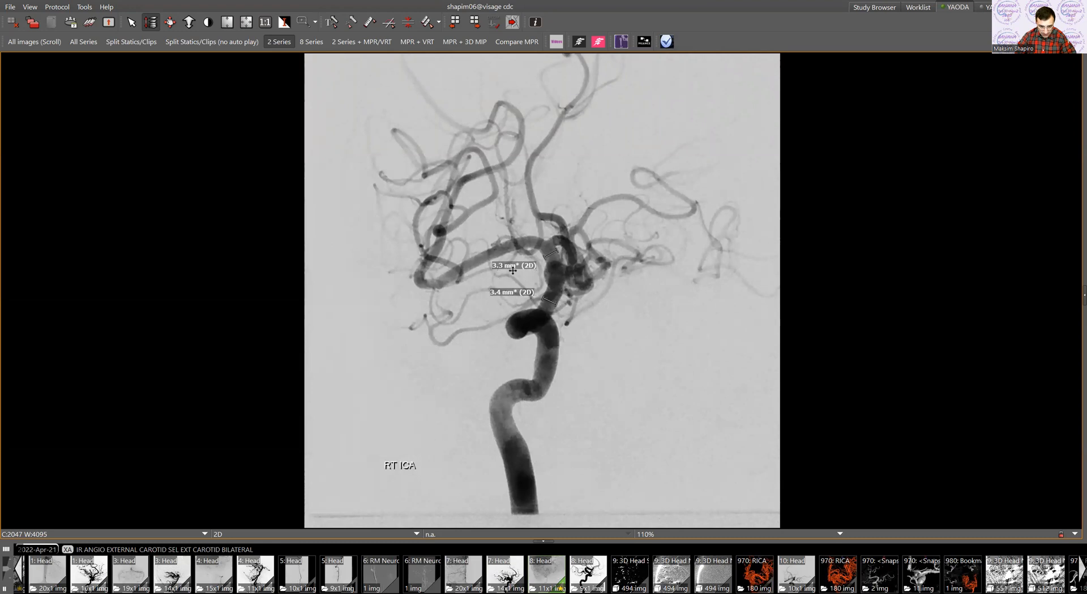
pyautogui.moveTo(615, 365)
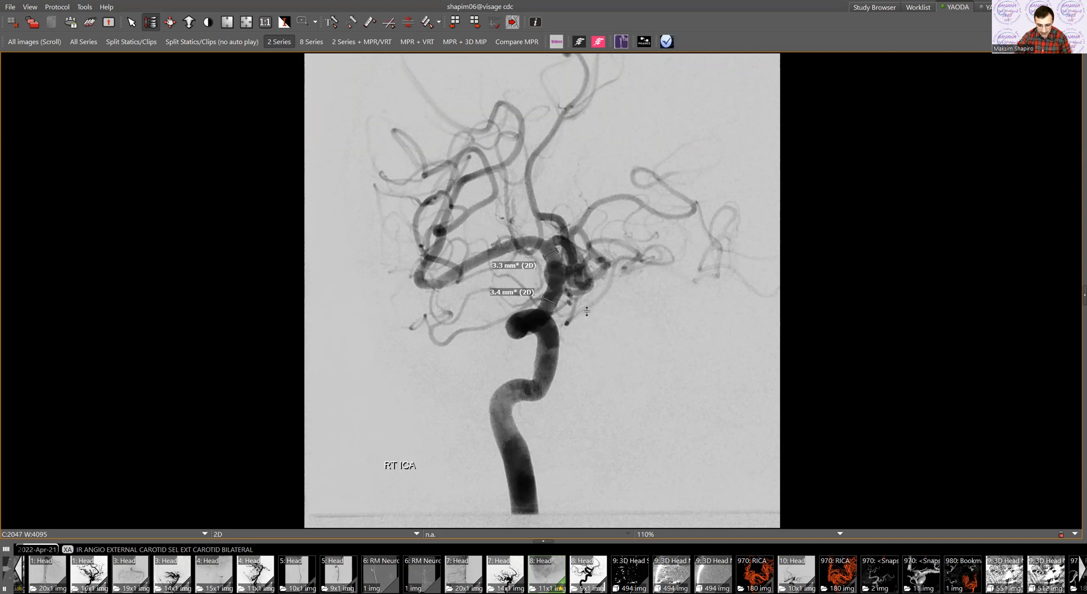
pyautogui.moveTo(590, 363)
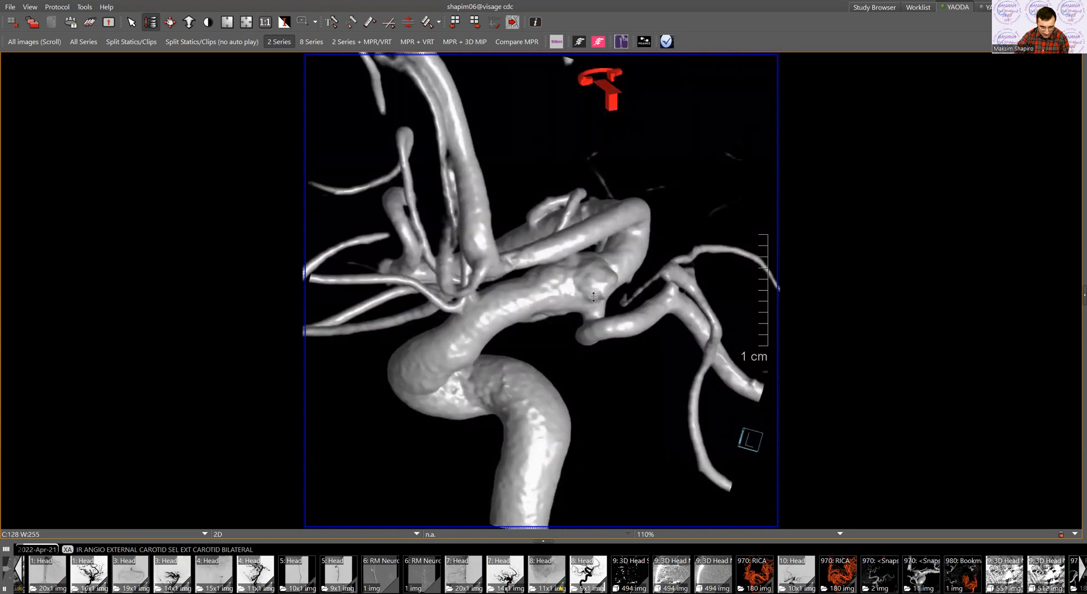
# Orbit the carotid siphon model to view the aneurysm neck, its frontal aspect and from above
pyautogui.moveTo(590, 297); pyautogui.dragTo(524, 239)
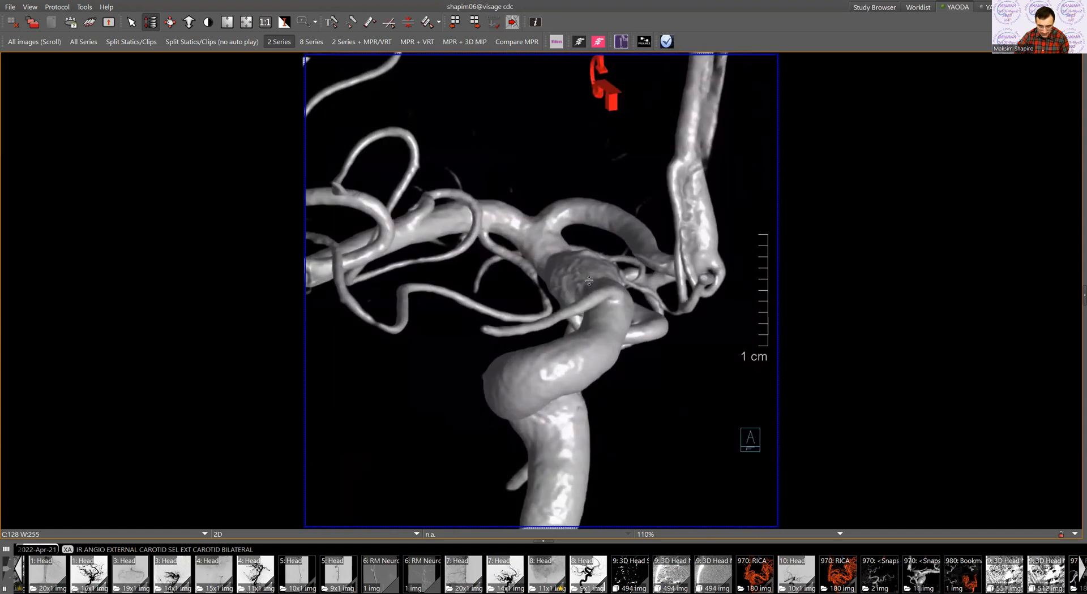
pyautogui.moveTo(589, 282); pyautogui.dragTo(584, 286)
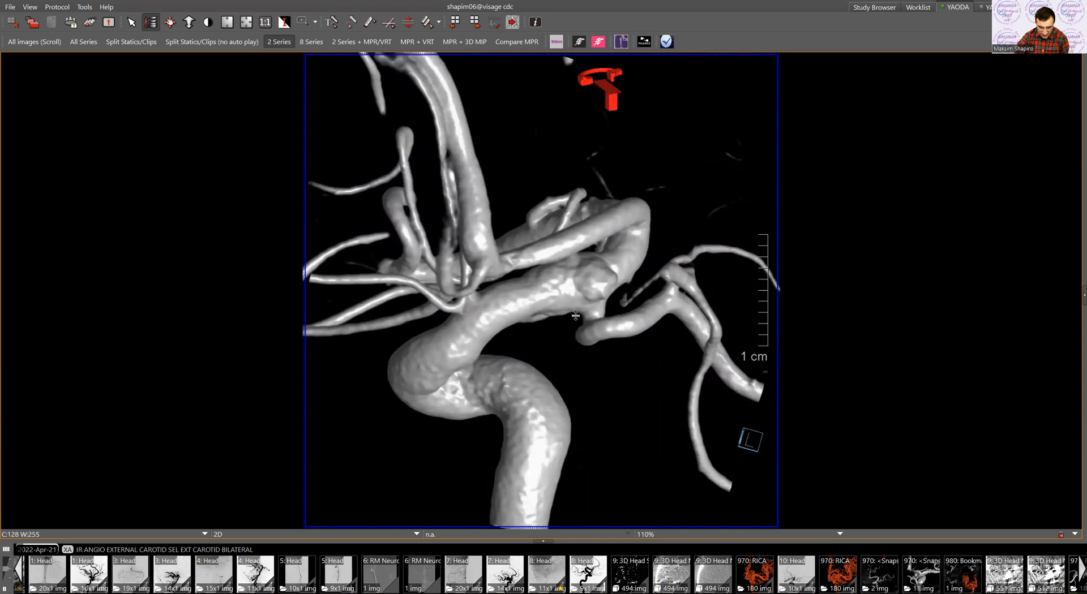
pyautogui.moveTo(539, 295)
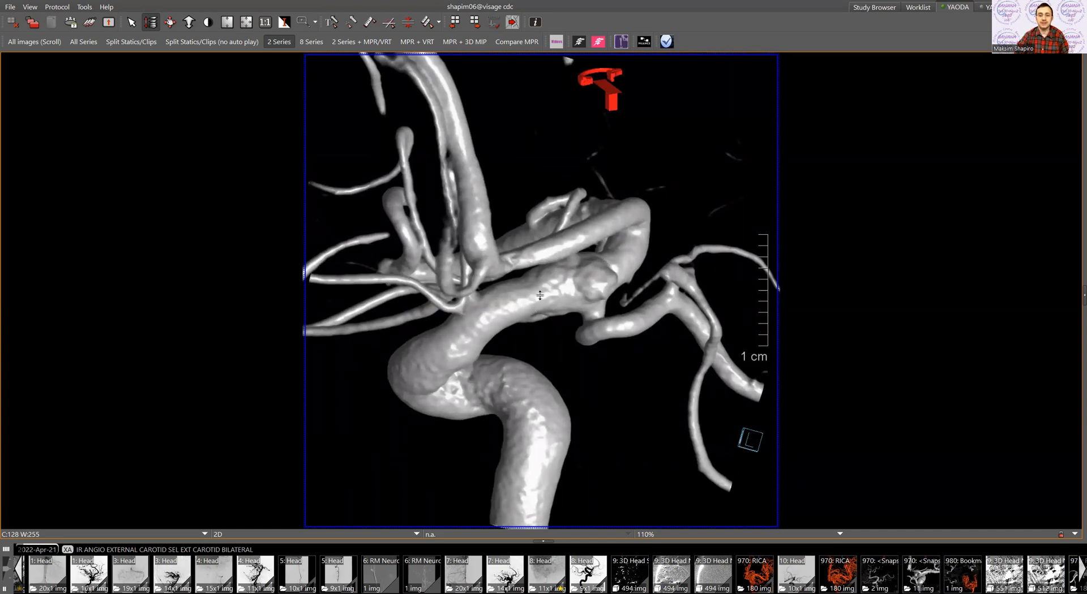
pyautogui.moveTo(540, 296); pyautogui.dragTo(480, 328)
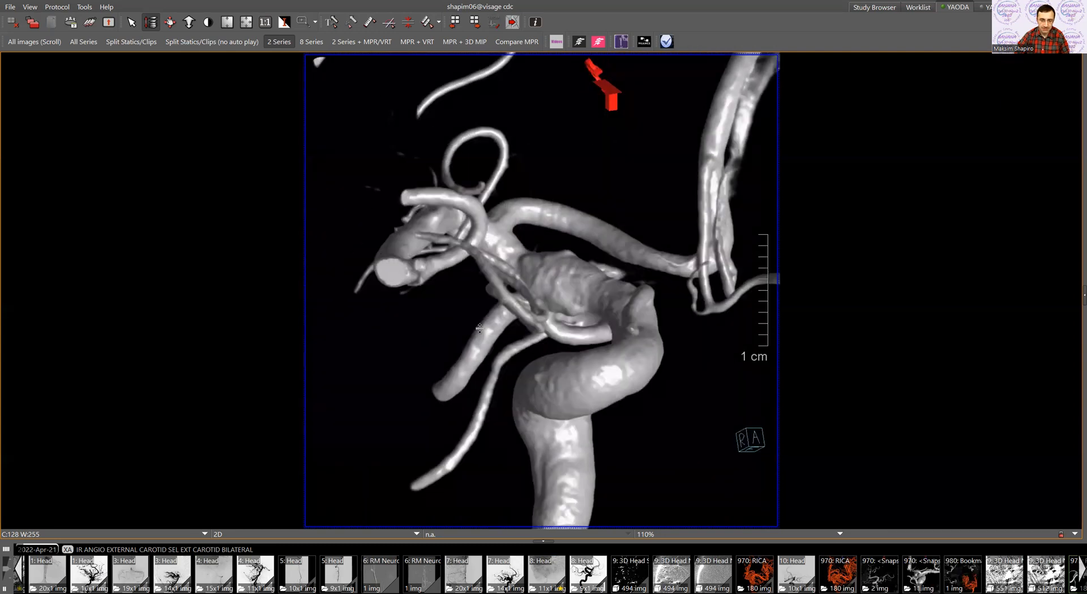
pyautogui.moveTo(478, 329); pyautogui.dragTo(537, 306)
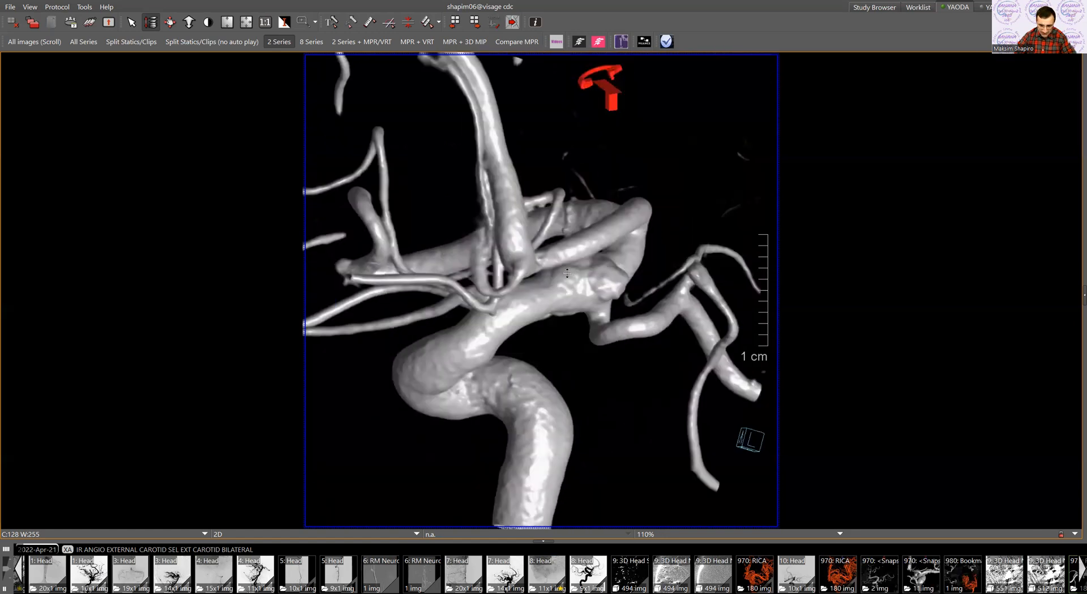
pyautogui.moveTo(568, 274); pyautogui.dragTo(580, 311)
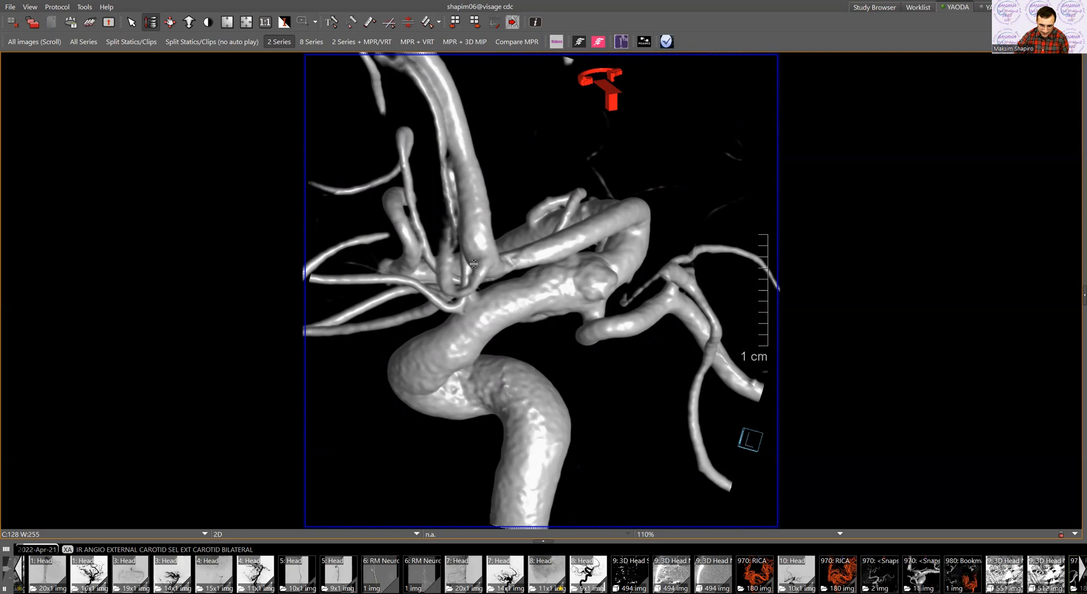
pyautogui.moveTo(474, 263); pyautogui.dragTo(589, 354)
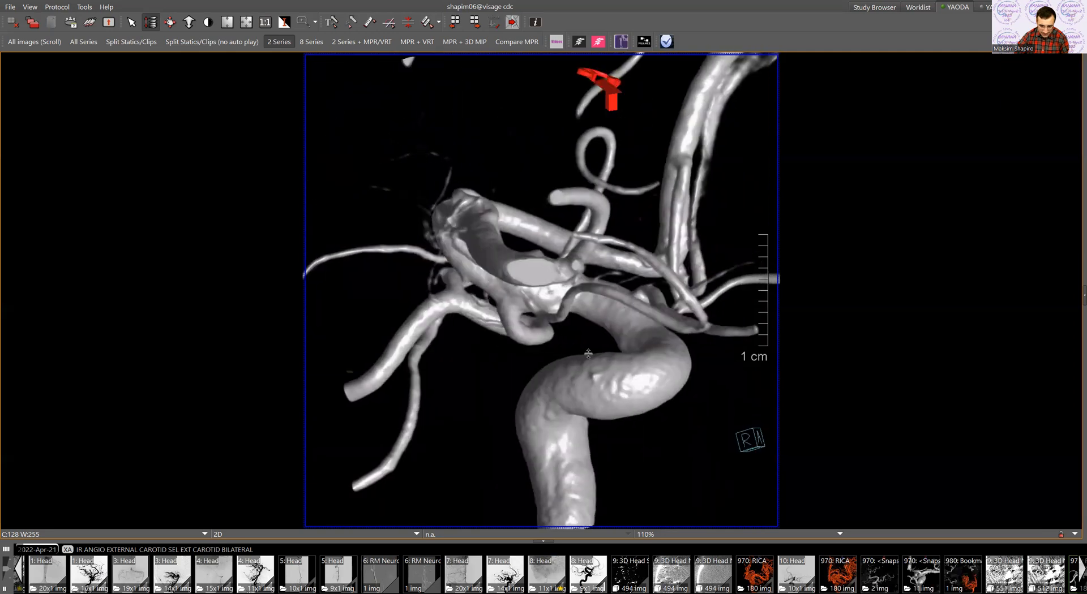
pyautogui.moveTo(847, 93)
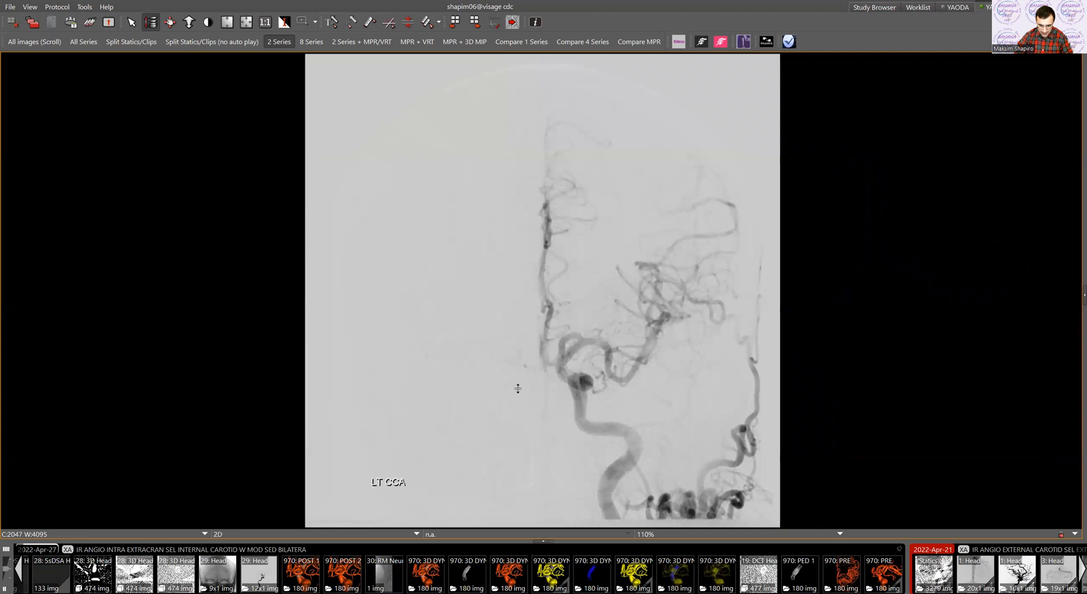
pyautogui.moveTo(513, 390)
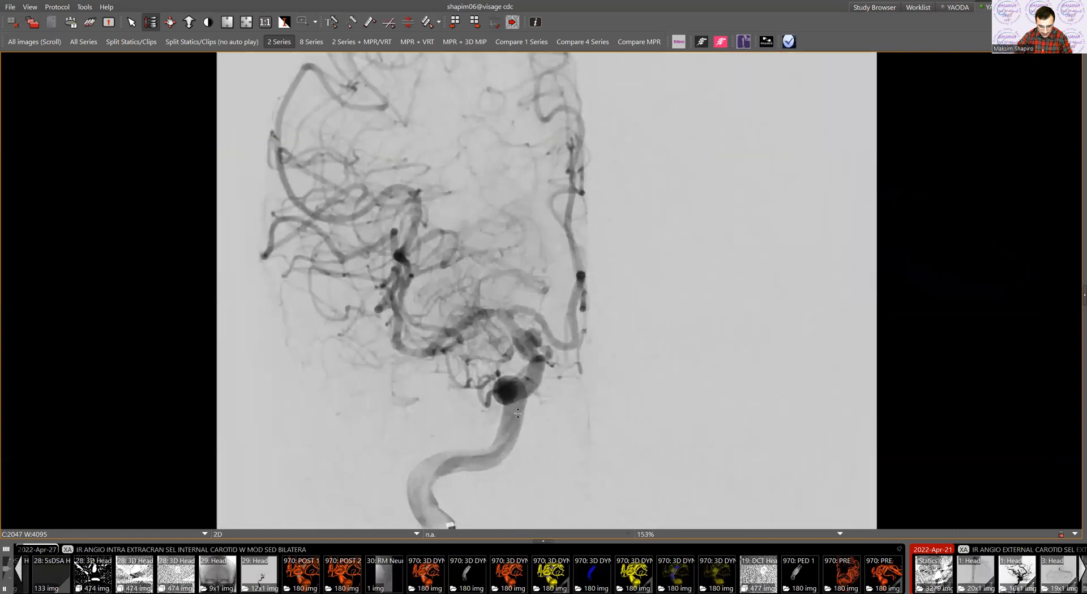
pyautogui.moveTo(533, 350)
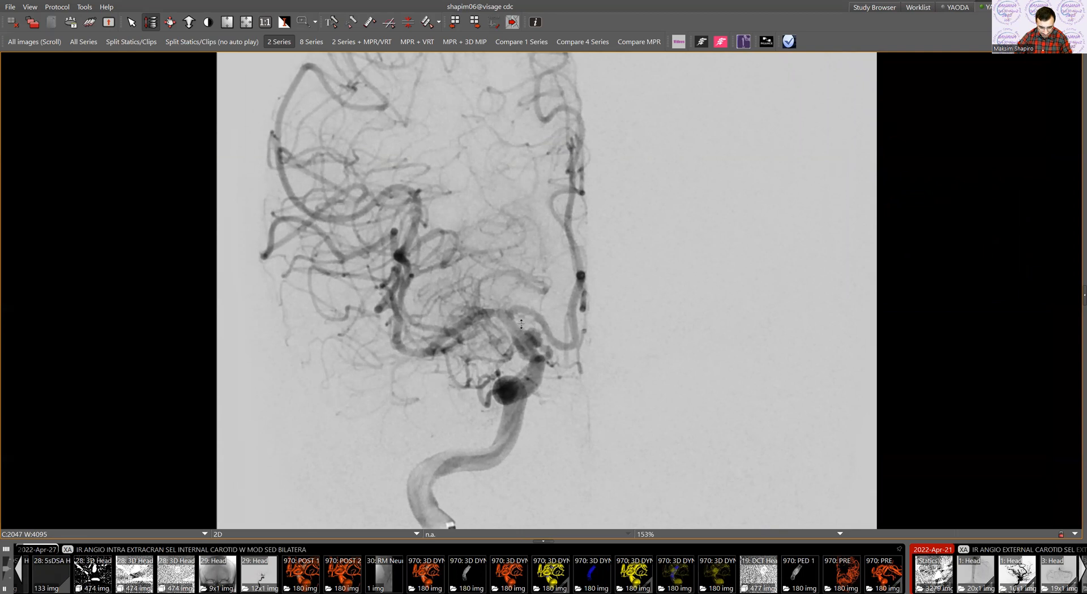
pyautogui.moveTo(547, 375)
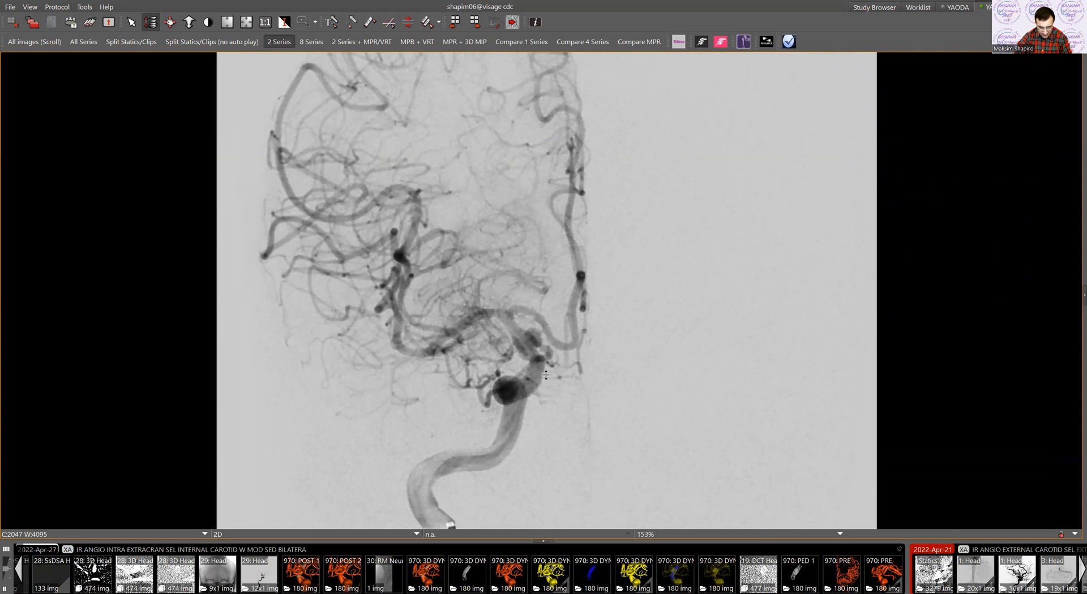
pyautogui.moveTo(541, 387)
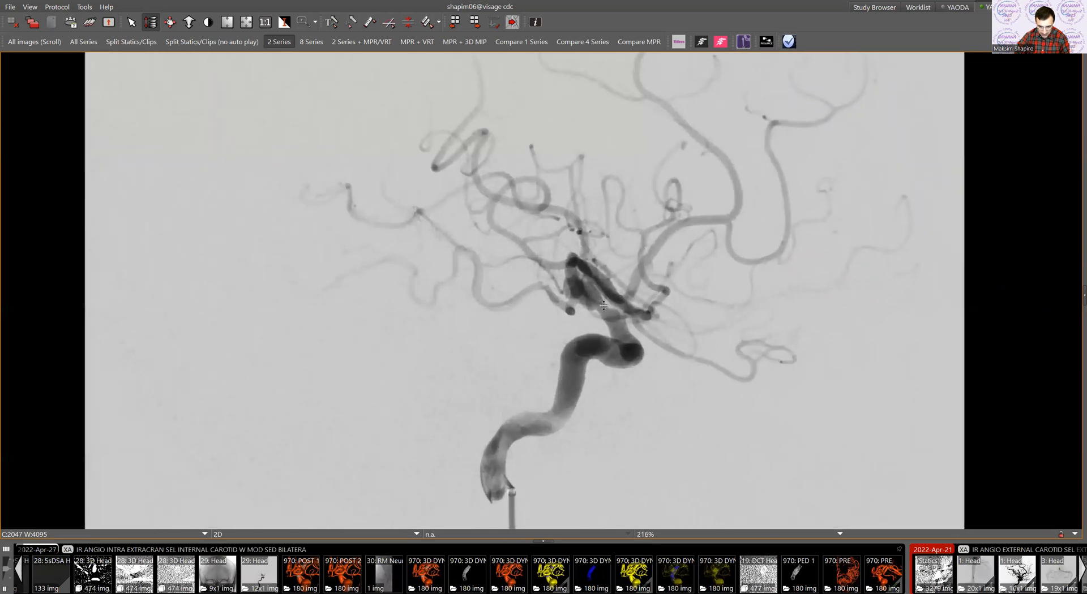
pyautogui.moveTo(575, 333)
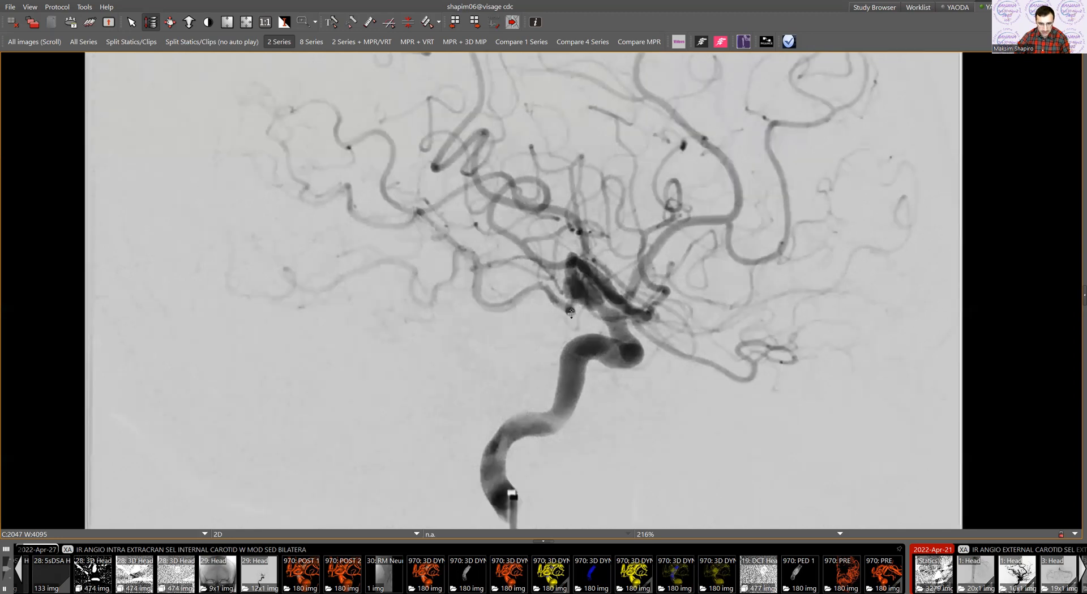
pyautogui.moveTo(549, 279)
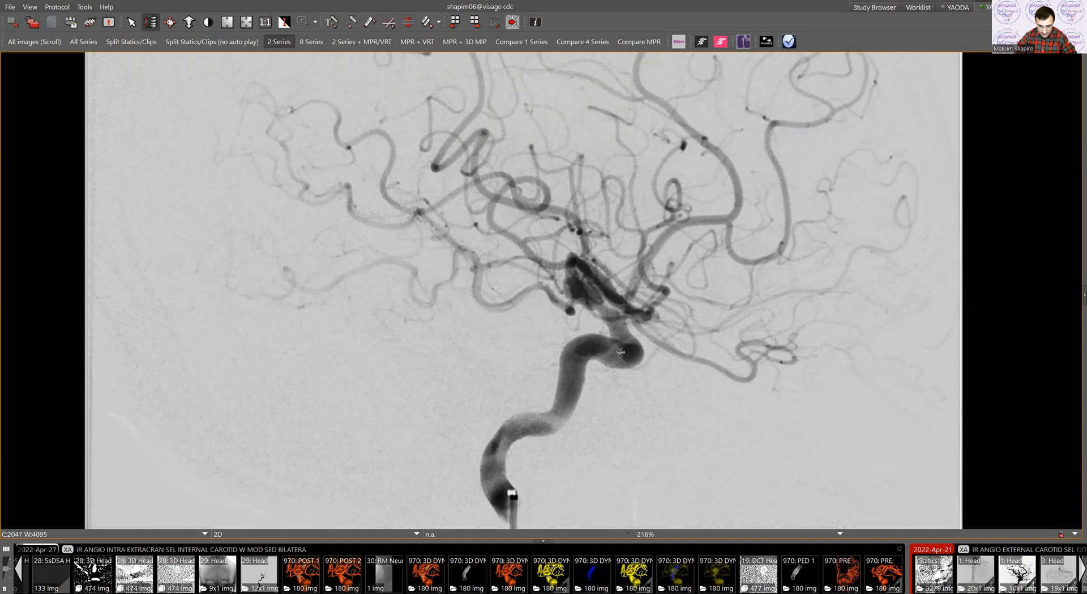
pyautogui.moveTo(607, 304)
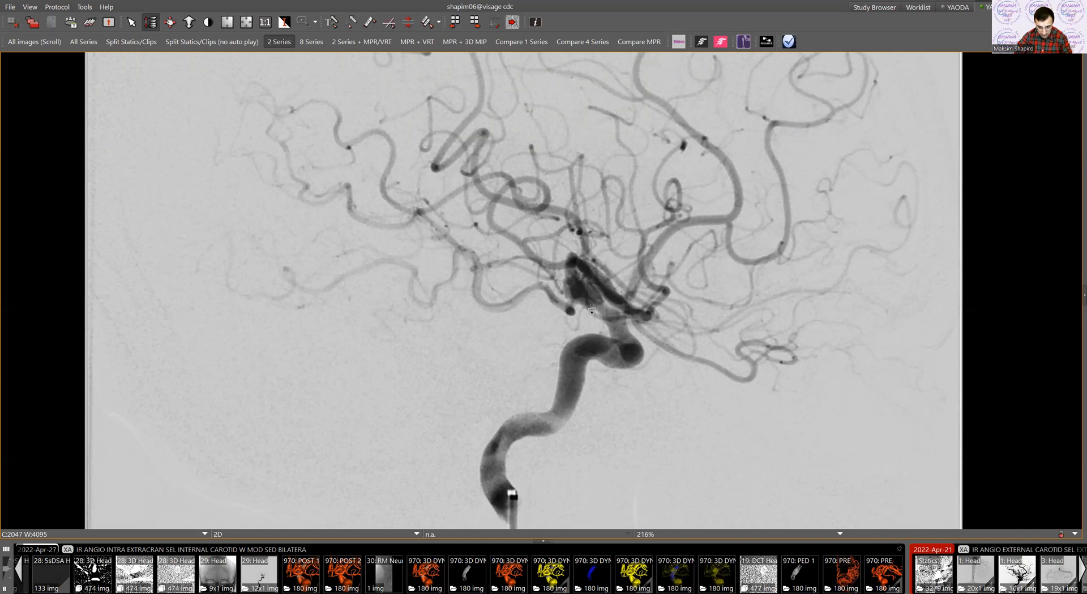
pyautogui.moveTo(565, 330)
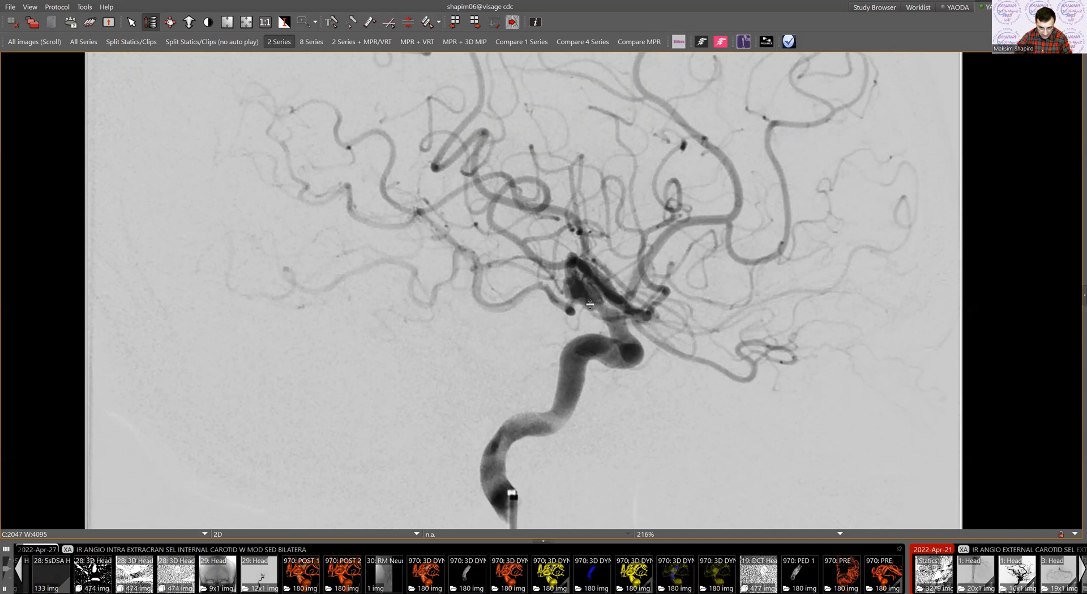
pyautogui.moveTo(601, 343)
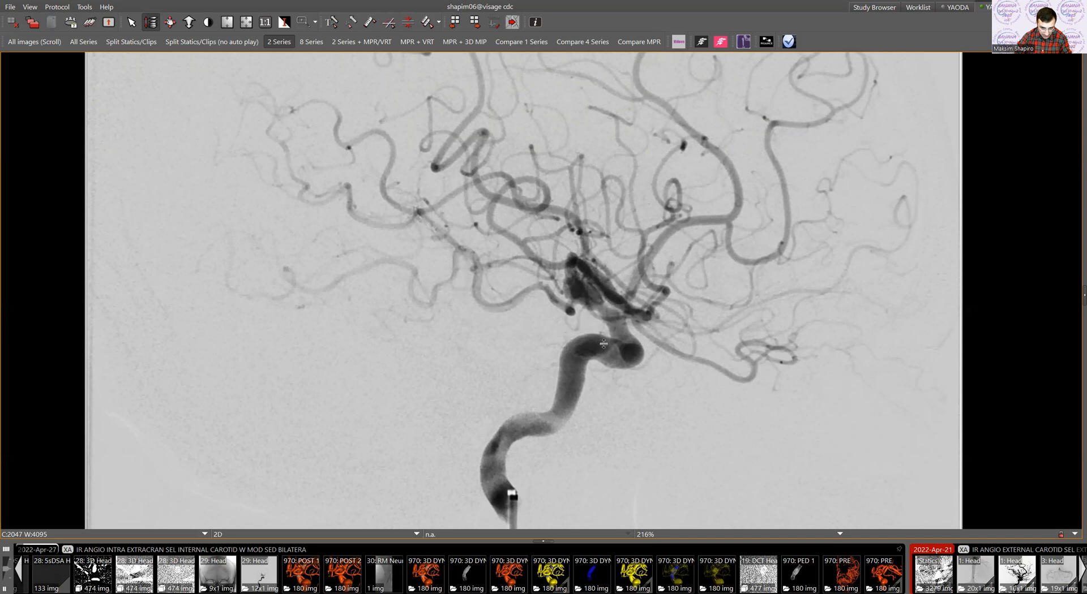
pyautogui.moveTo(603, 313)
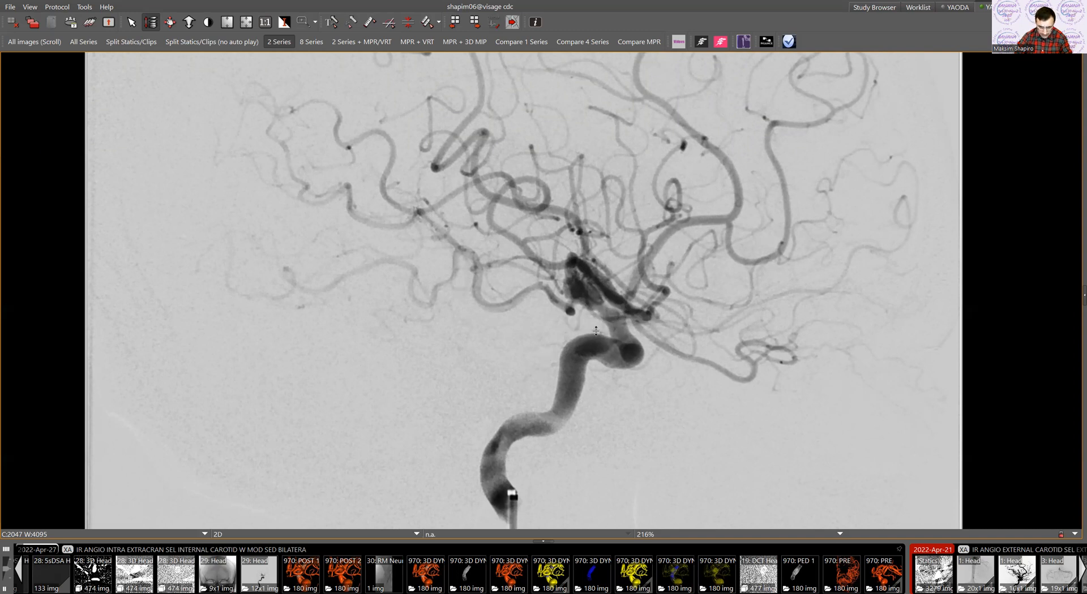
pyautogui.moveTo(605, 327)
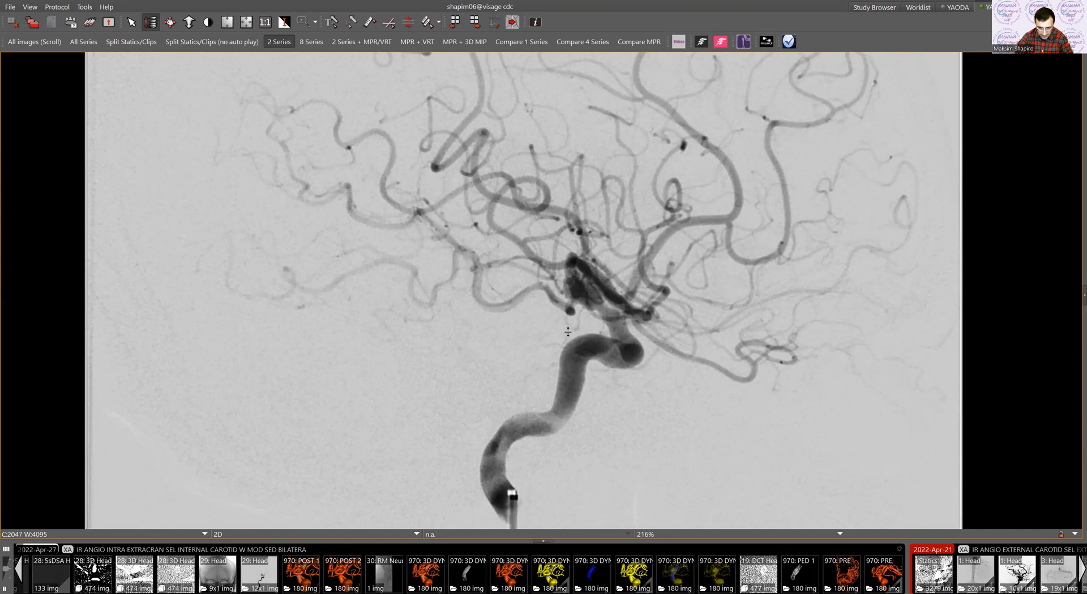
pyautogui.moveTo(563, 333)
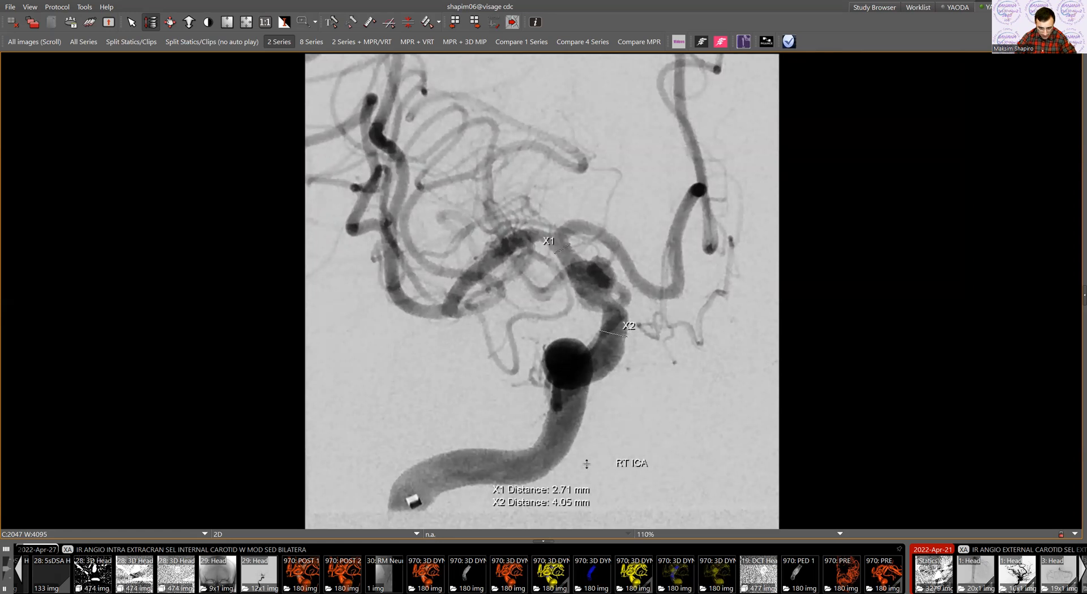
pyautogui.moveTo(609, 395)
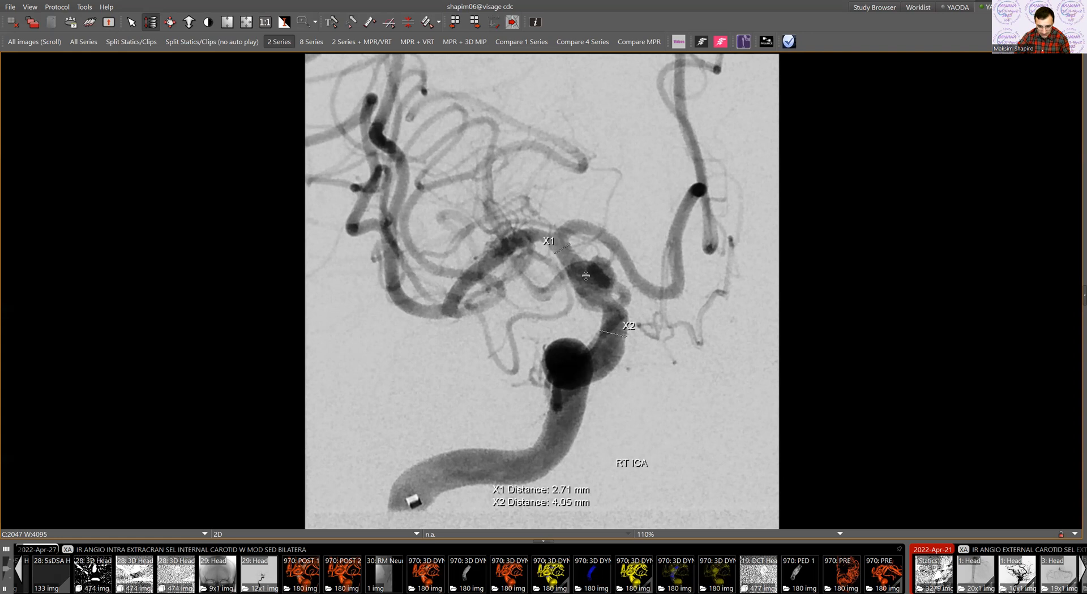
pyautogui.moveTo(675, 274)
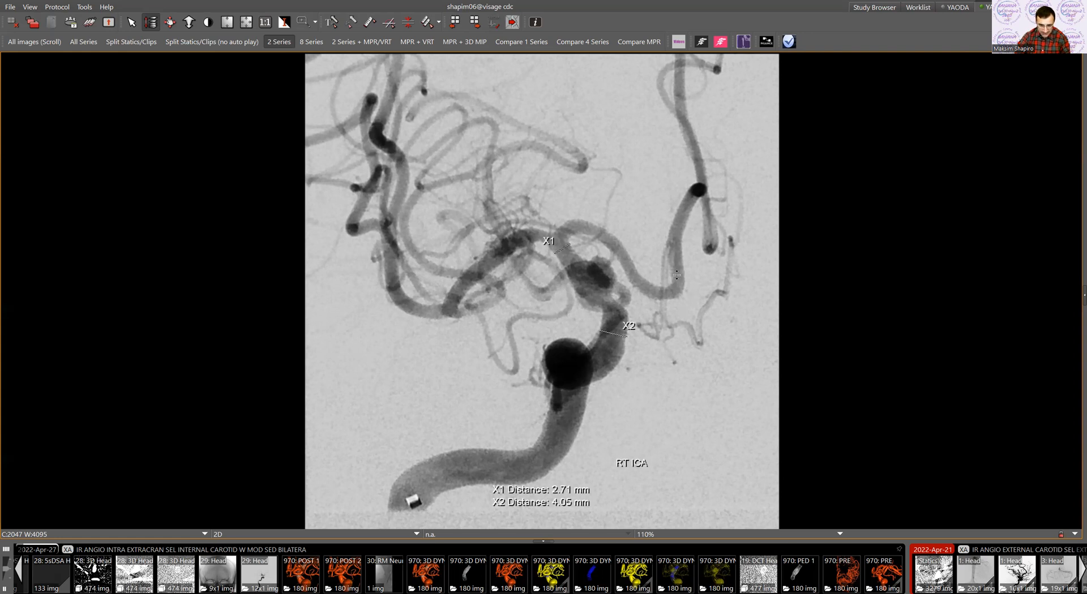
pyautogui.moveTo(722, 232)
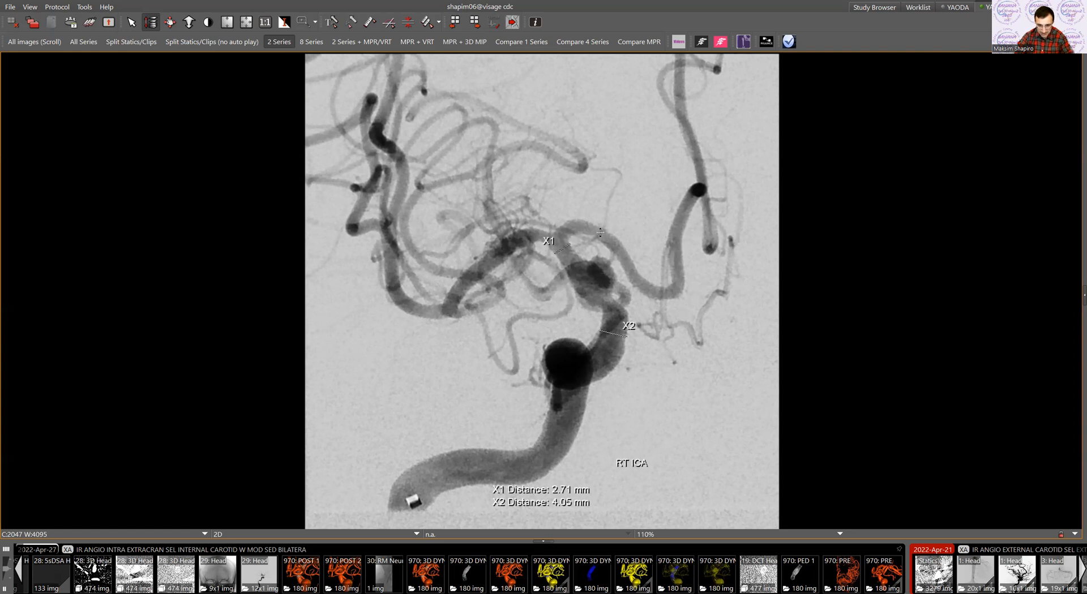
pyautogui.moveTo(574, 245)
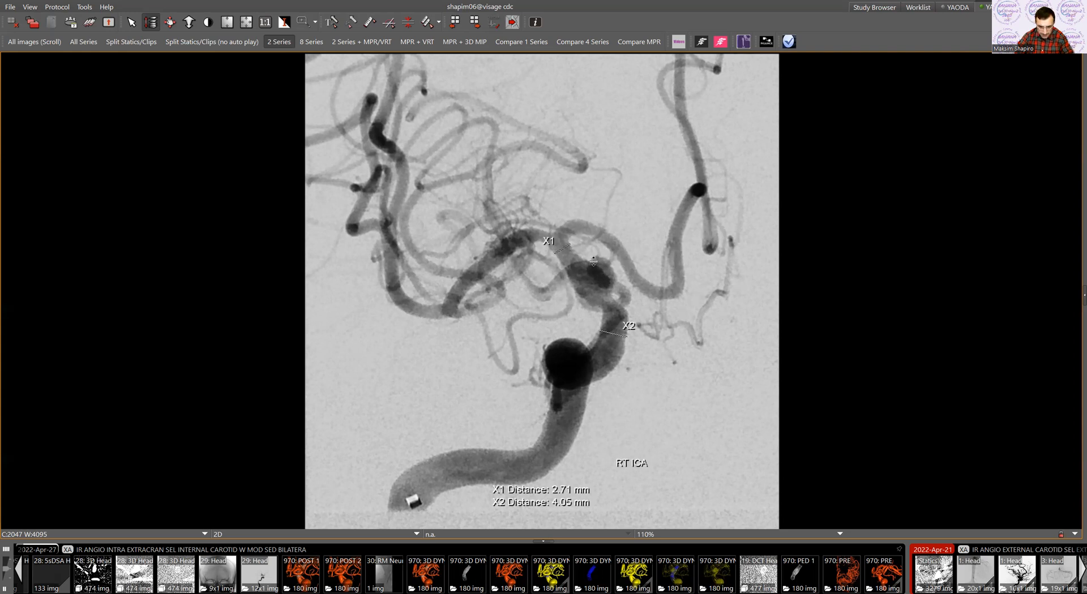
pyautogui.moveTo(546, 276)
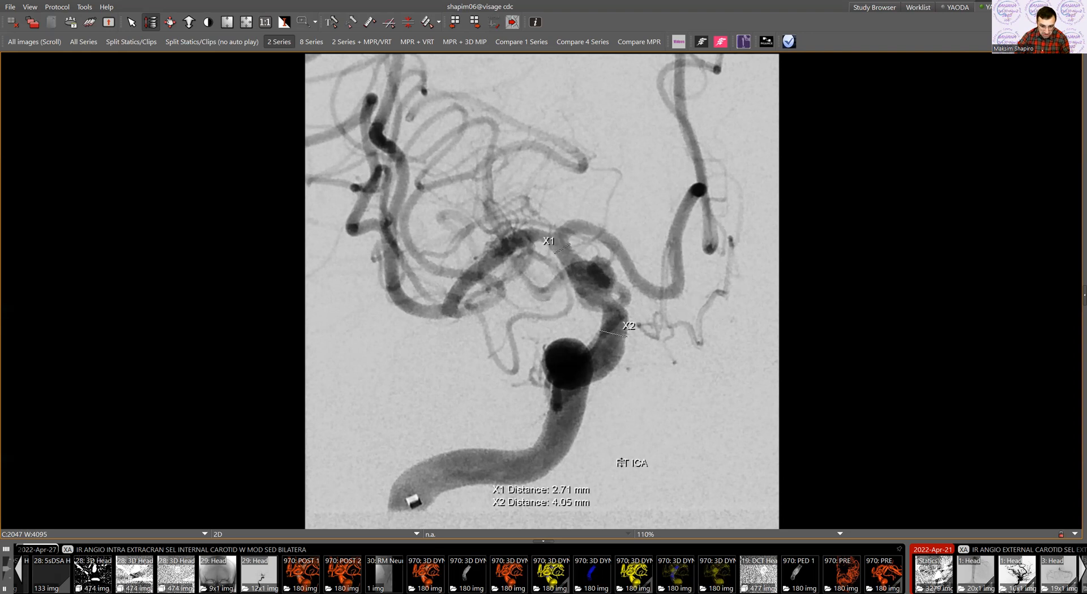
pyautogui.moveTo(586, 323)
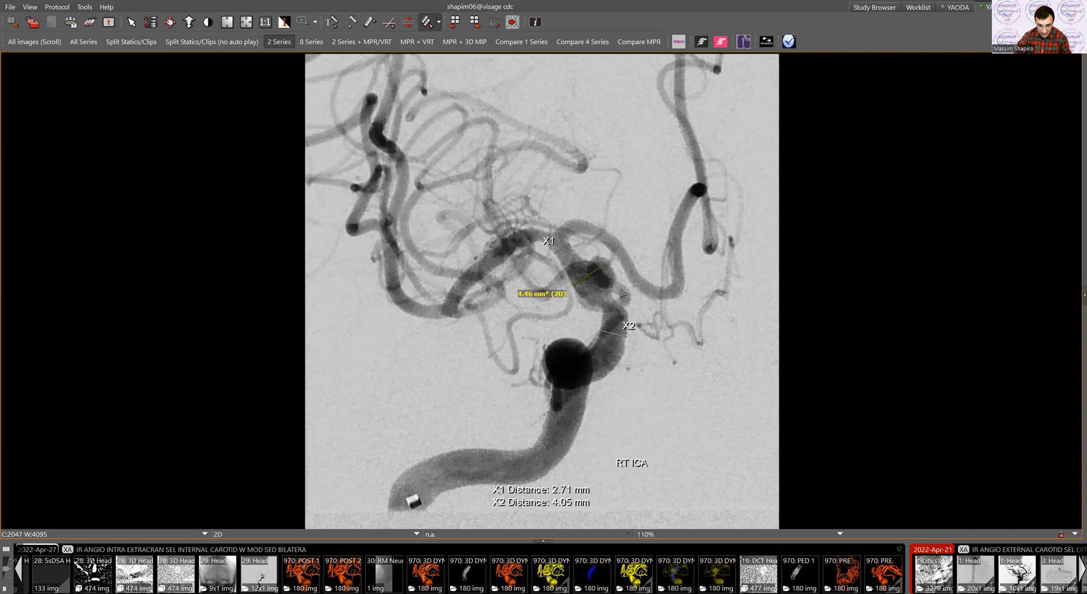
pyautogui.moveTo(611, 303)
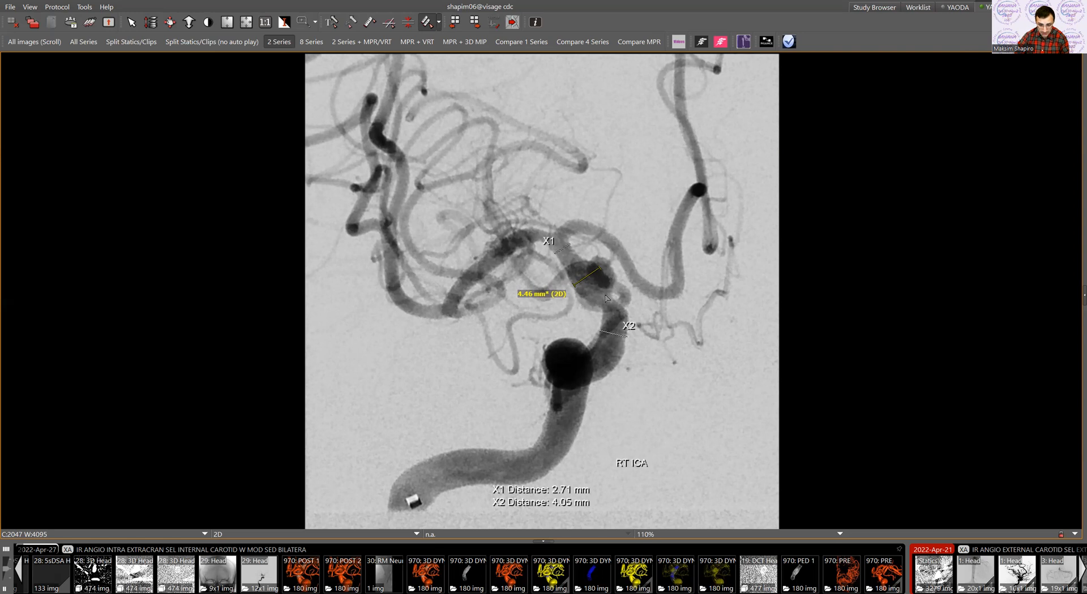
pyautogui.moveTo(599, 325)
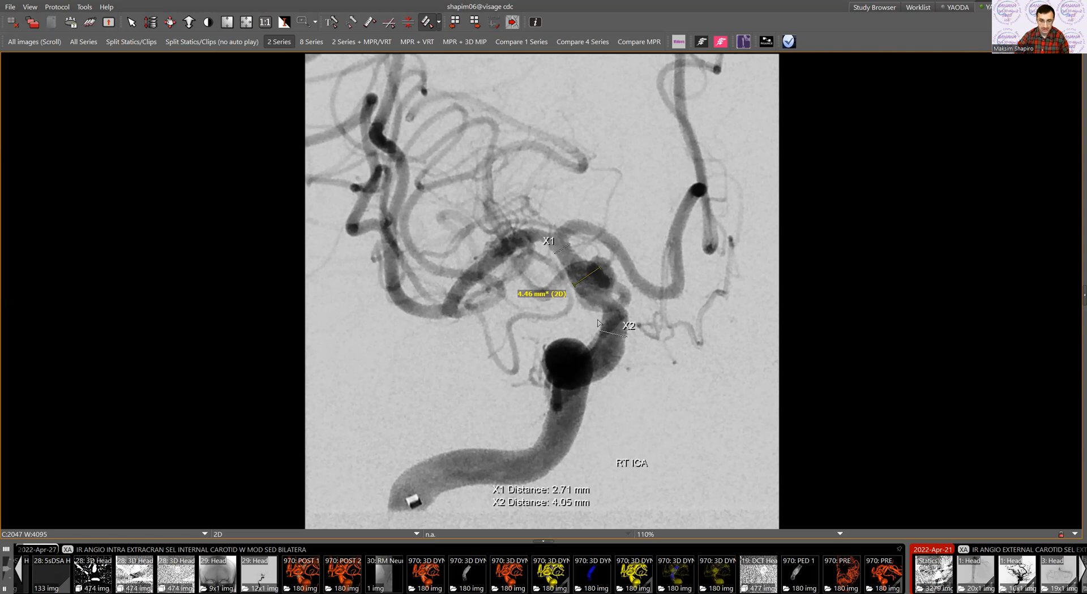
pyautogui.moveTo(616, 311)
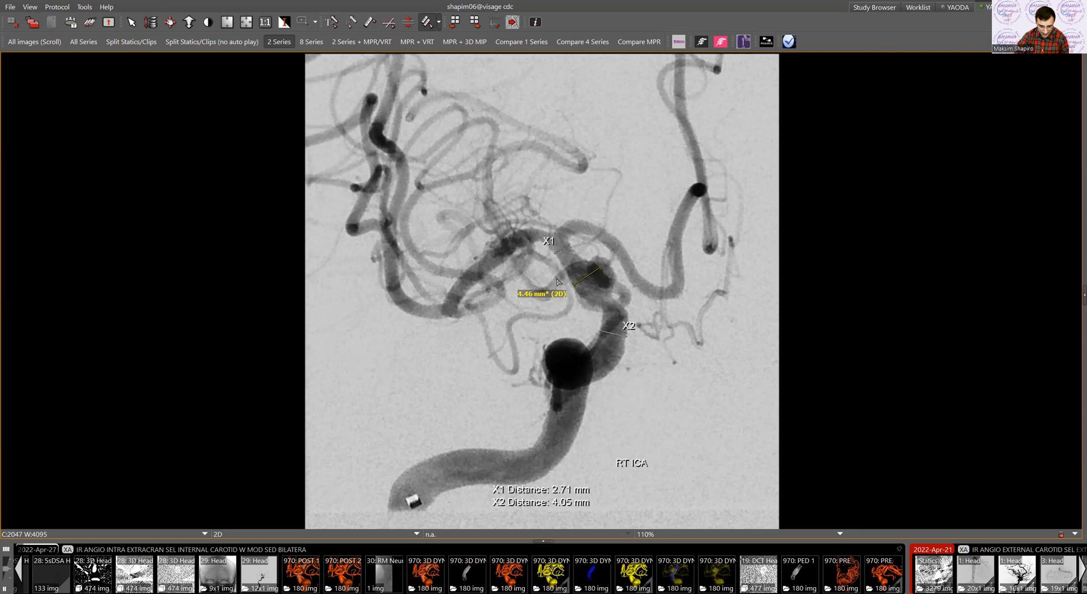
pyautogui.moveTo(554, 249)
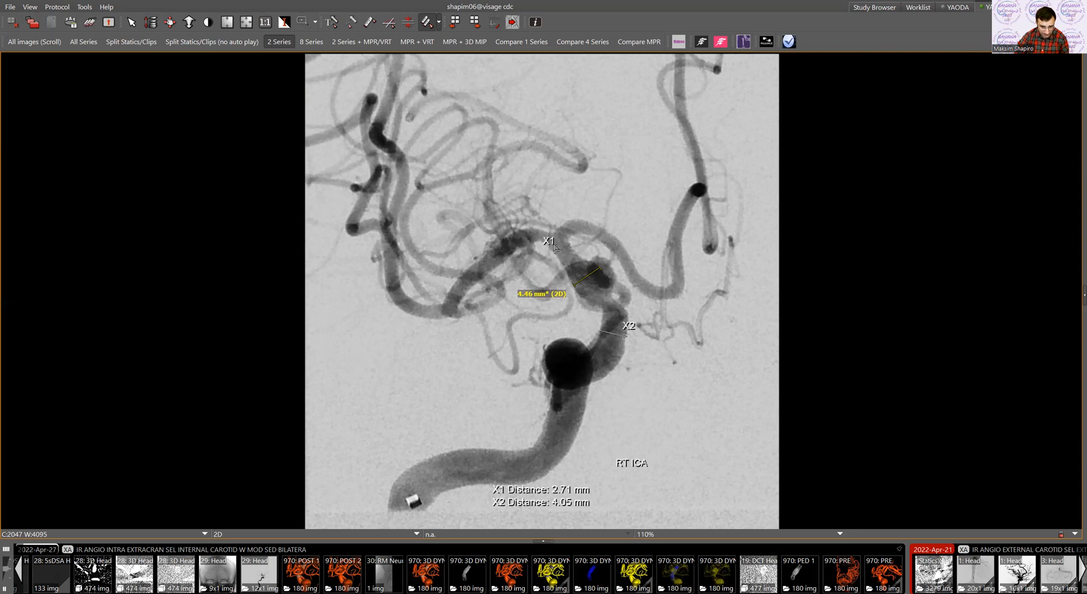
pyautogui.moveTo(575, 284)
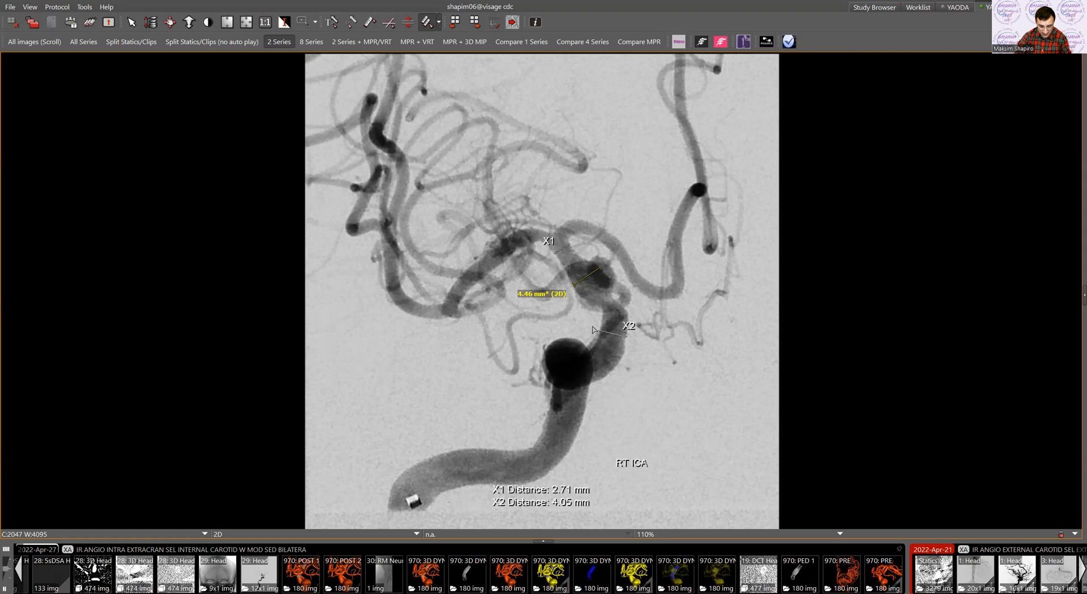
pyautogui.moveTo(610, 327)
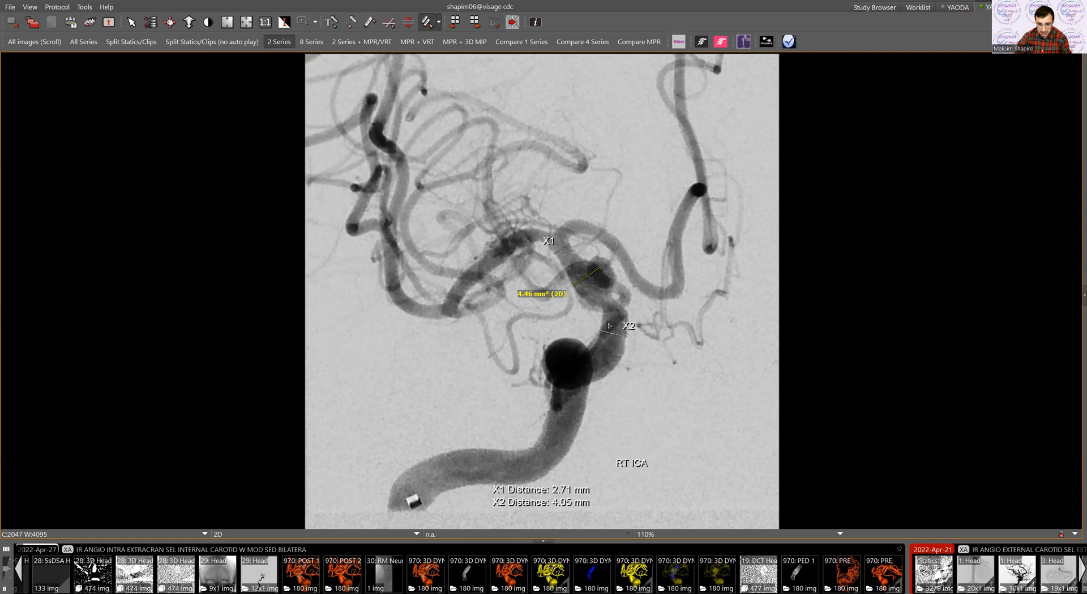
pyautogui.moveTo(582, 266)
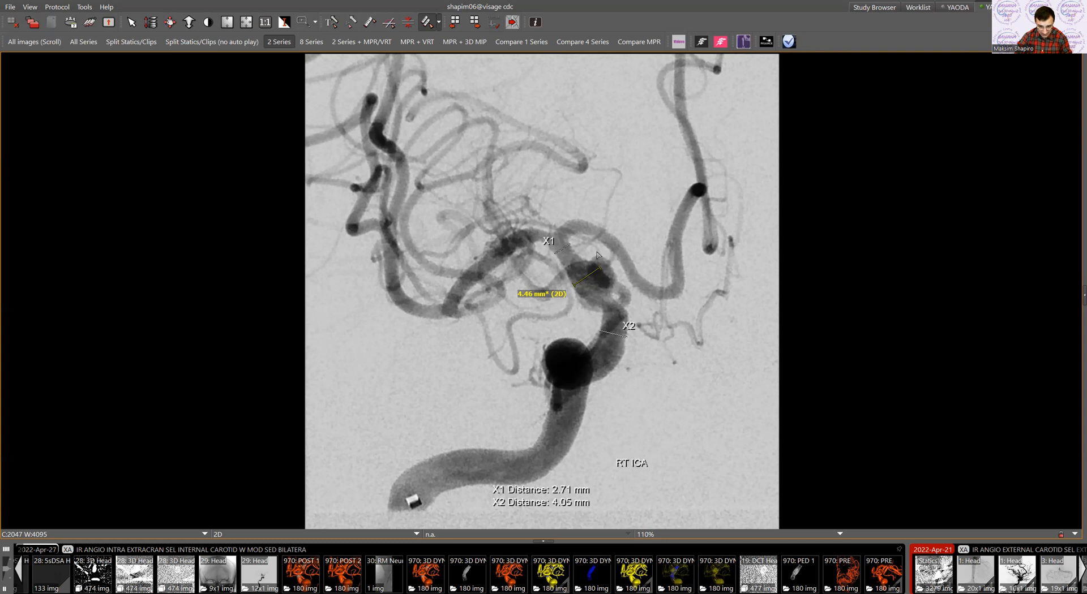
pyautogui.moveTo(583, 251)
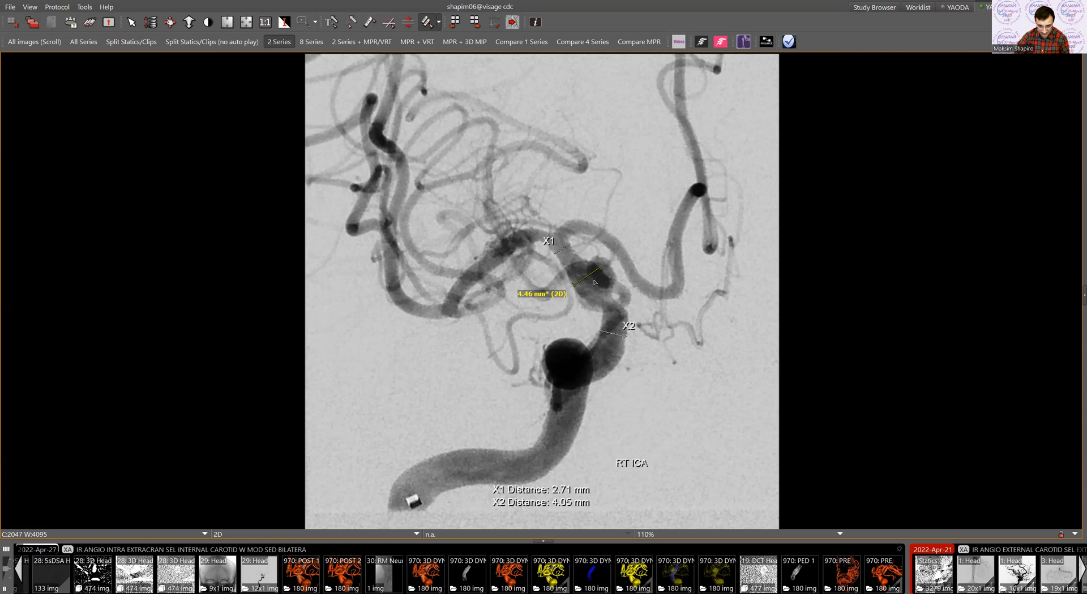
pyautogui.moveTo(572, 277)
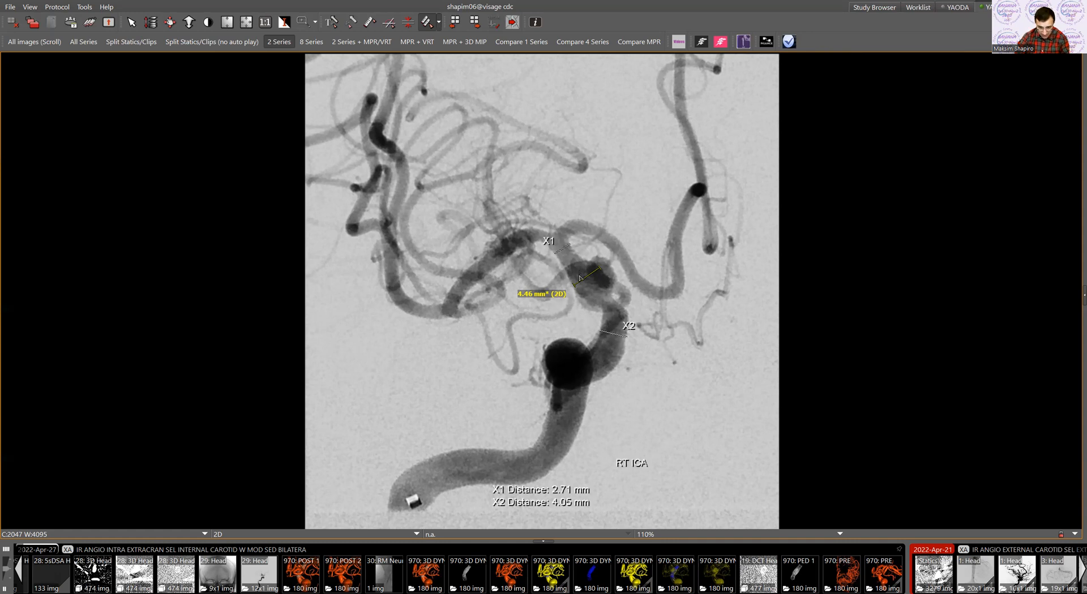
pyautogui.moveTo(577, 266)
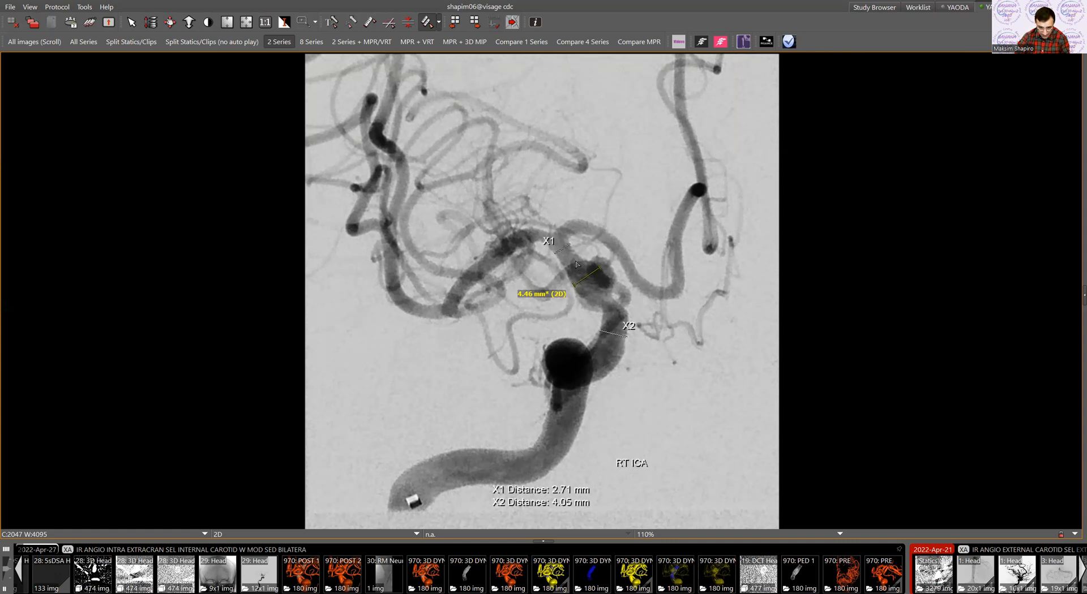
pyautogui.moveTo(624, 313)
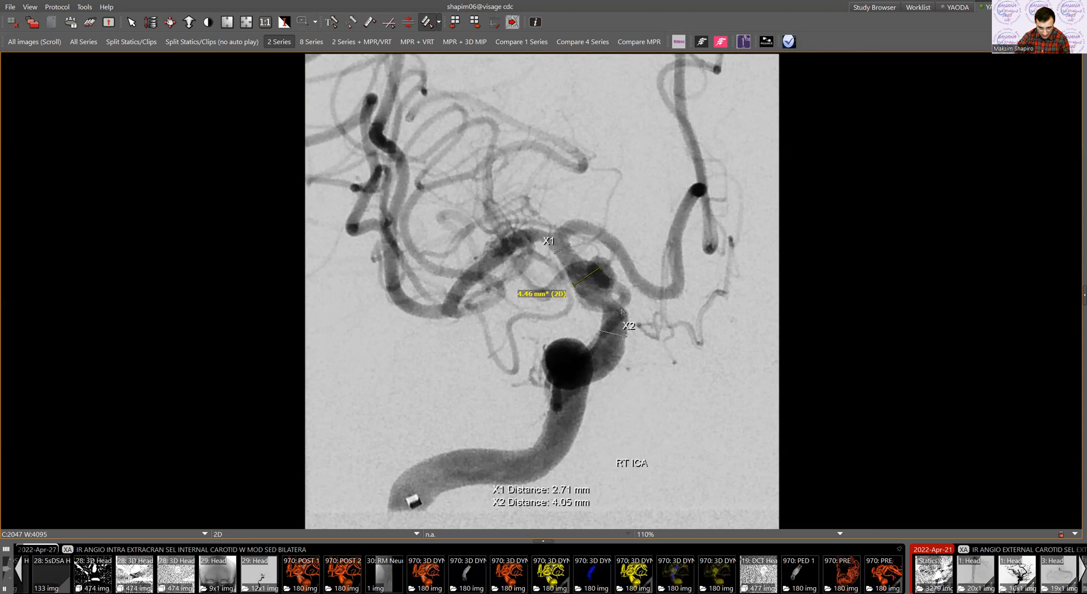
pyautogui.moveTo(620, 322)
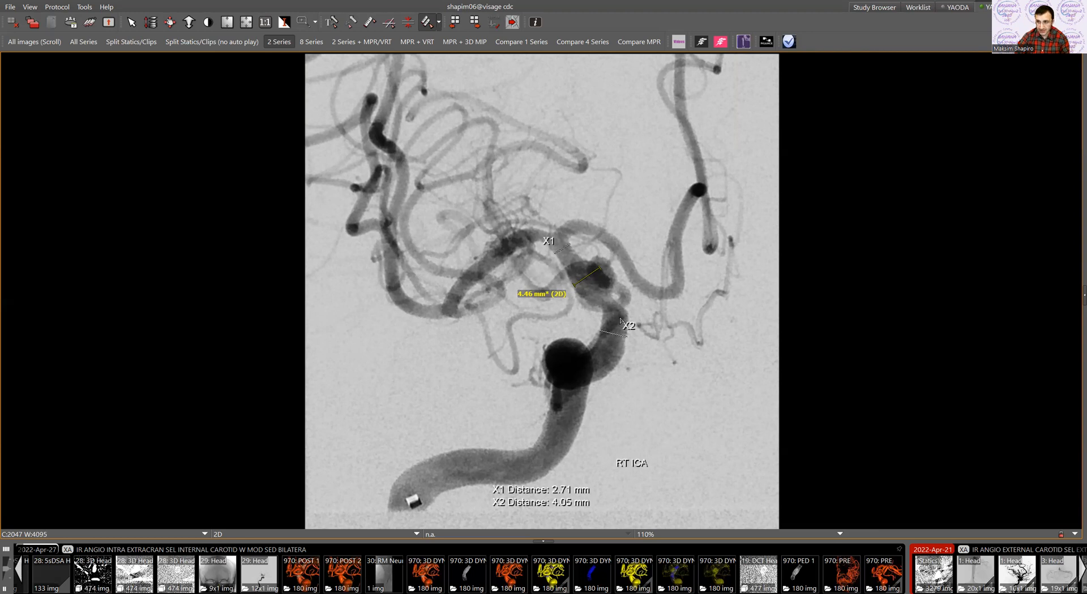
pyautogui.moveTo(606, 394)
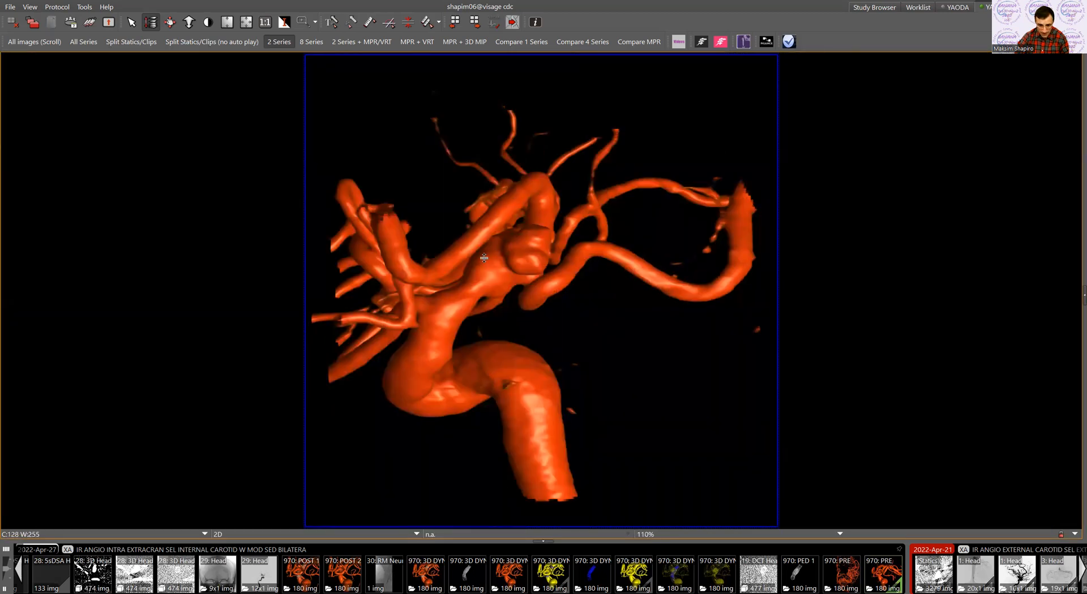
# Orbit the 3D vessel rendering to view the aneurysm and parent artery from several sides
pyautogui.moveTo(483, 258); pyautogui.dragTo(490, 322)
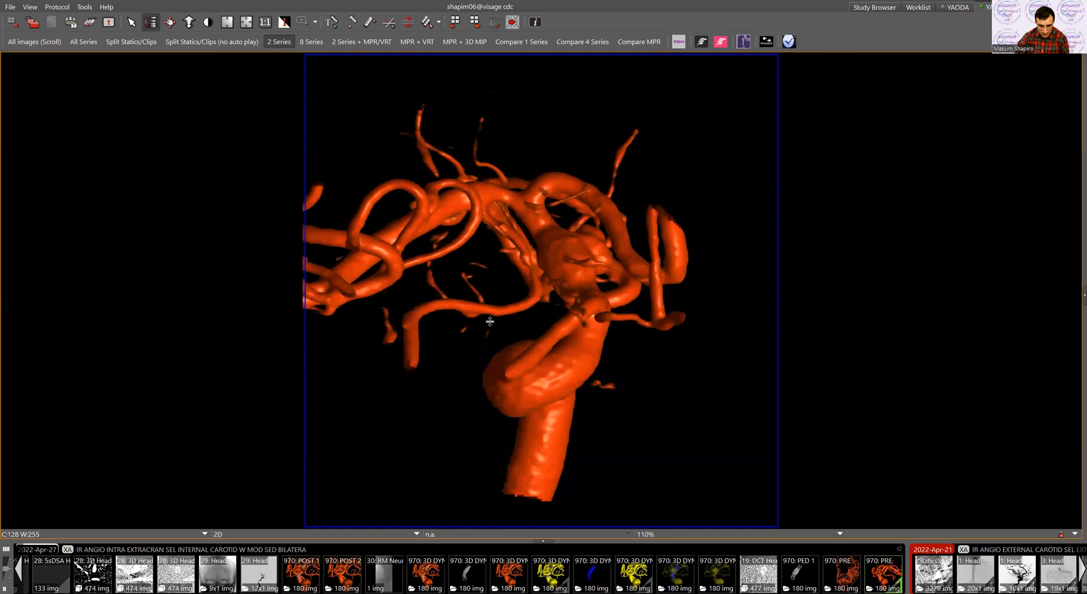
pyautogui.moveTo(506, 316)
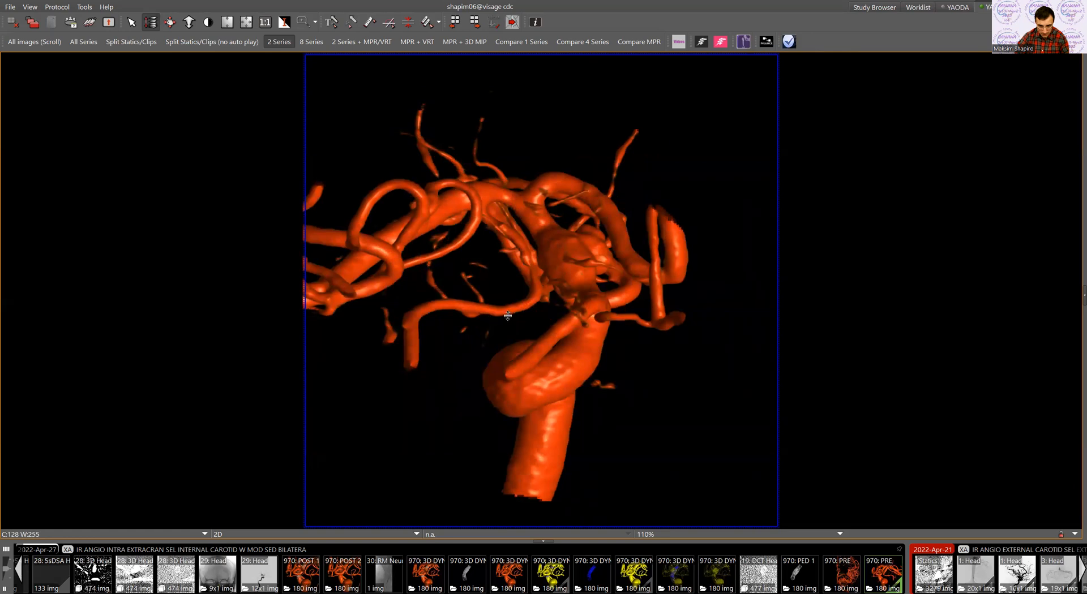
pyautogui.moveTo(506, 315); pyautogui.dragTo(491, 290)
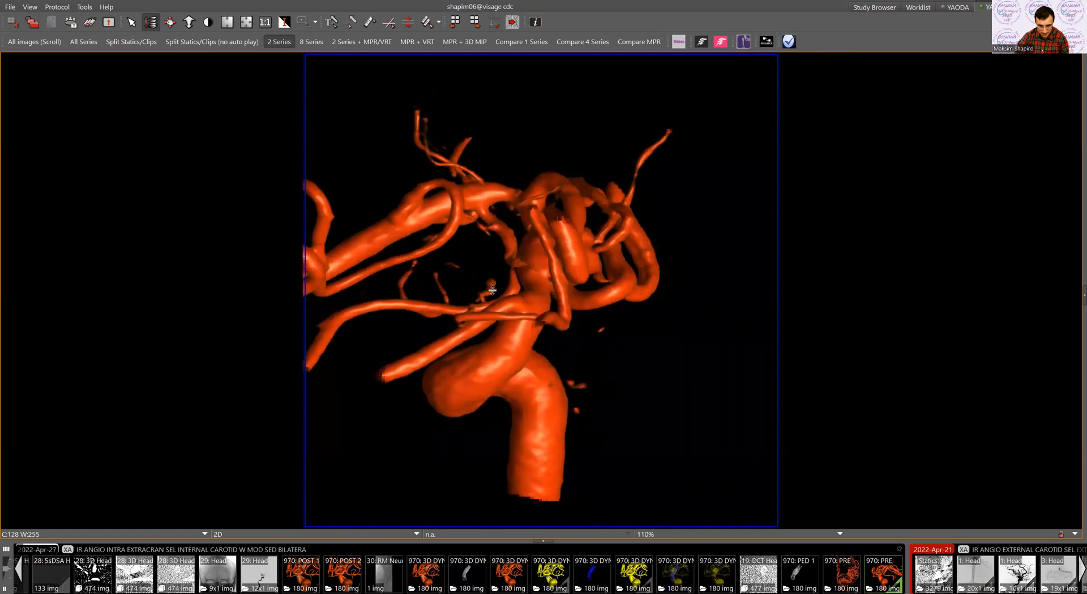
pyautogui.moveTo(492, 290); pyautogui.dragTo(502, 335)
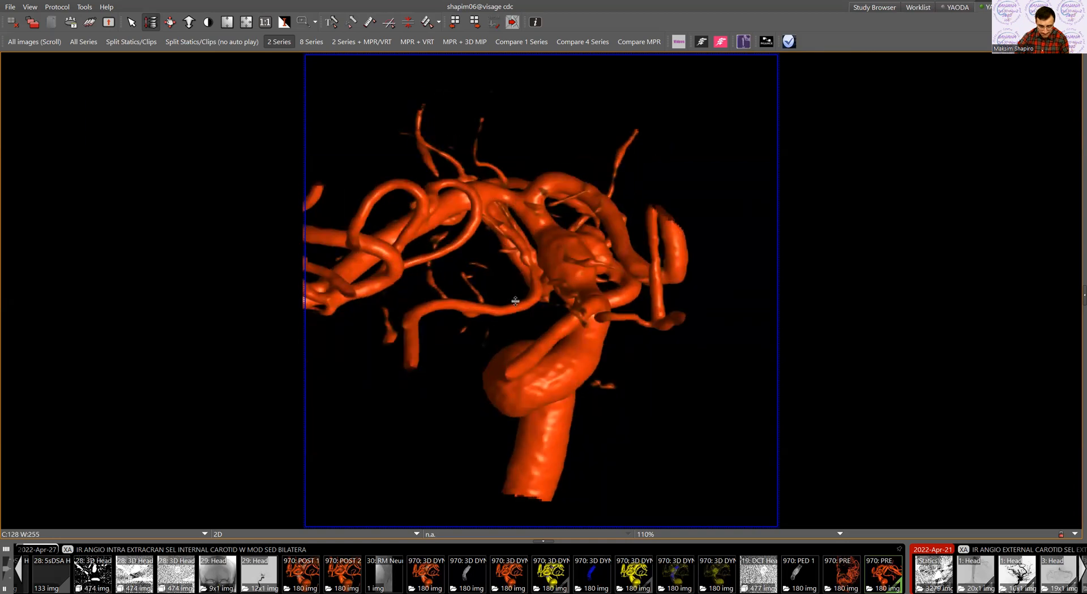
pyautogui.moveTo(514, 301); pyautogui.dragTo(565, 284)
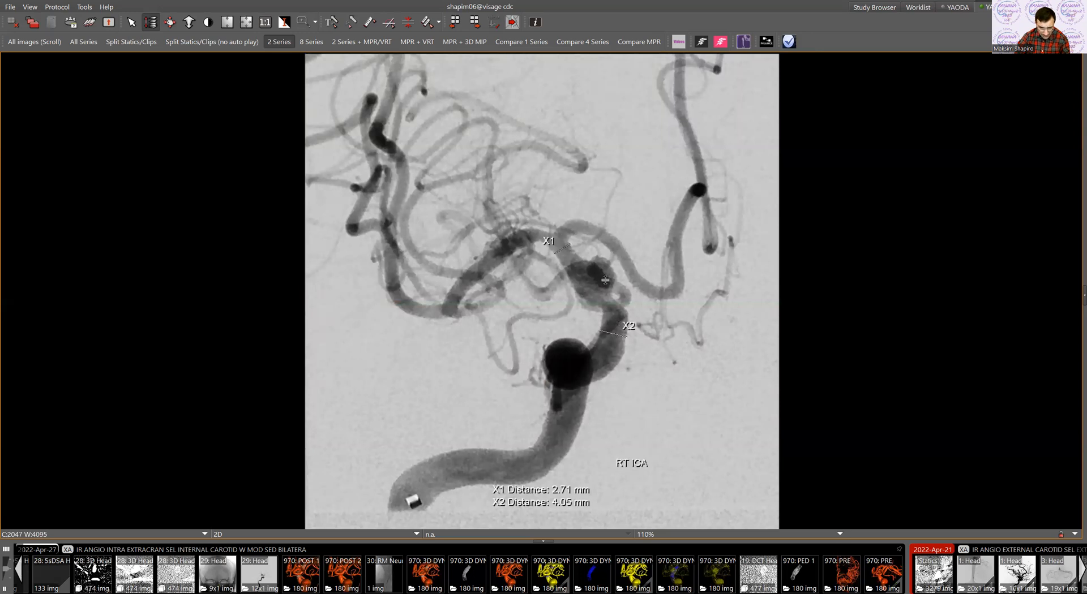
pyautogui.moveTo(572, 249)
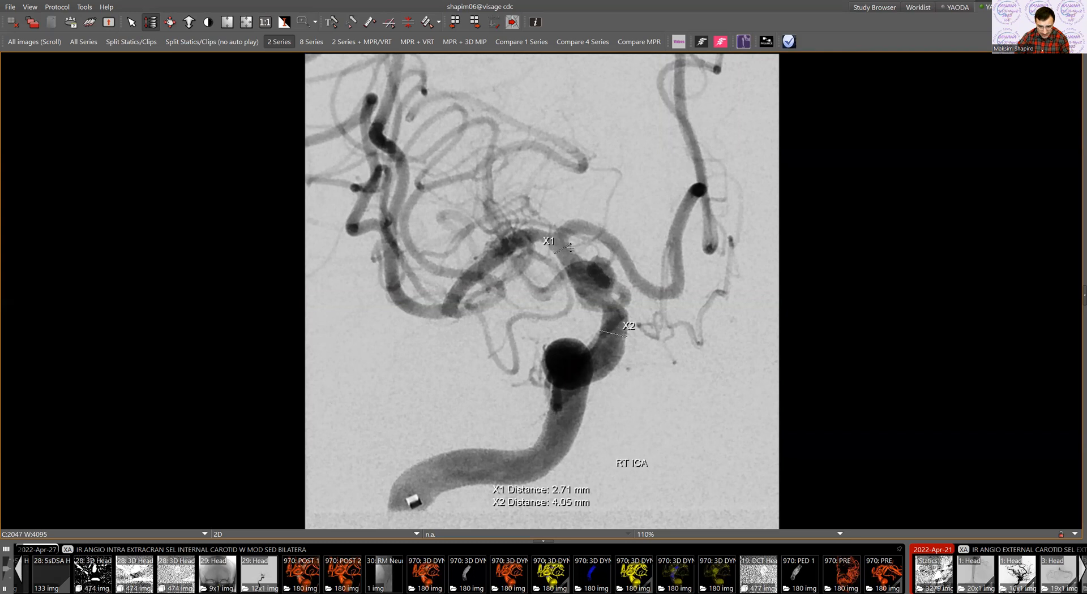
pyautogui.moveTo(599, 249)
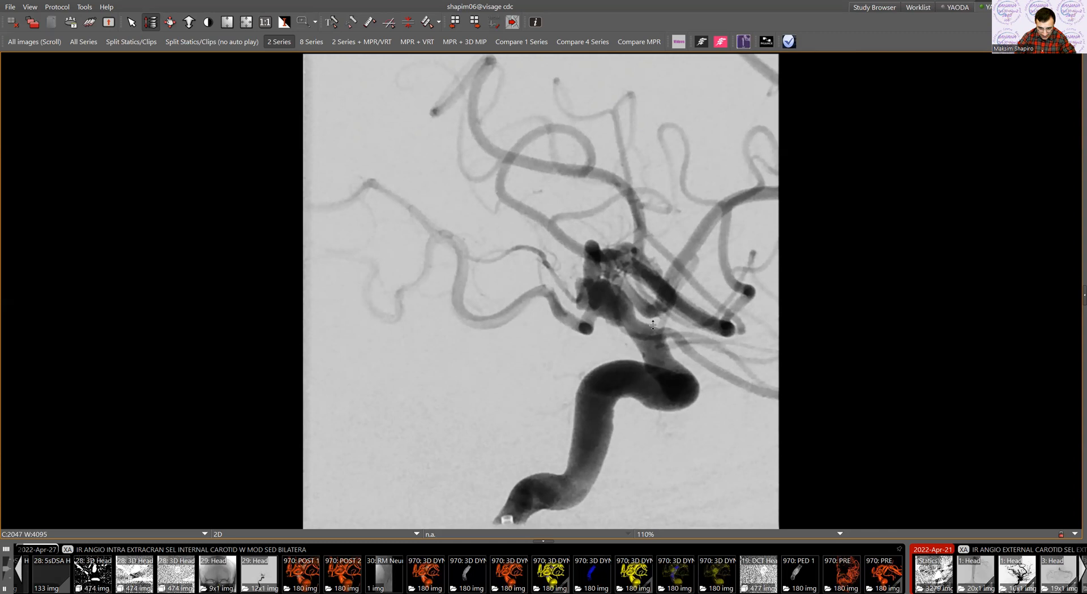
pyautogui.moveTo(577, 274)
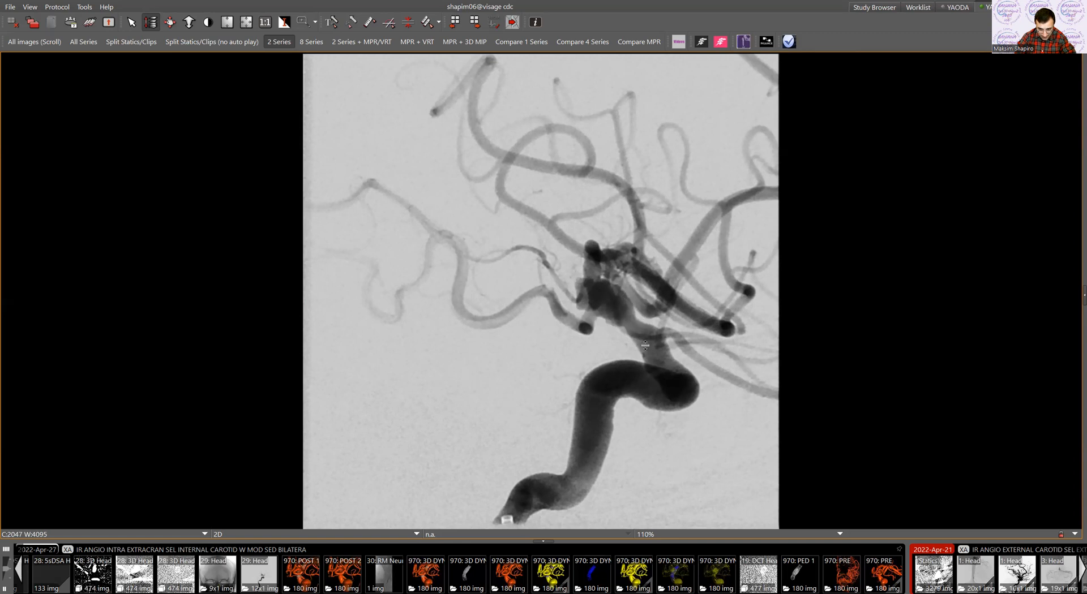
pyautogui.moveTo(667, 371)
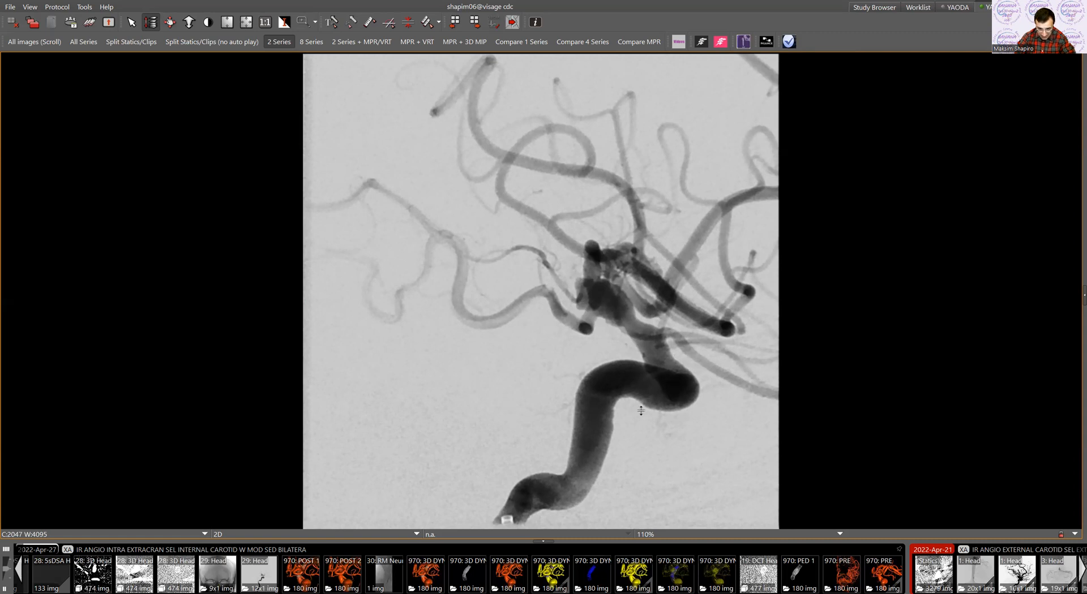
pyautogui.moveTo(617, 282)
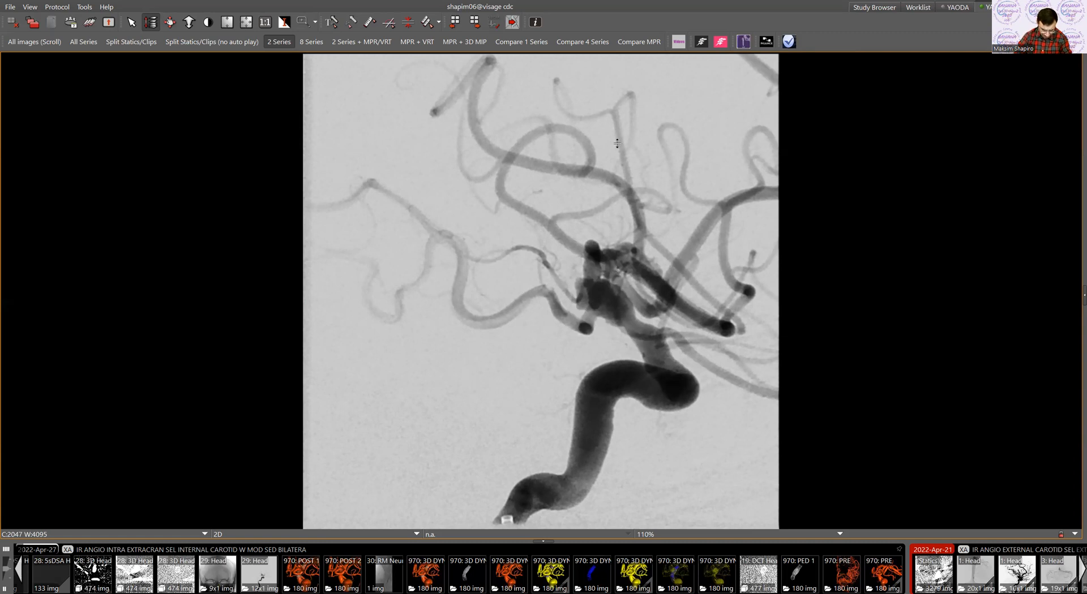
pyautogui.moveTo(497, 408)
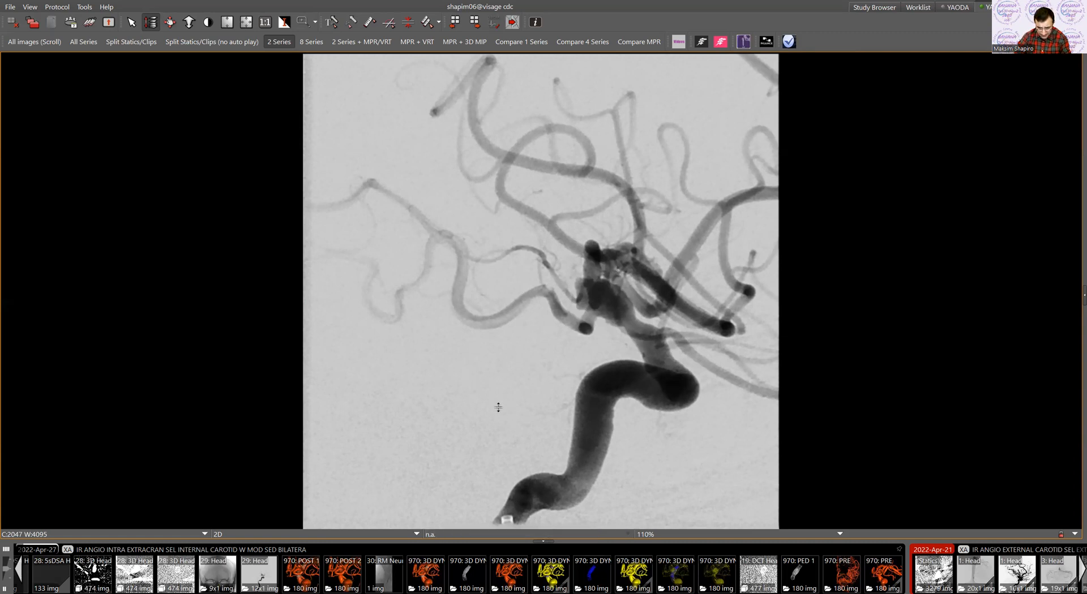
pyautogui.moveTo(512, 431)
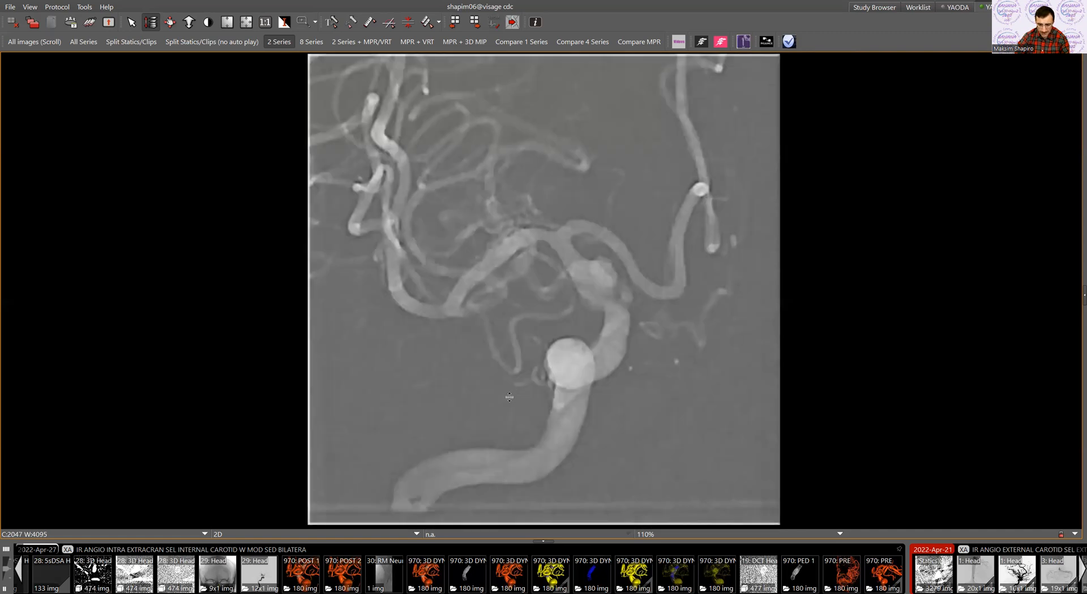
# Drag through the run's frames to the frame where the stent wire crosses the aneurysm
pyautogui.moveTo(558, 256); pyautogui.dragTo(617, 346)
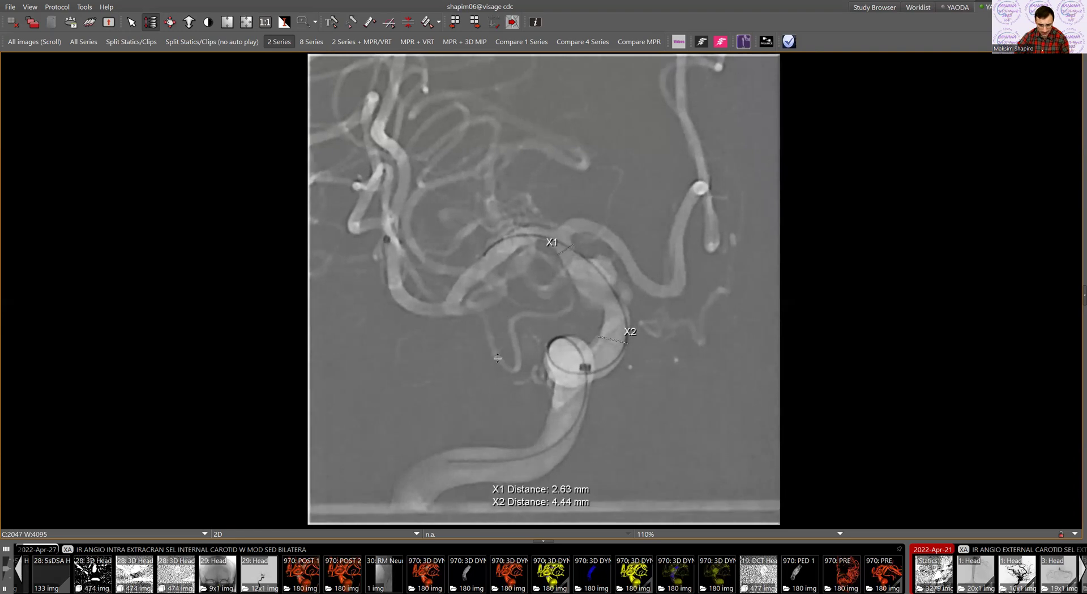
pyautogui.moveTo(522, 362)
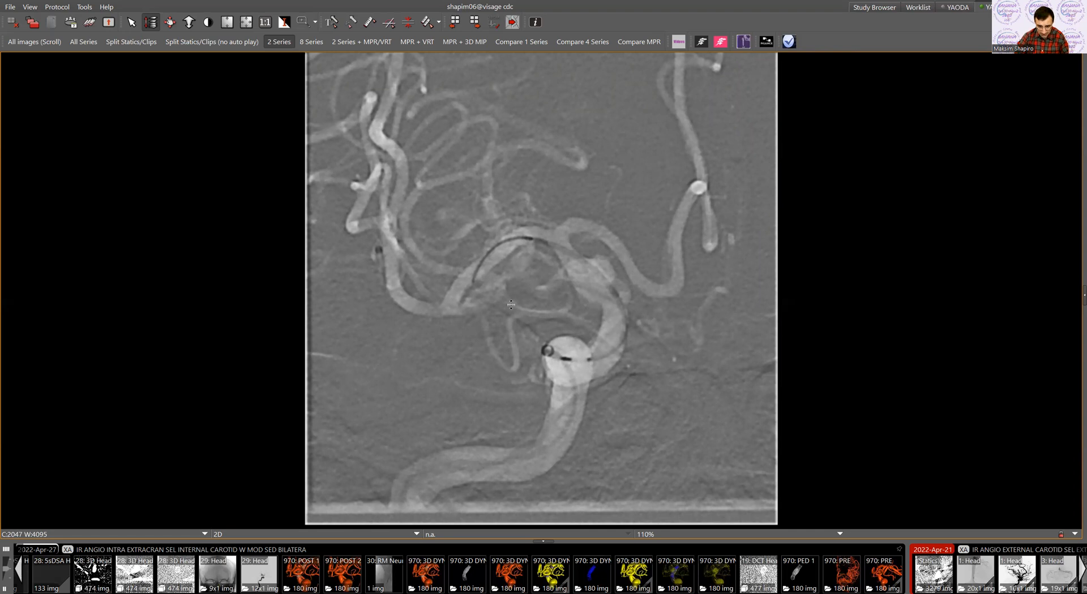
pyautogui.moveTo(577, 234)
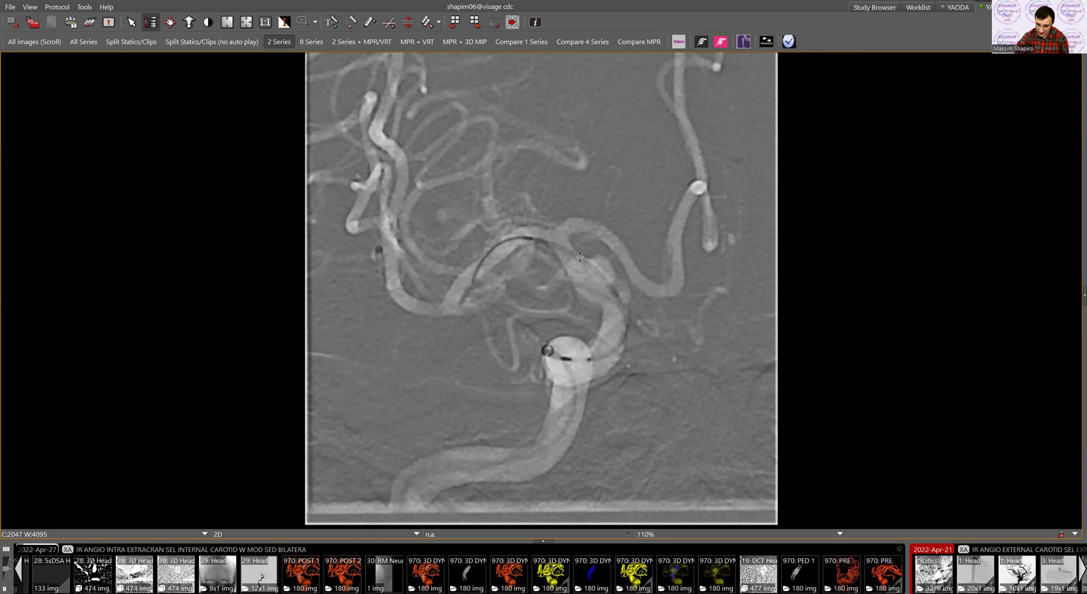
pyautogui.moveTo(599, 336)
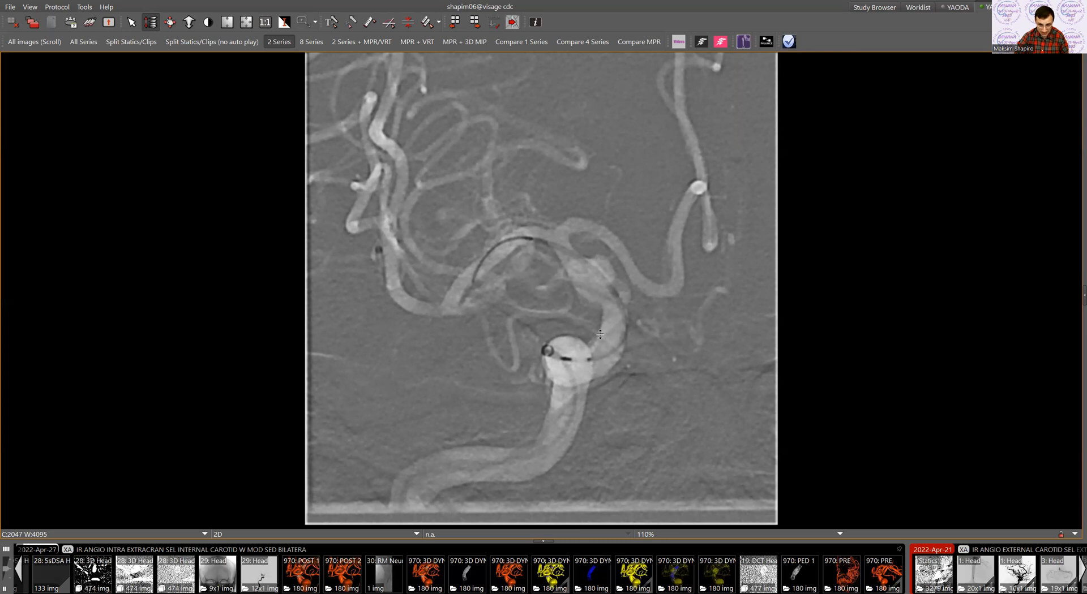
pyautogui.moveTo(591, 334)
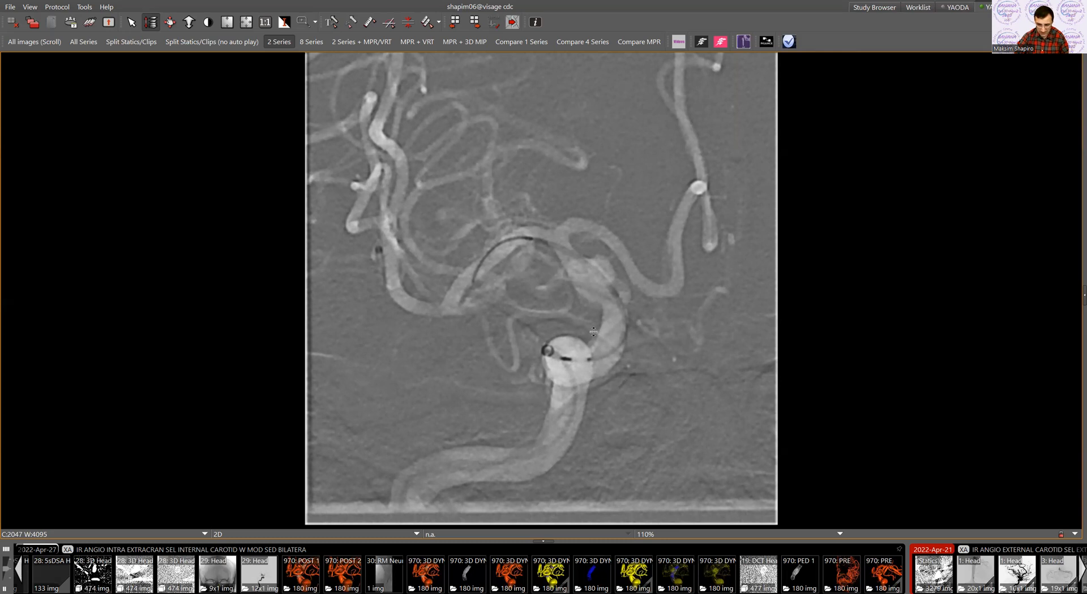
pyautogui.moveTo(516, 292)
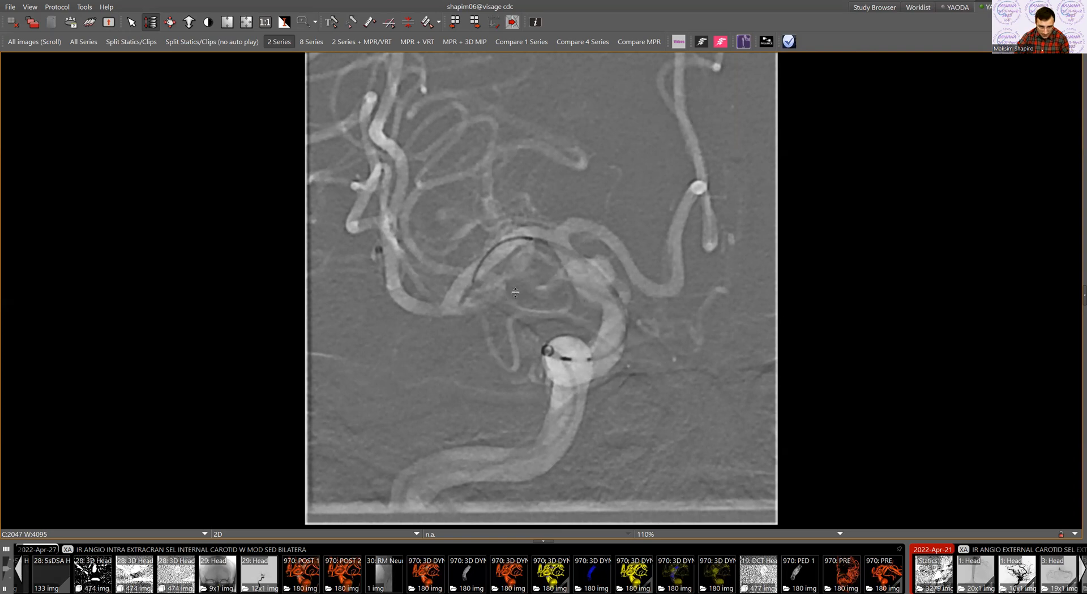
pyautogui.moveTo(605, 317)
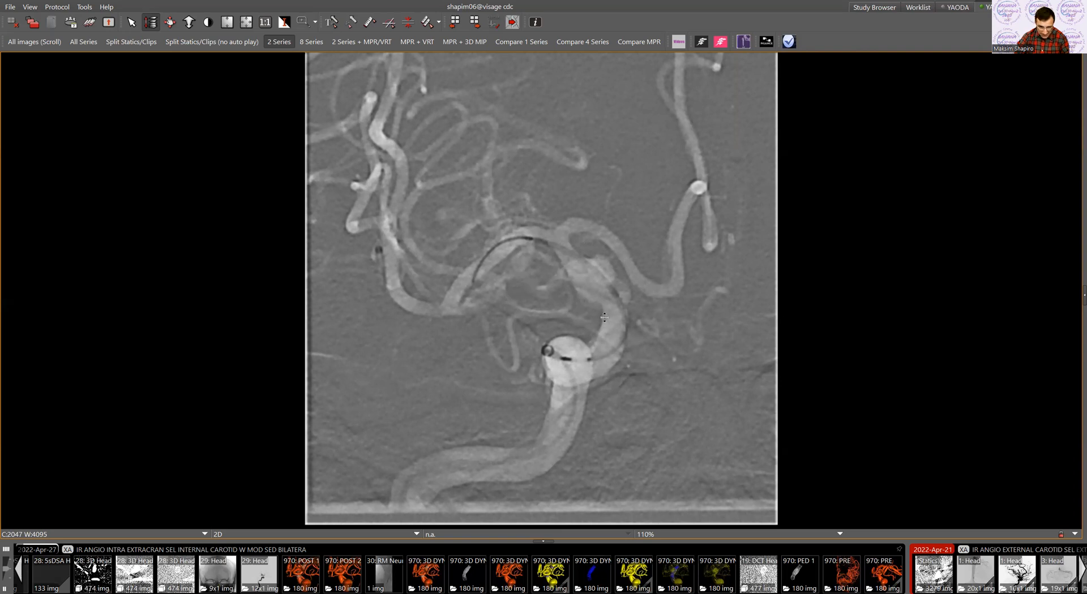
pyautogui.moveTo(594, 322)
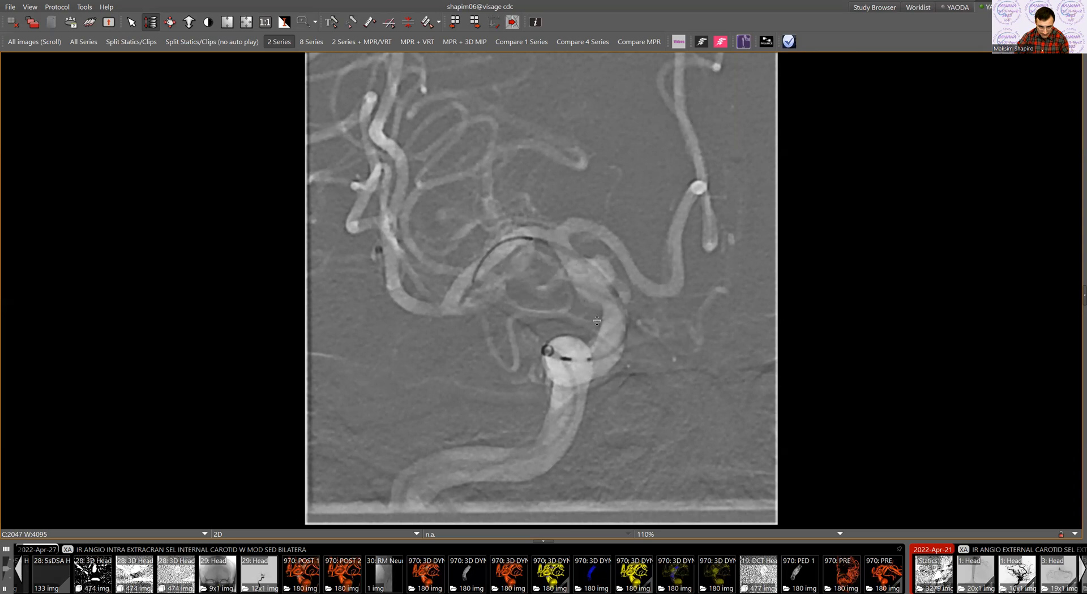
pyautogui.moveTo(680, 391)
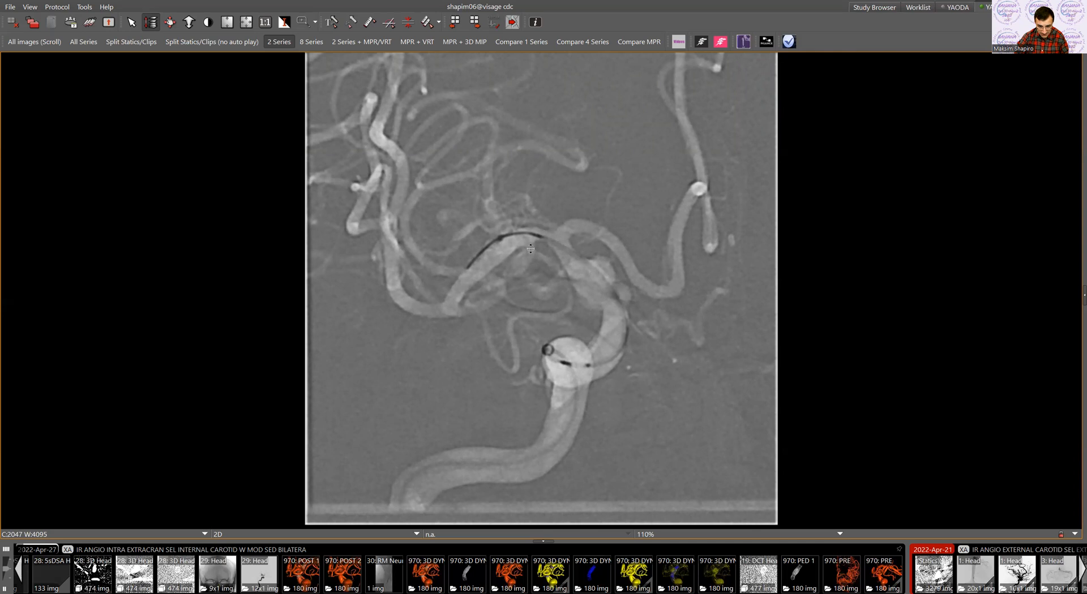
pyautogui.moveTo(553, 244)
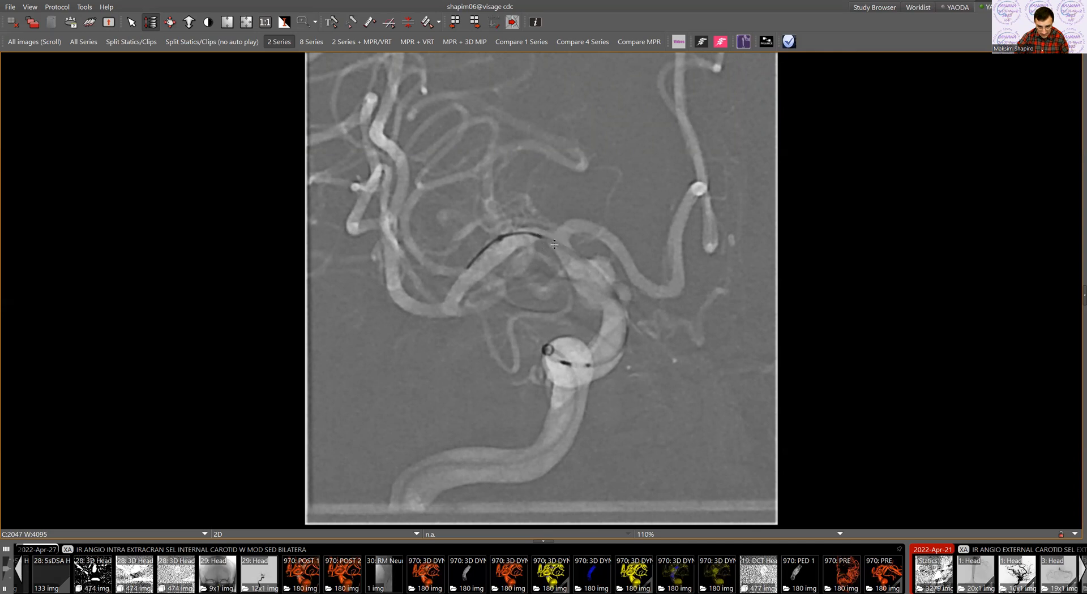
pyautogui.moveTo(583, 274)
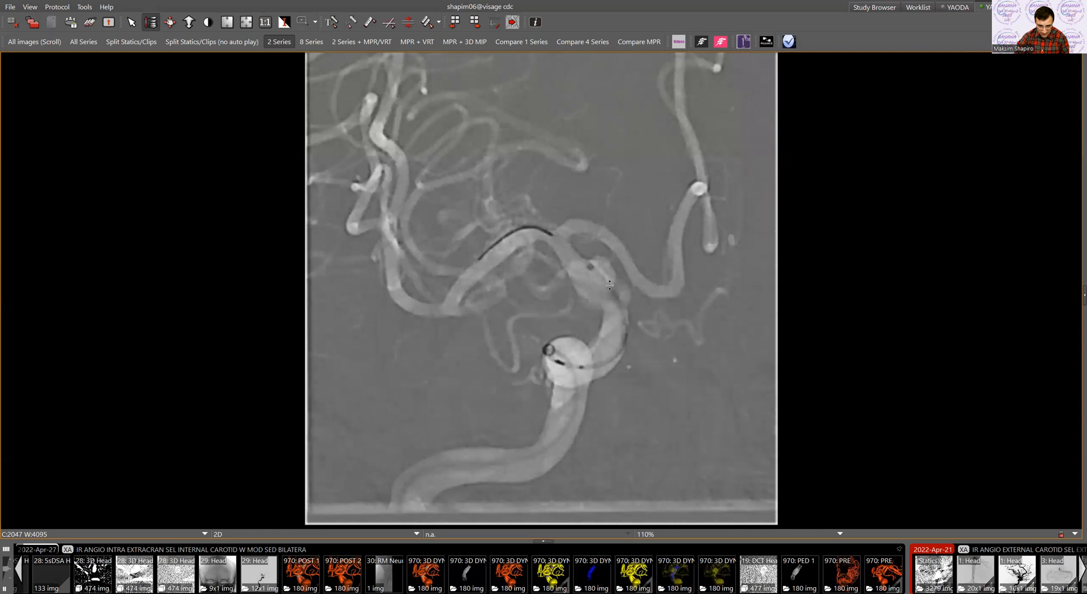
pyautogui.moveTo(555, 247)
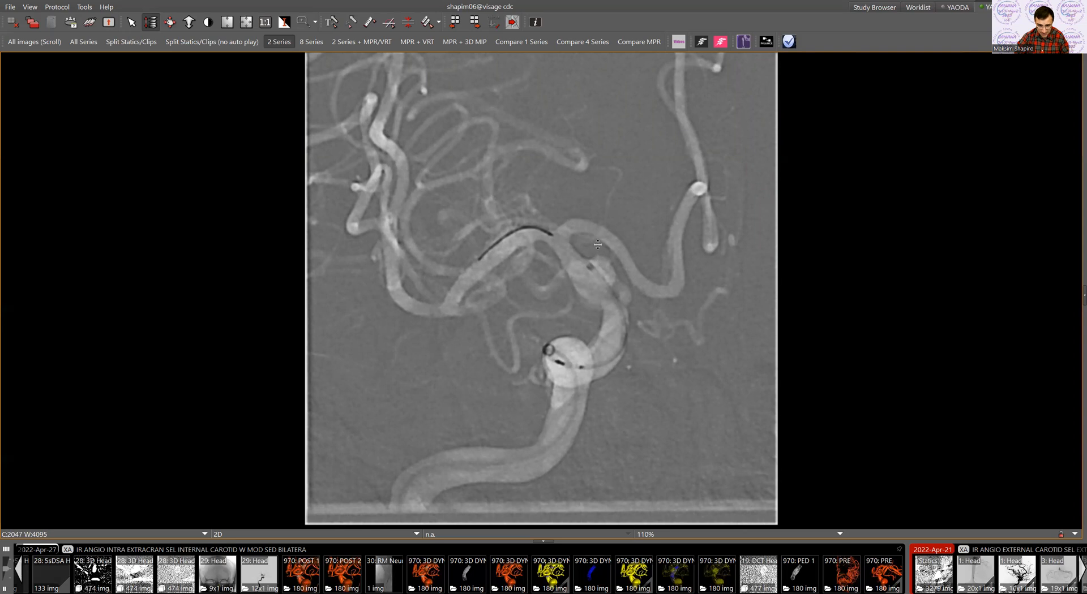
pyautogui.moveTo(553, 233)
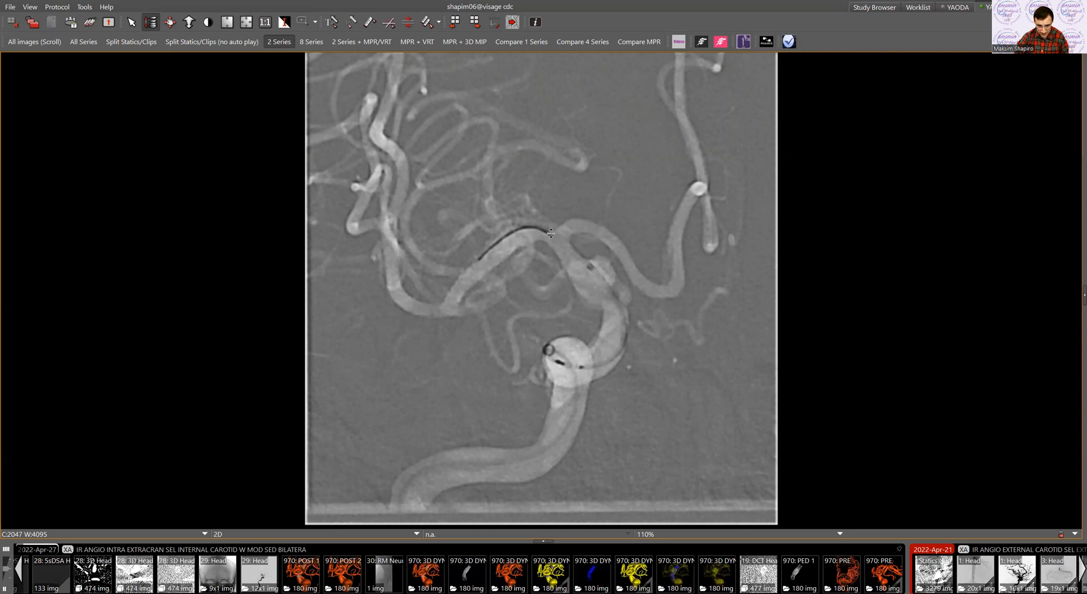
pyautogui.moveTo(600, 248)
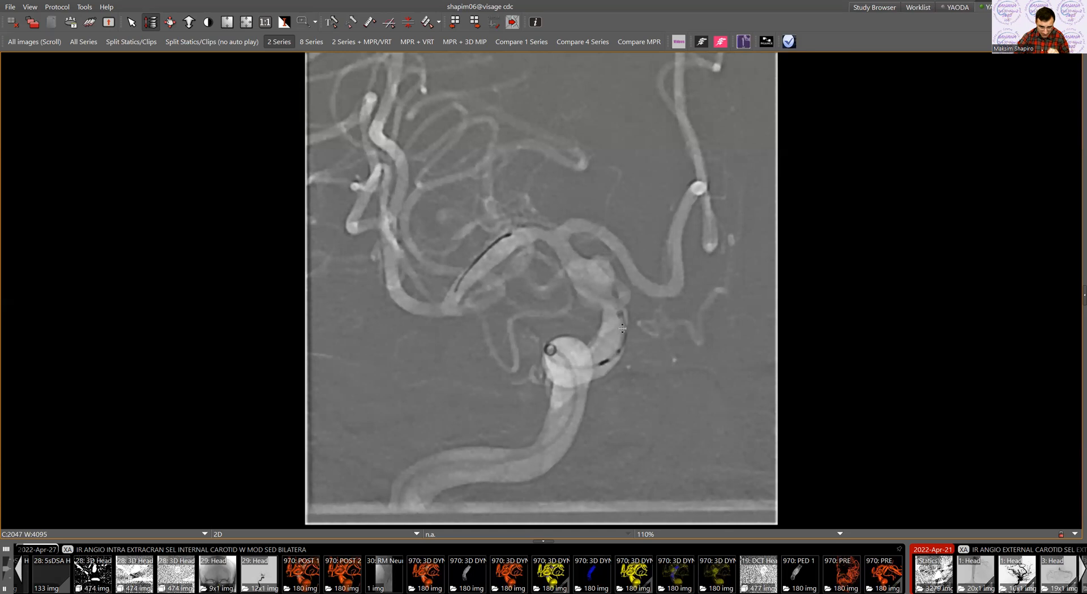
pyautogui.moveTo(593, 253)
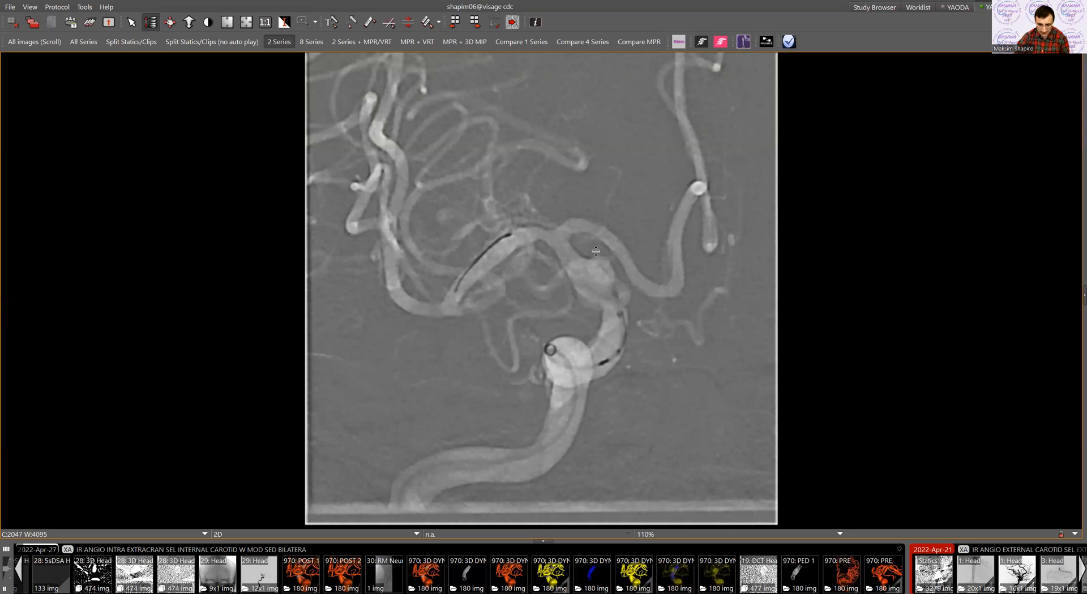
pyautogui.moveTo(621, 279)
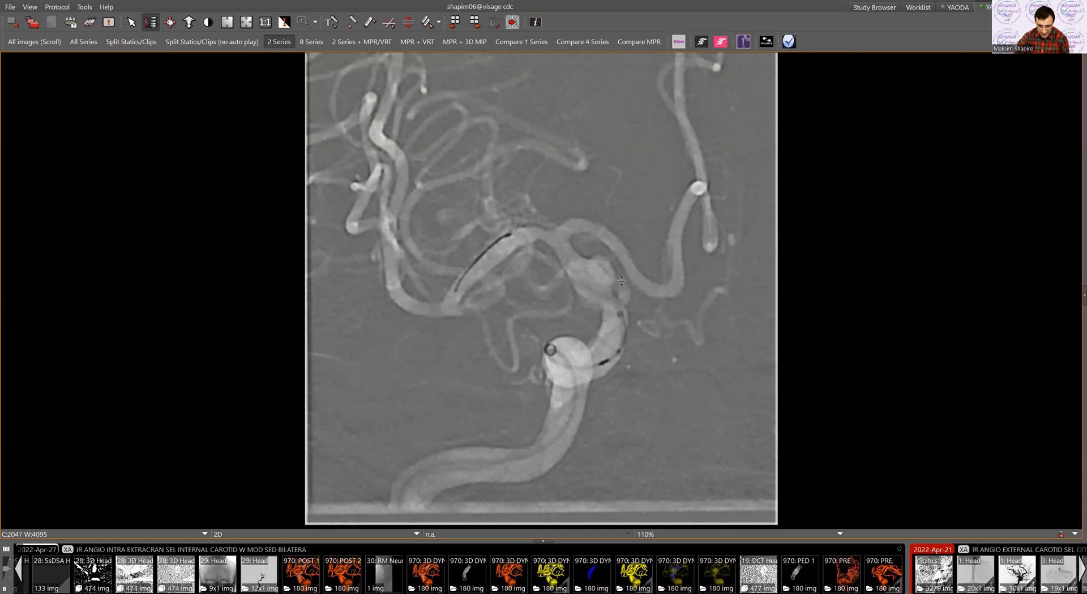
pyautogui.moveTo(644, 289)
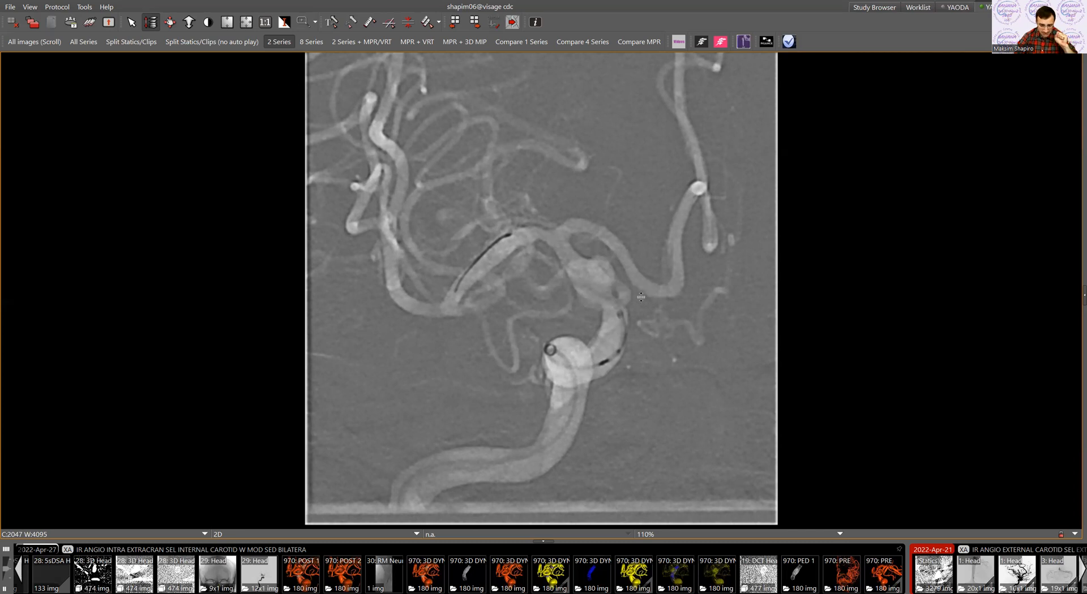
pyautogui.moveTo(639, 301)
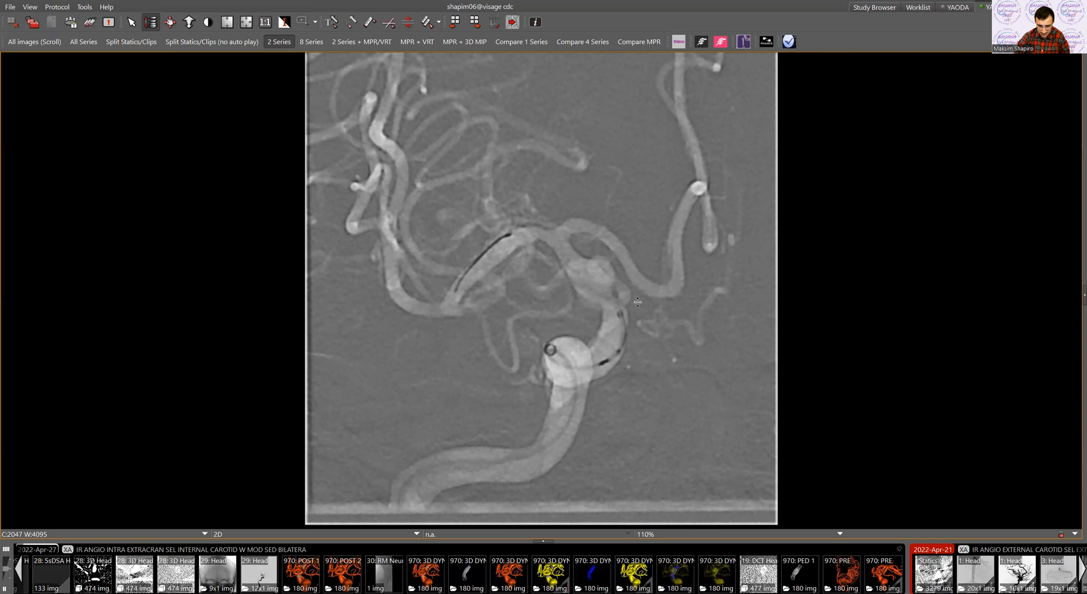
pyautogui.moveTo(638, 307)
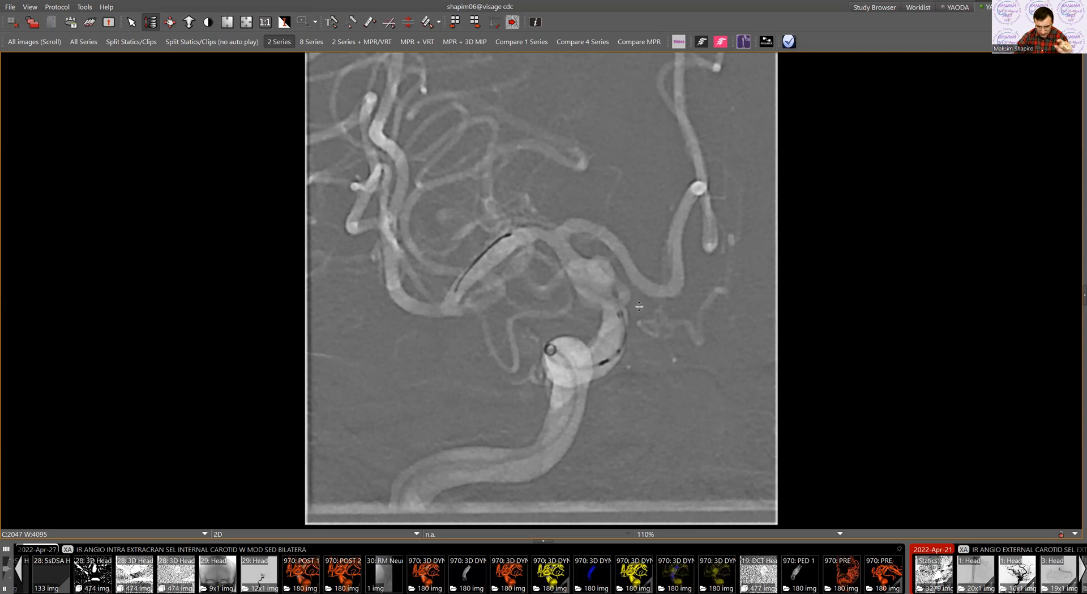
pyautogui.moveTo(638, 336)
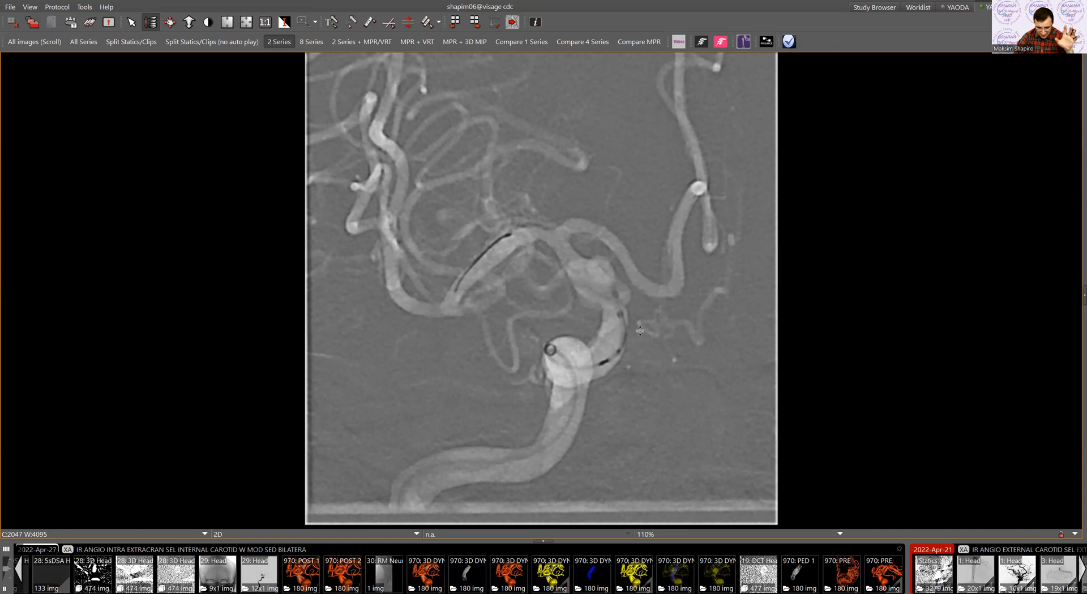
pyautogui.moveTo(639, 320)
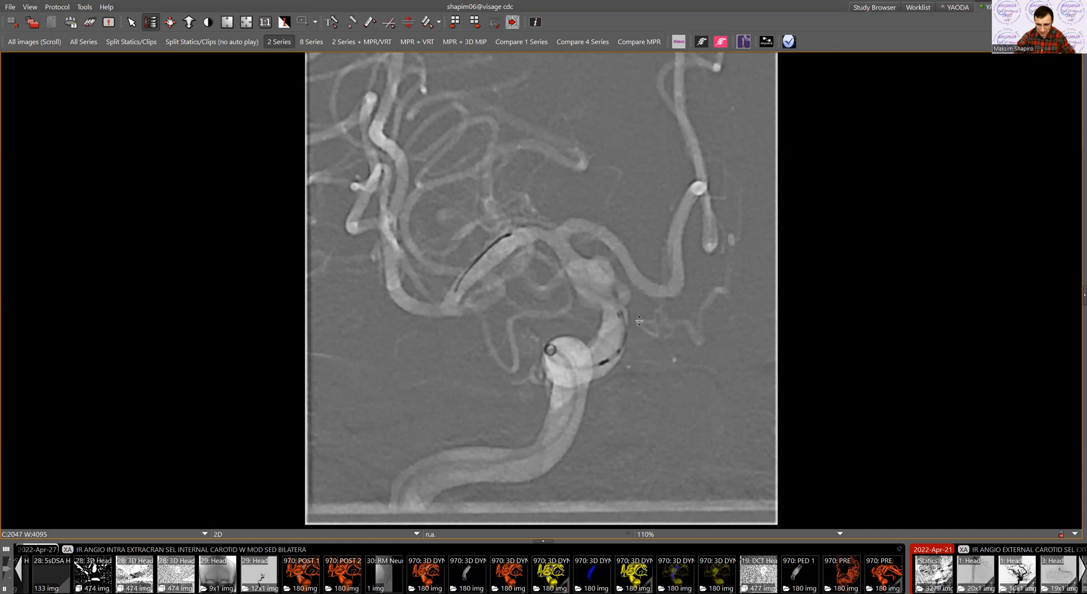
pyautogui.moveTo(695, 310)
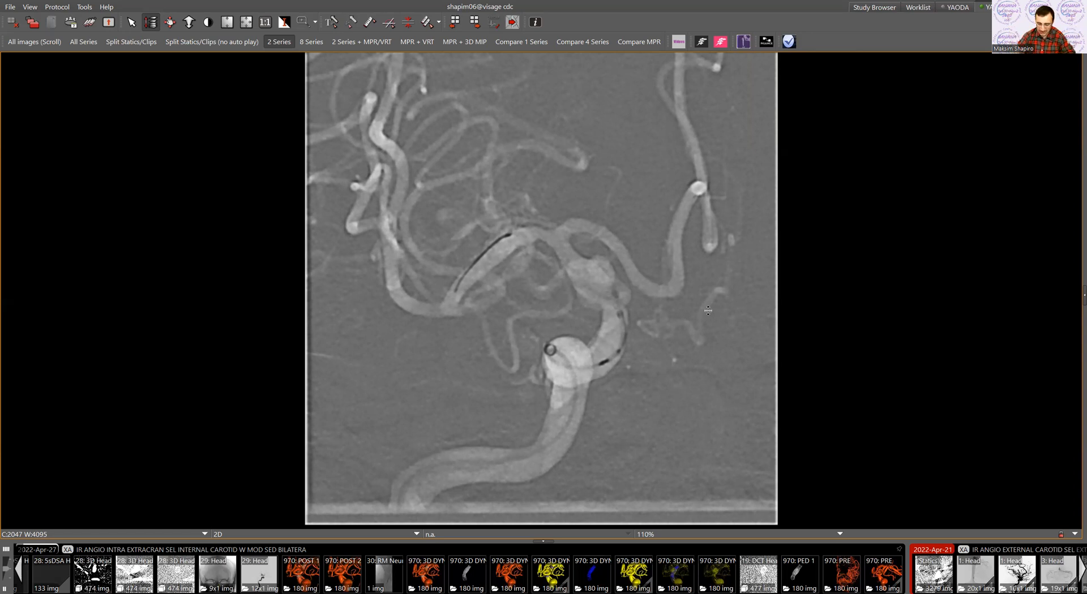
pyautogui.moveTo(629, 311)
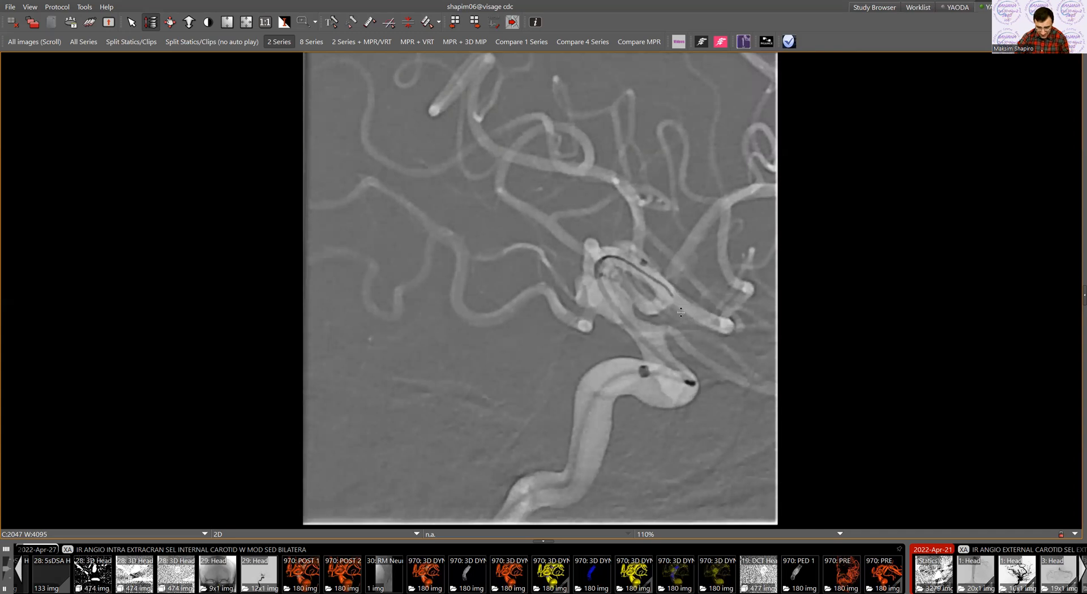
pyautogui.moveTo(693, 293)
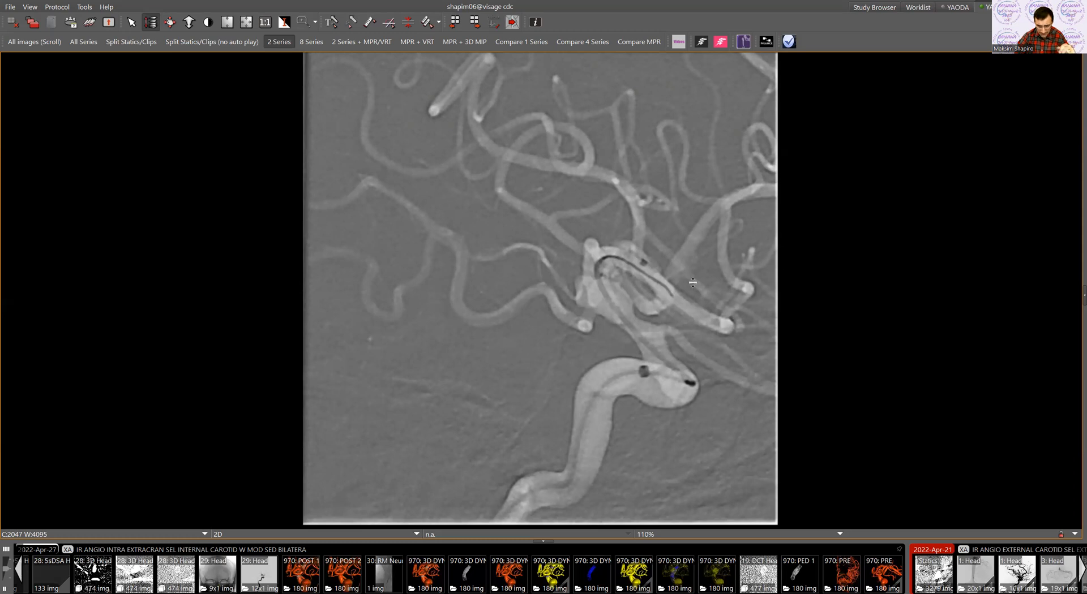
pyautogui.moveTo(700, 299)
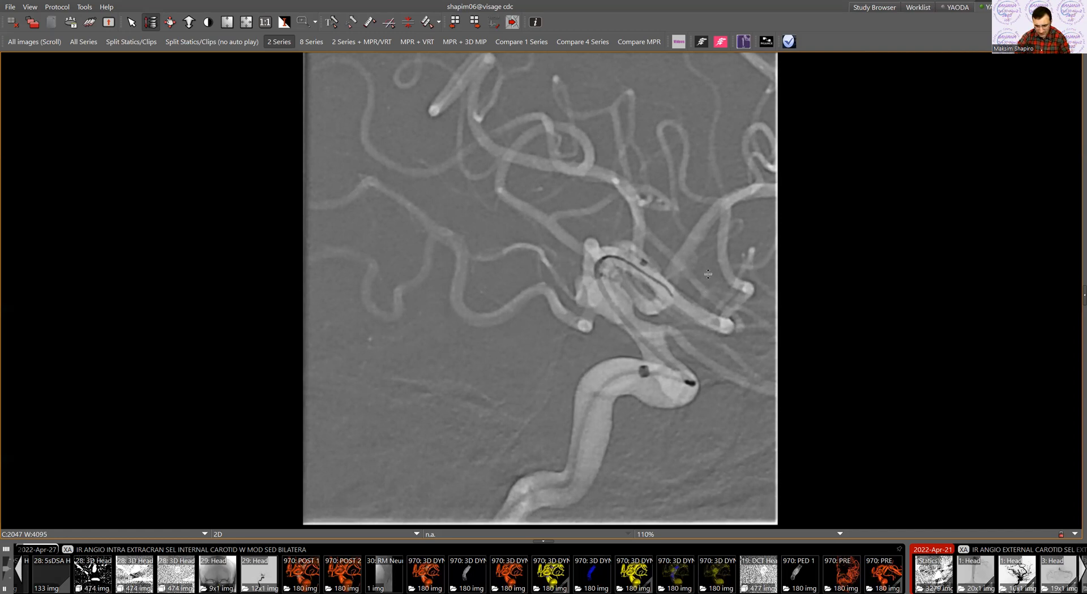
pyautogui.moveTo(732, 298)
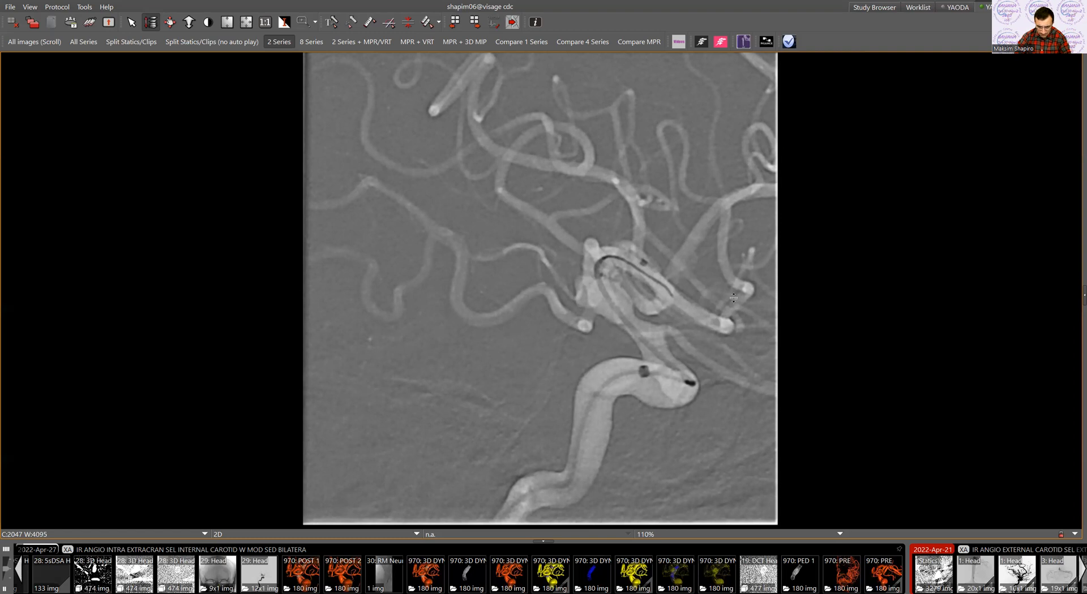
pyautogui.moveTo(735, 292)
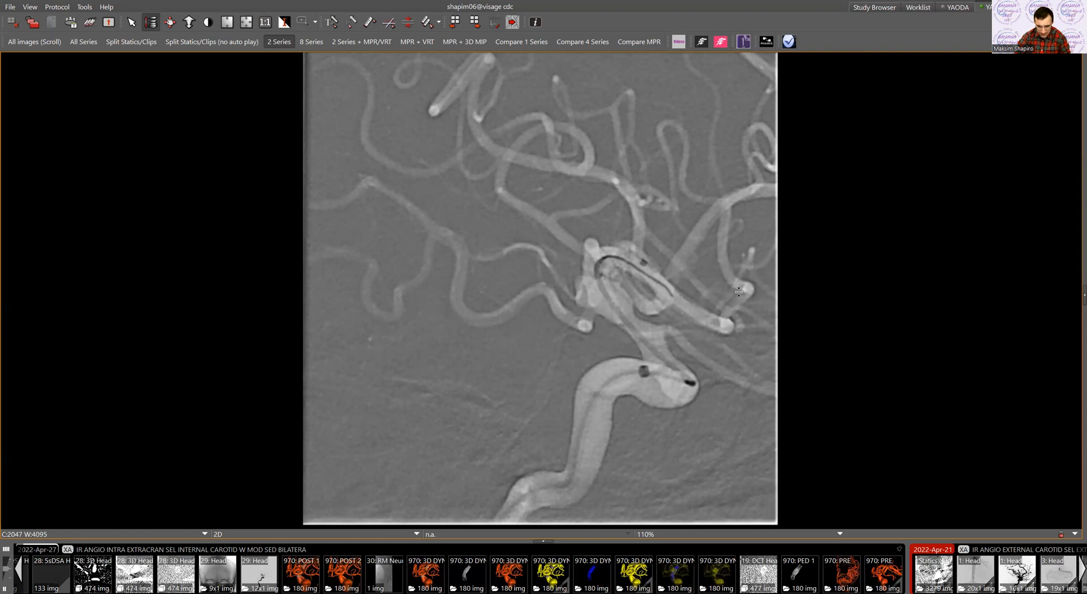
pyautogui.moveTo(687, 285)
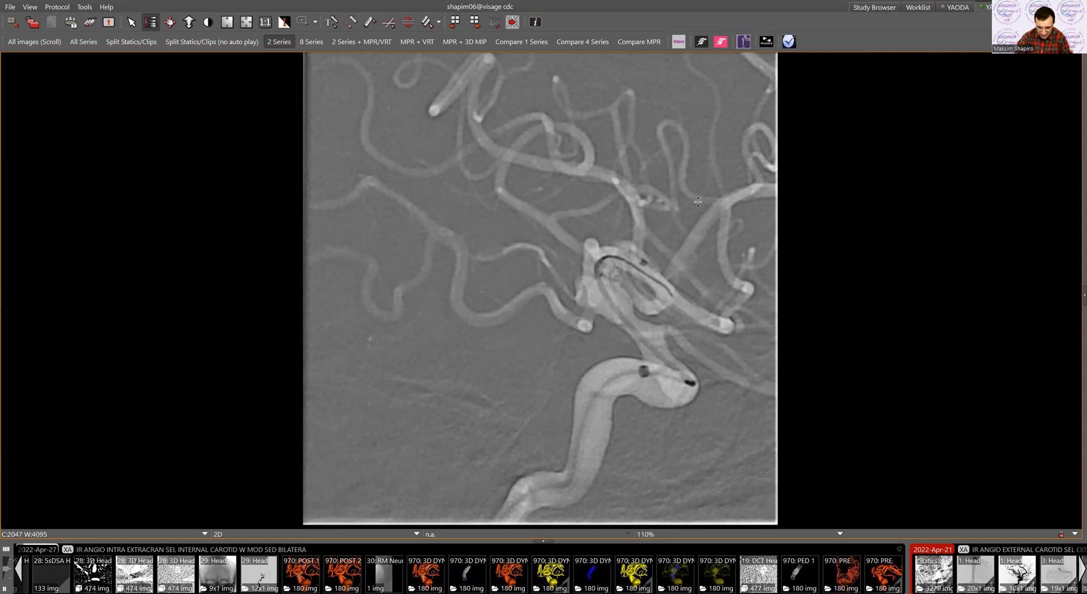
pyautogui.moveTo(657, 298)
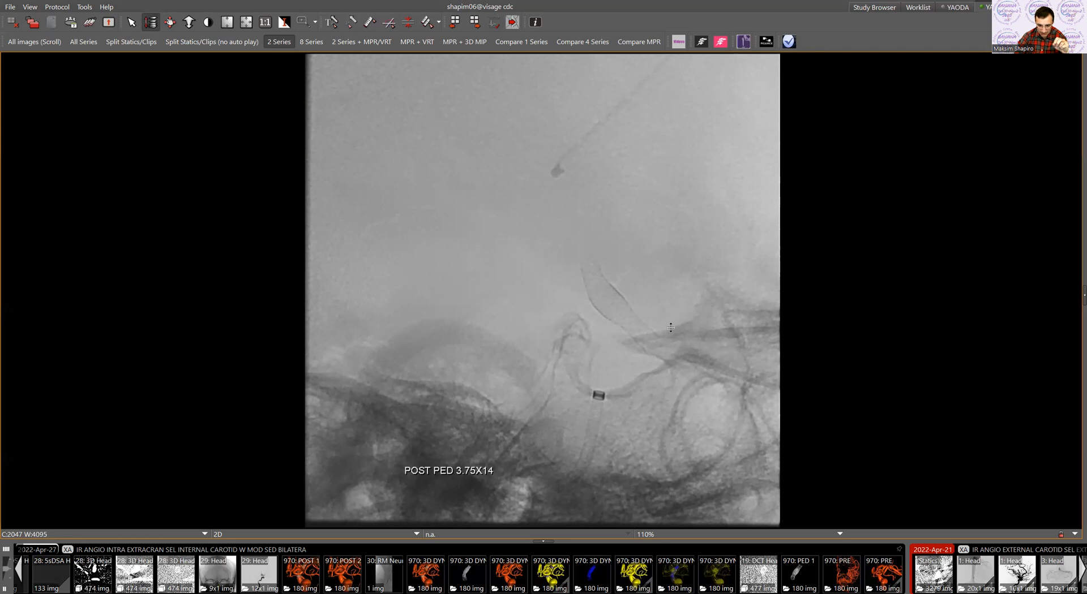
pyautogui.moveTo(668, 316)
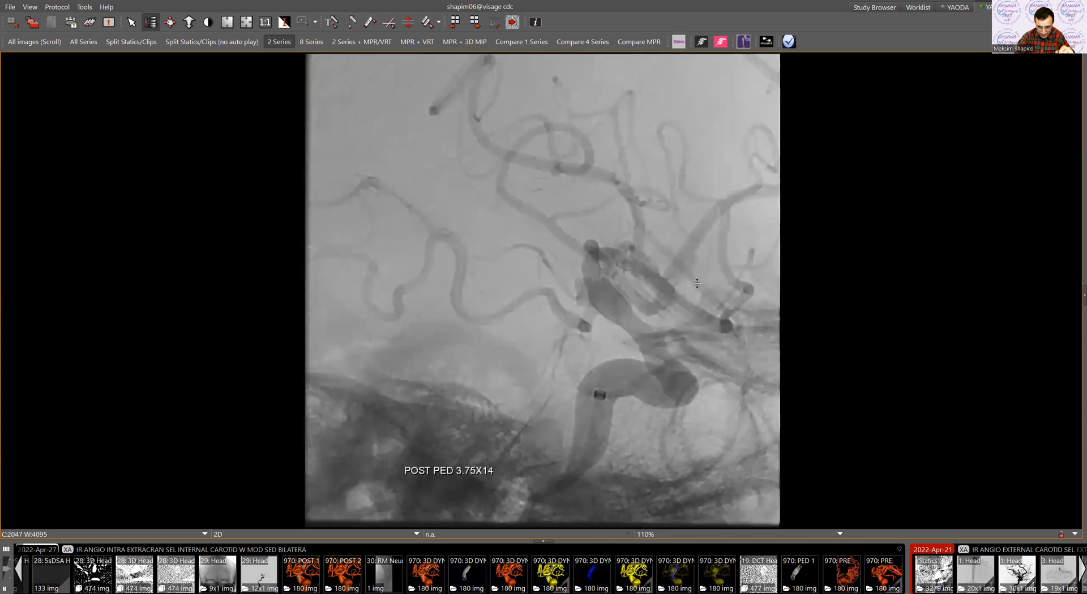
pyautogui.moveTo(669, 274)
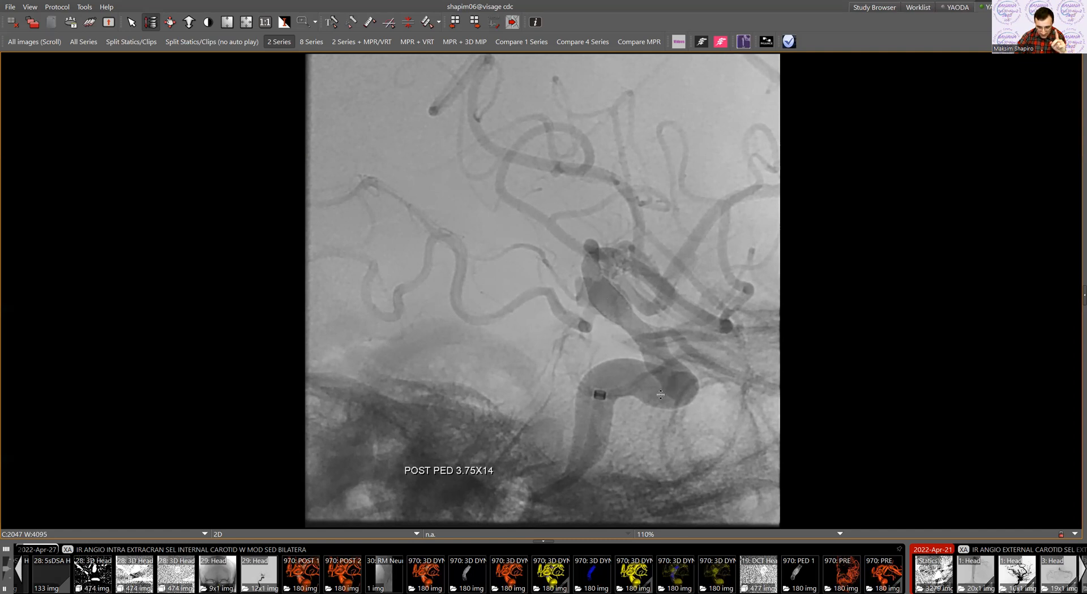
pyautogui.moveTo(667, 377)
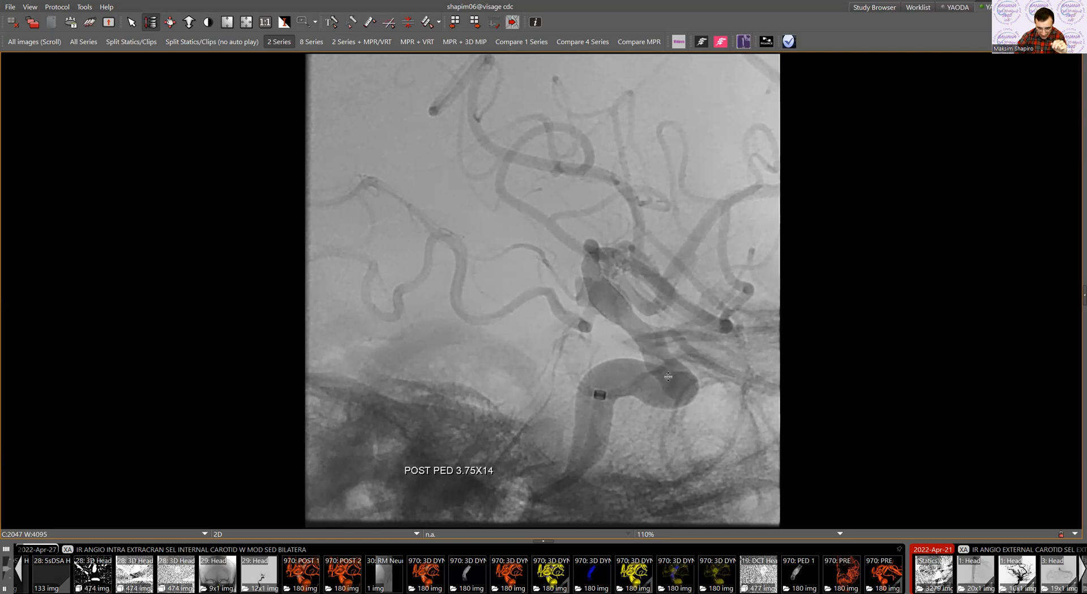
pyautogui.moveTo(669, 320)
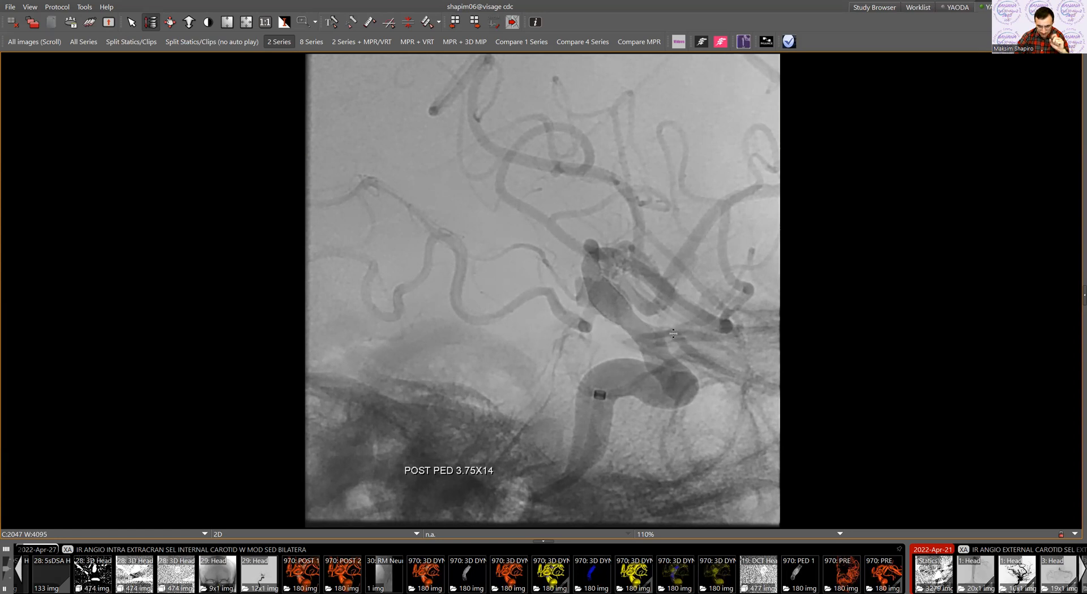
pyautogui.moveTo(669, 326)
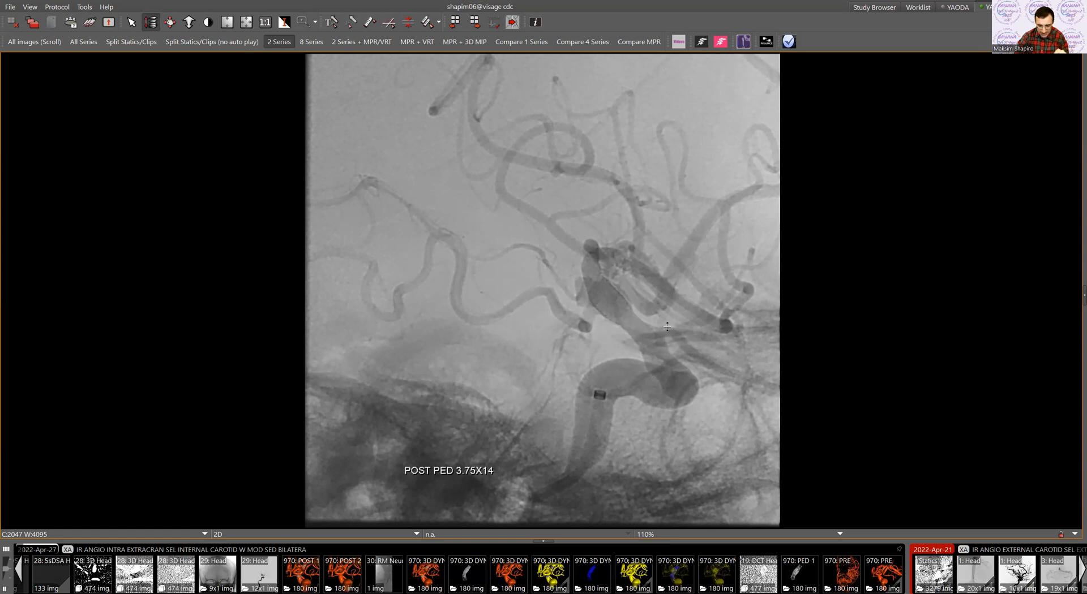
pyautogui.moveTo(654, 327)
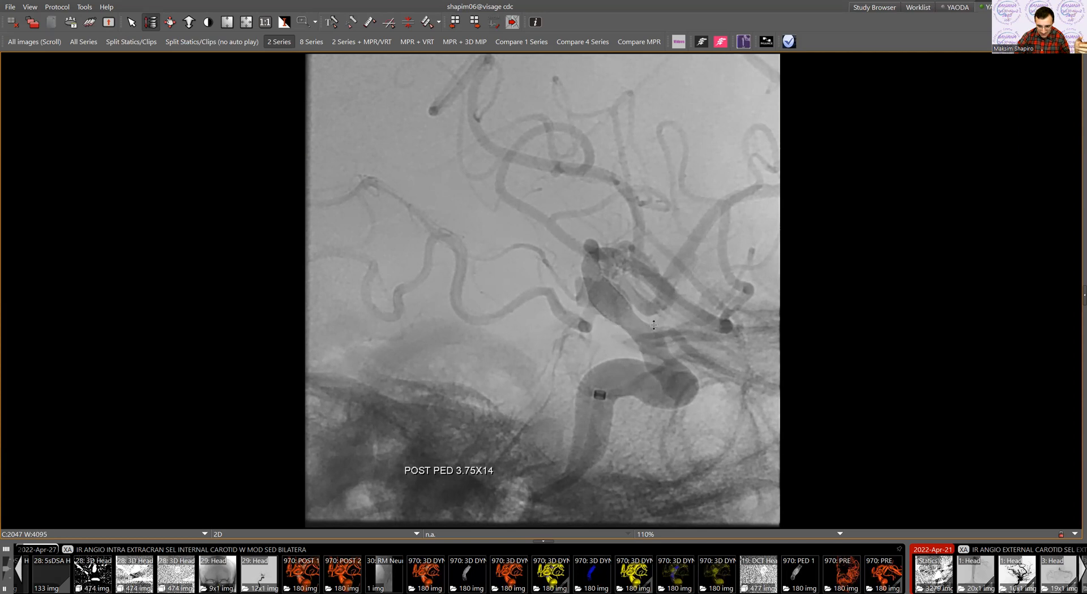
pyautogui.moveTo(687, 334)
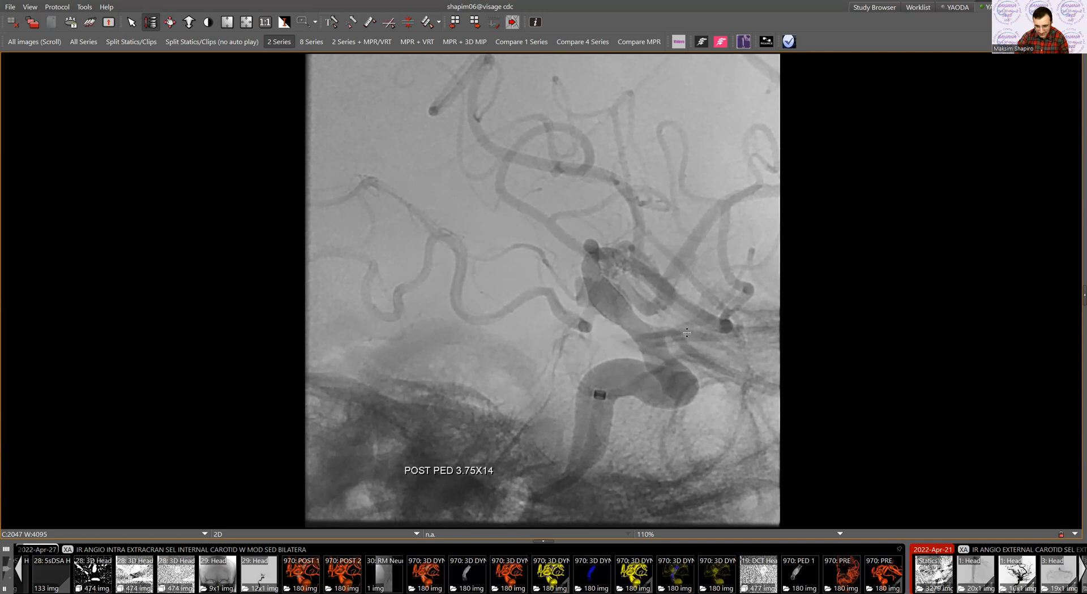
pyautogui.moveTo(683, 335)
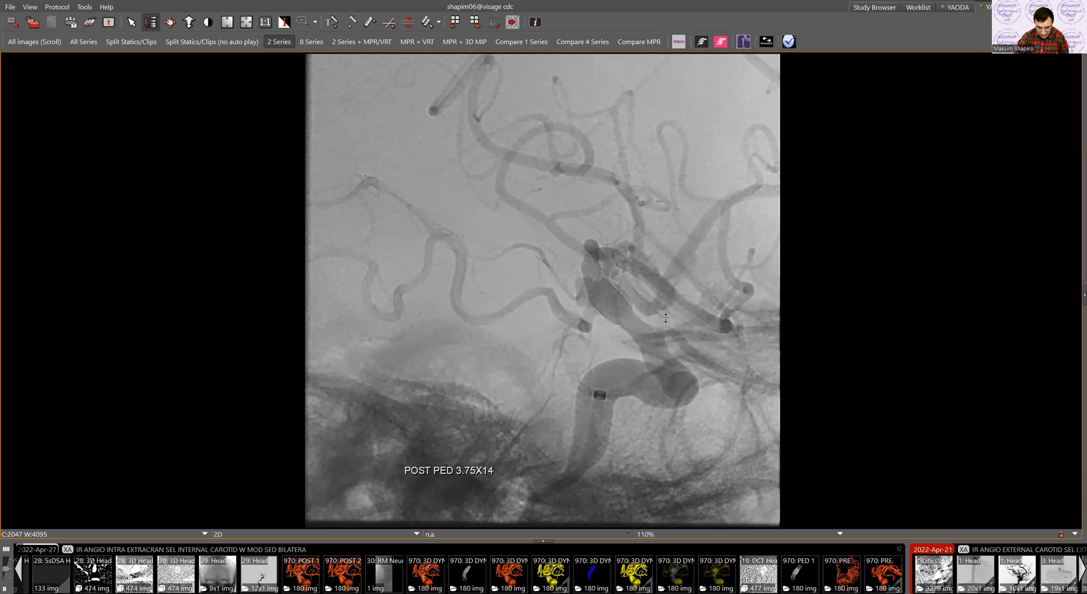
pyautogui.moveTo(641, 343)
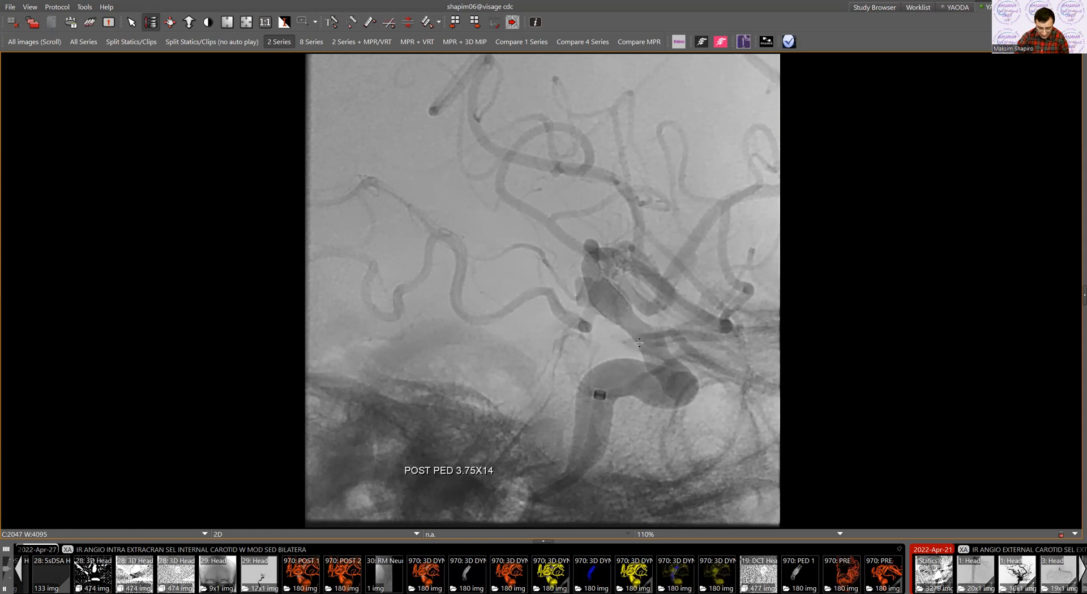
pyautogui.moveTo(644, 356)
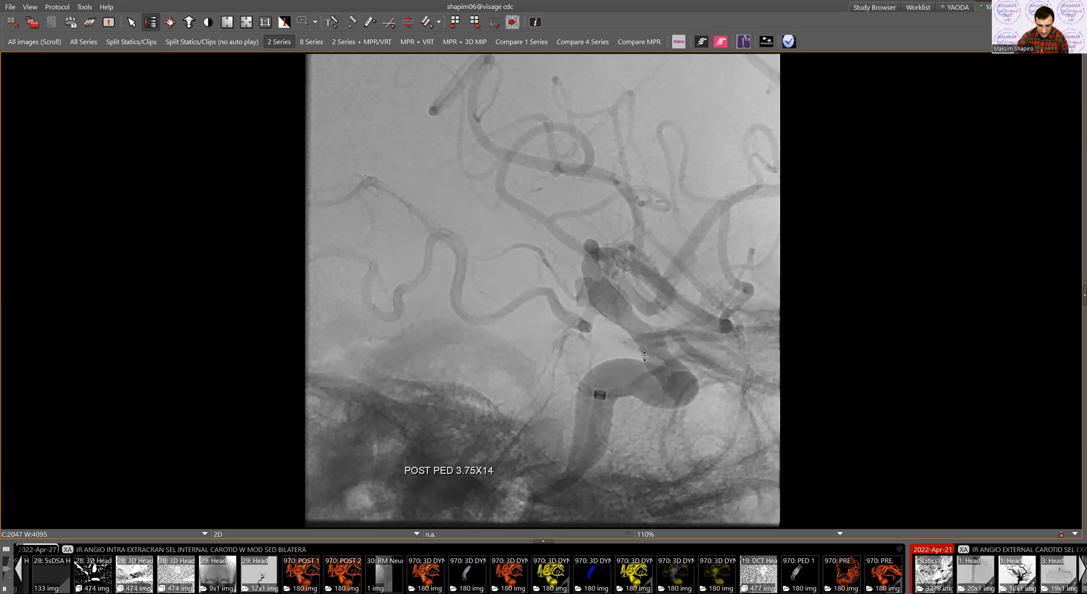
pyautogui.moveTo(659, 344)
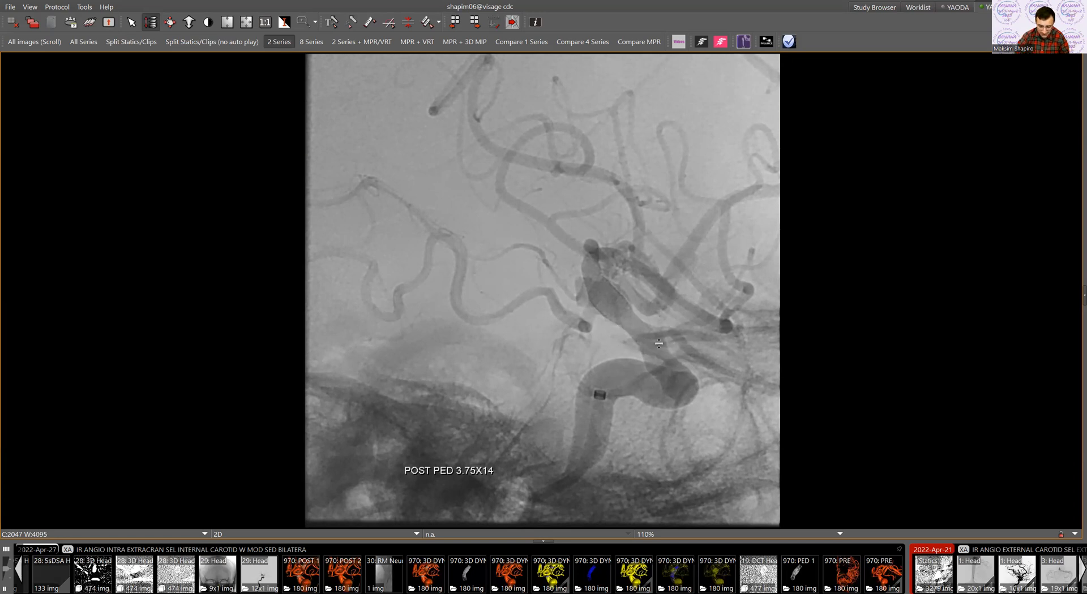
pyautogui.moveTo(646, 380)
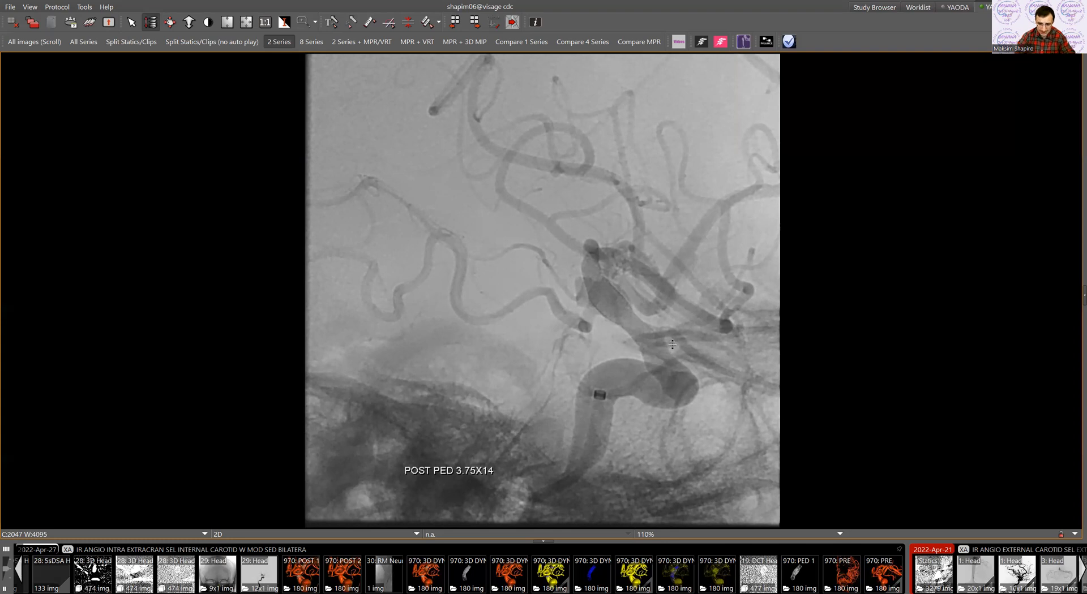
pyautogui.moveTo(627, 335)
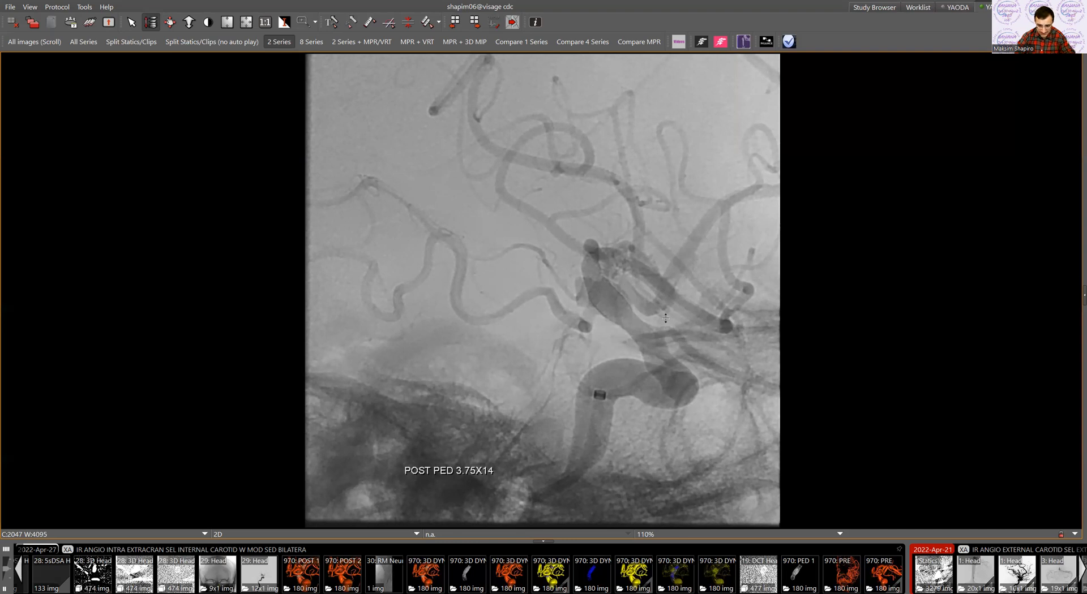
pyautogui.moveTo(646, 288)
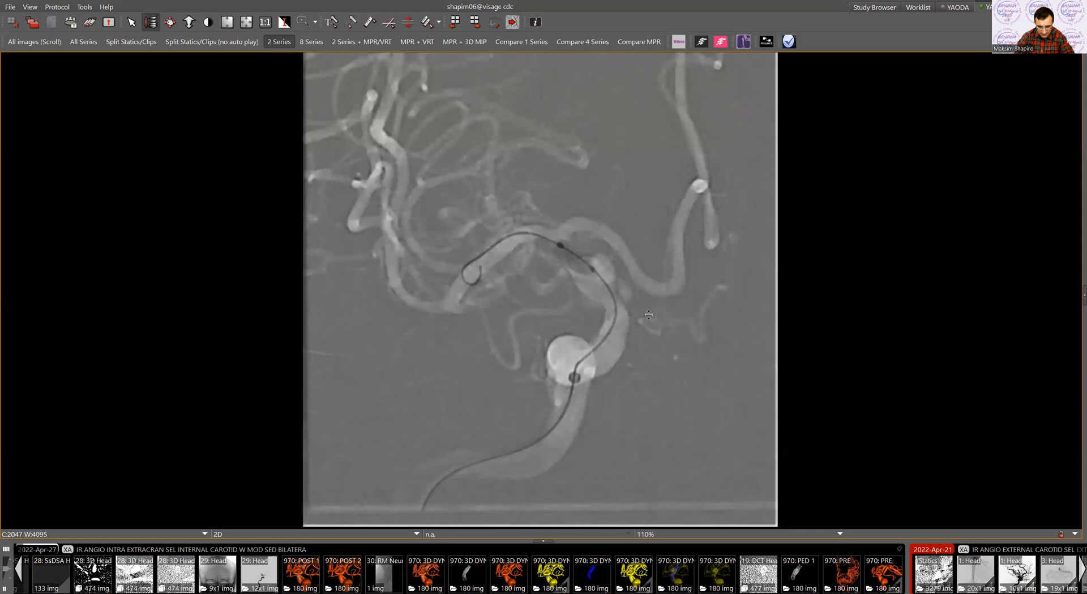
pyautogui.moveTo(565, 225)
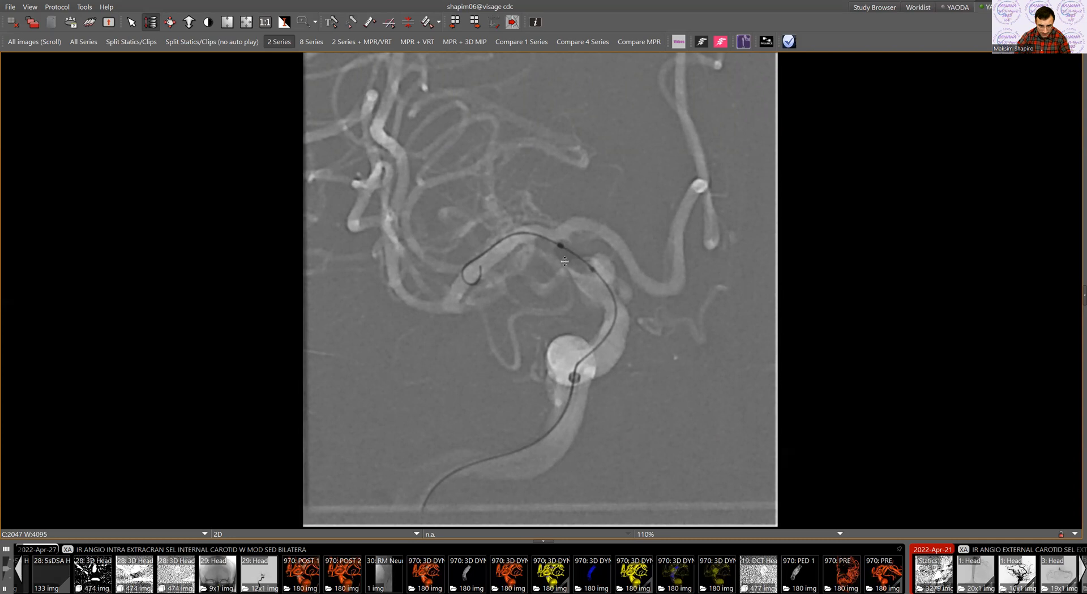
pyautogui.moveTo(572, 253)
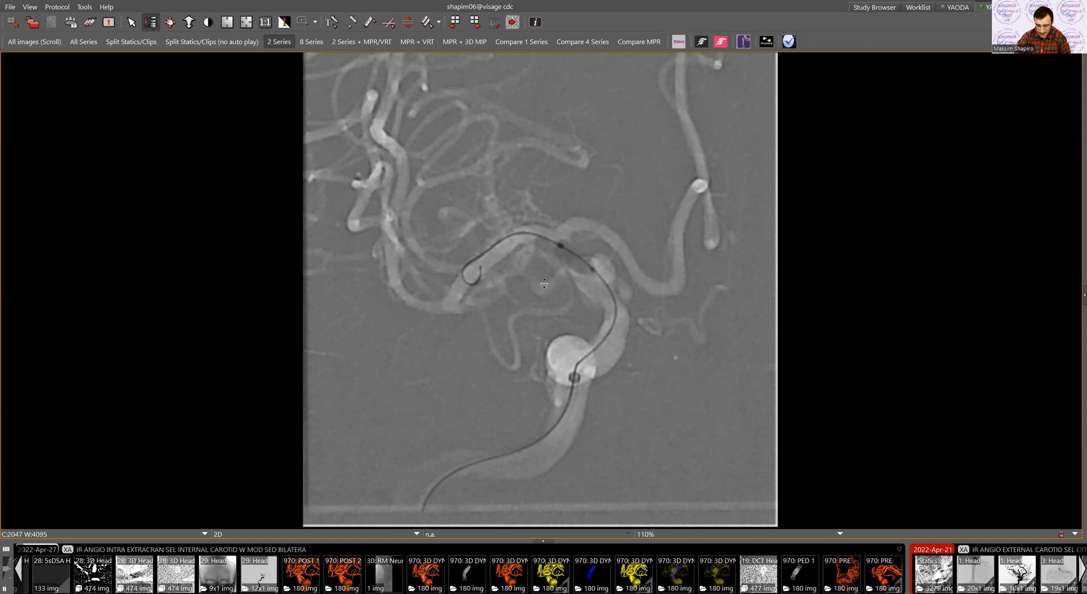
pyautogui.moveTo(603, 247)
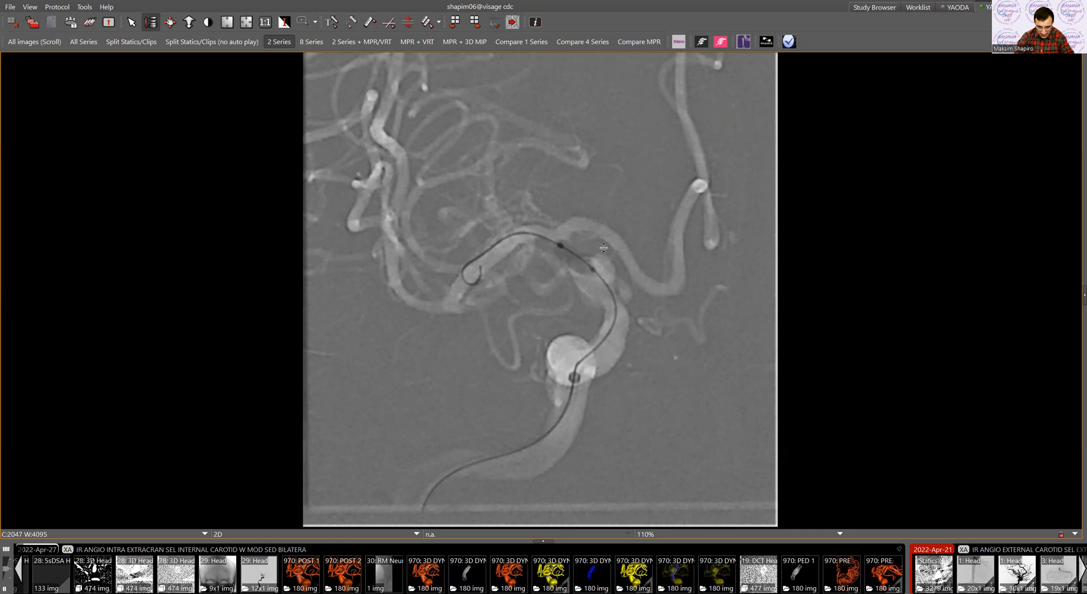
pyautogui.moveTo(604, 212)
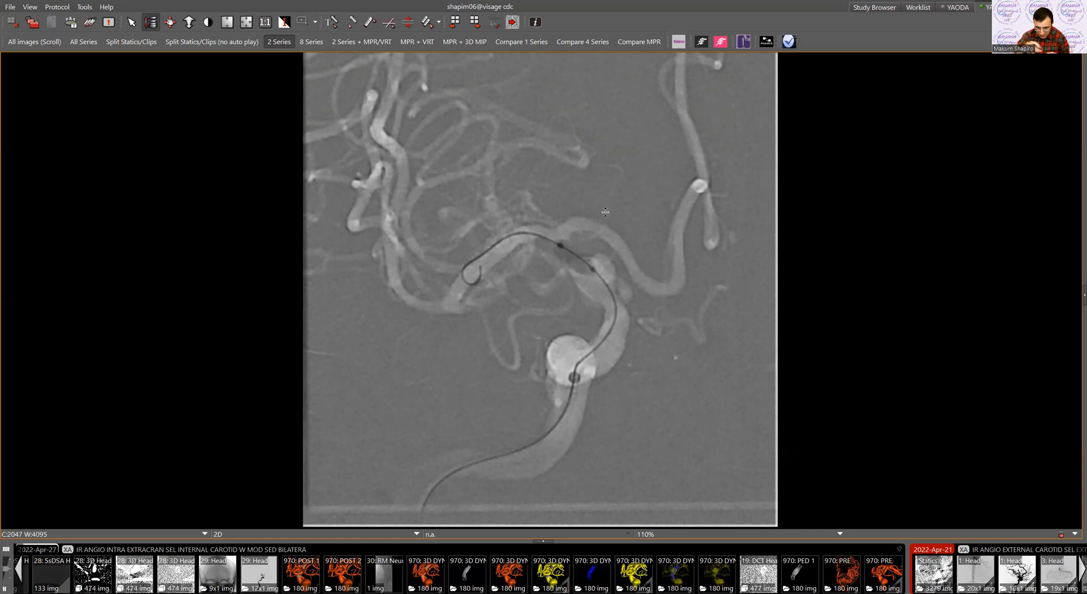
pyautogui.moveTo(563, 231)
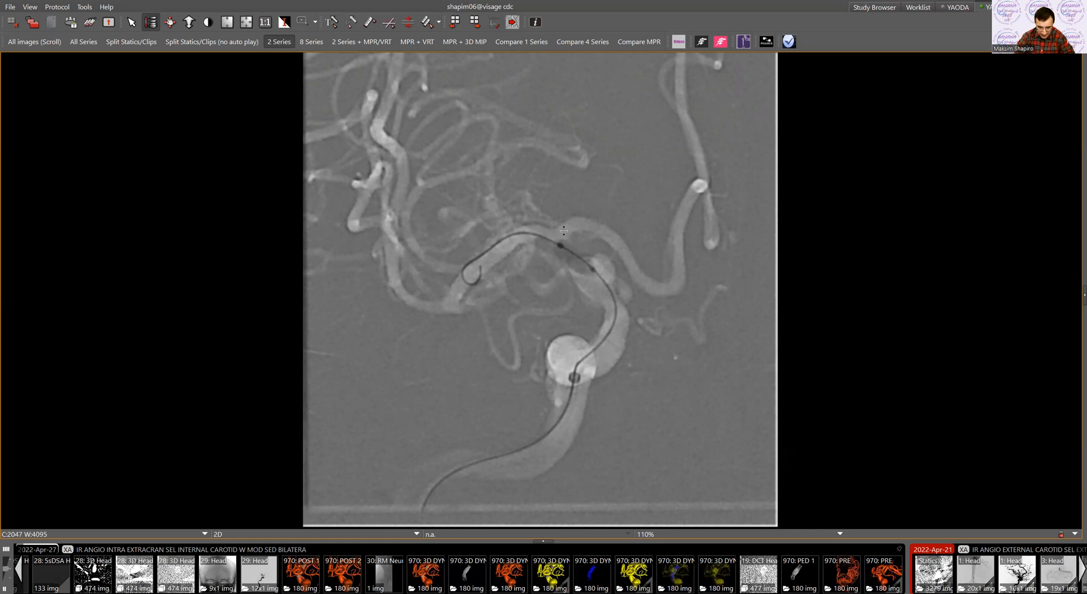
pyautogui.moveTo(581, 263)
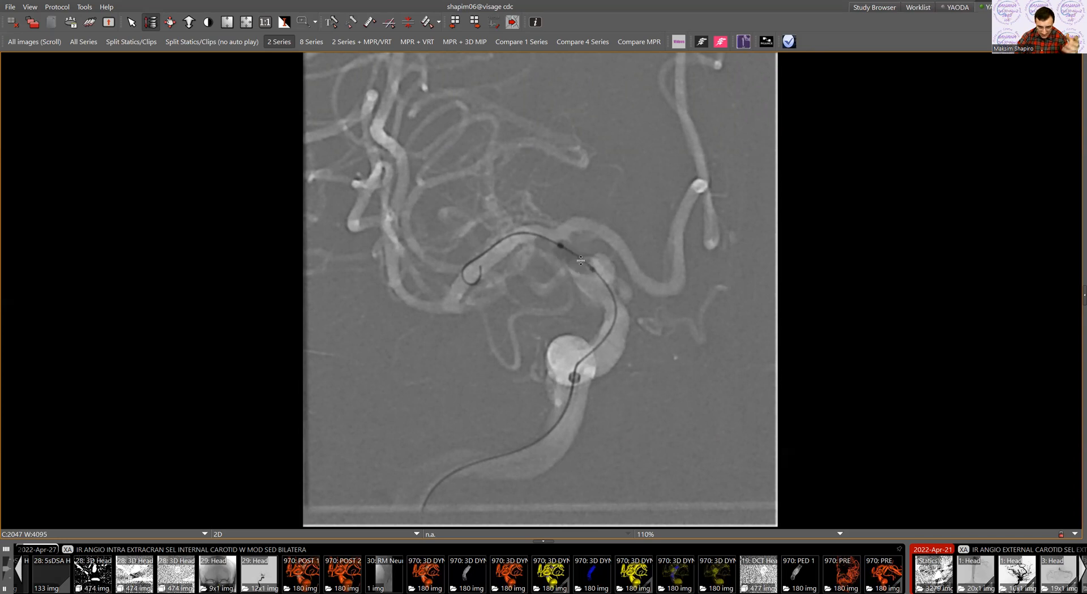
pyautogui.moveTo(568, 248)
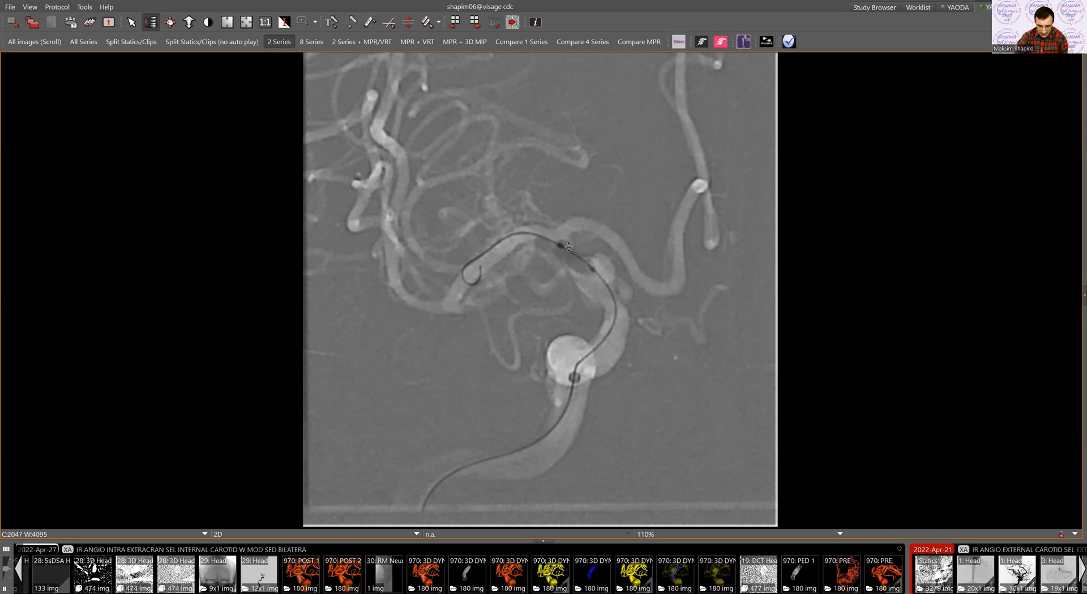
pyautogui.moveTo(611, 369)
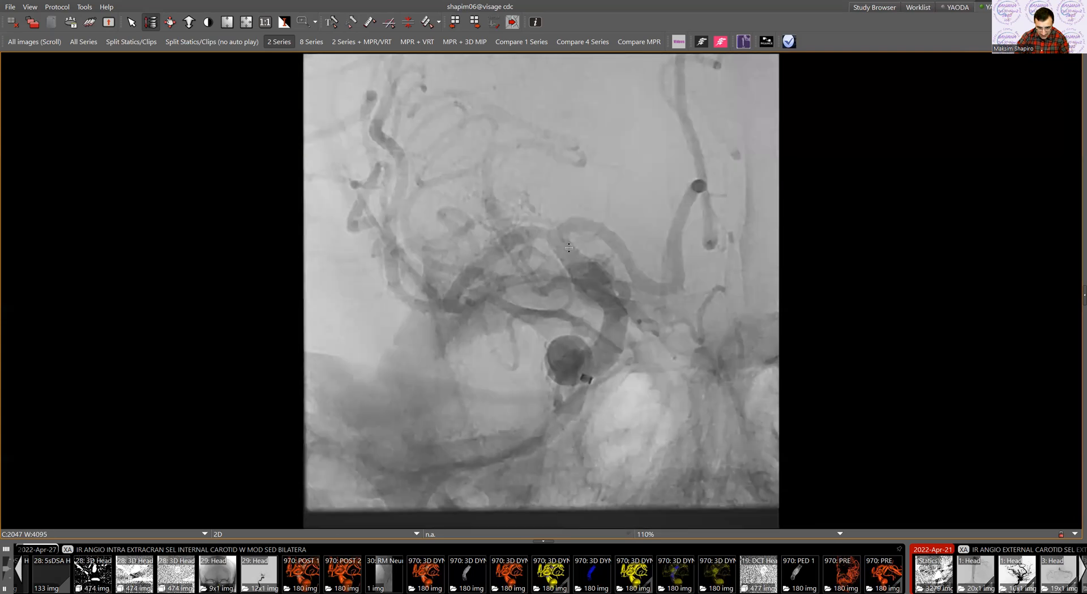
# Scroll past the native wire frames to the POST PED 3.75X14, 4X14 subtracted run
pyautogui.scroll(-3)
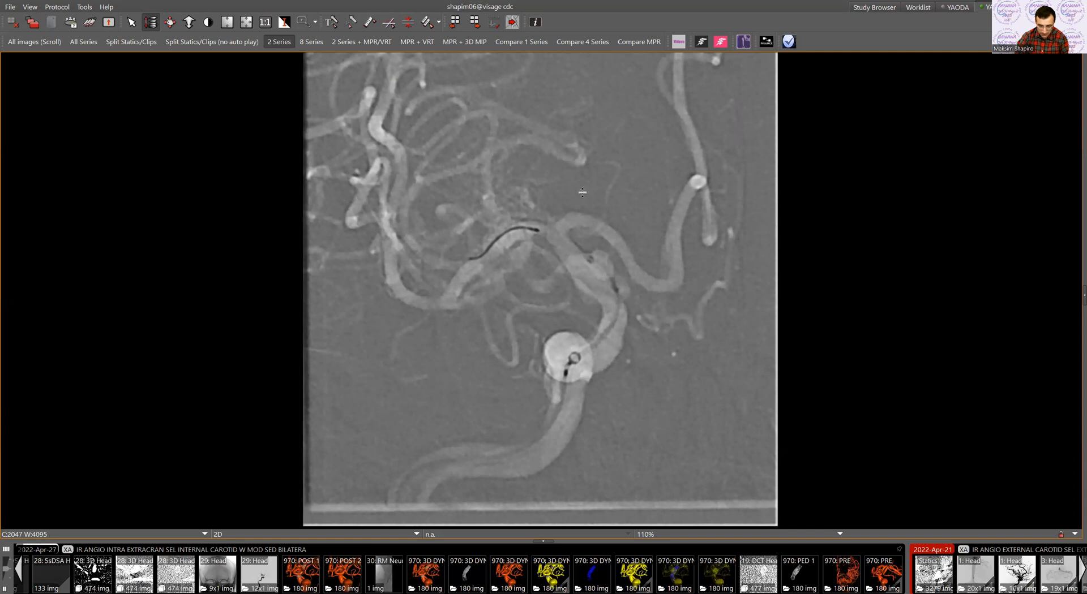
pyautogui.moveTo(600, 224)
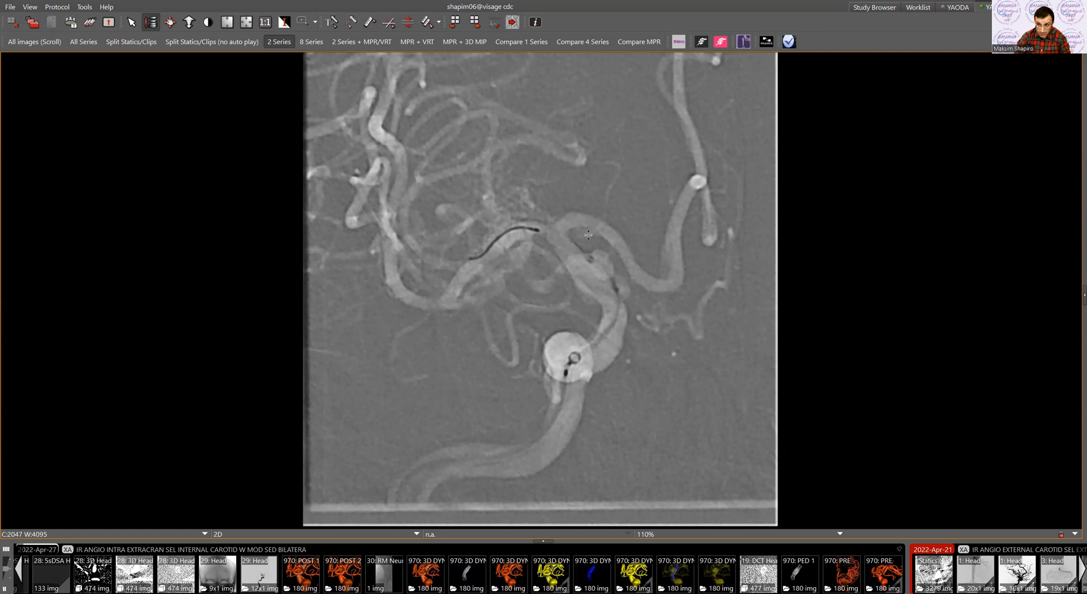
pyautogui.moveTo(618, 240)
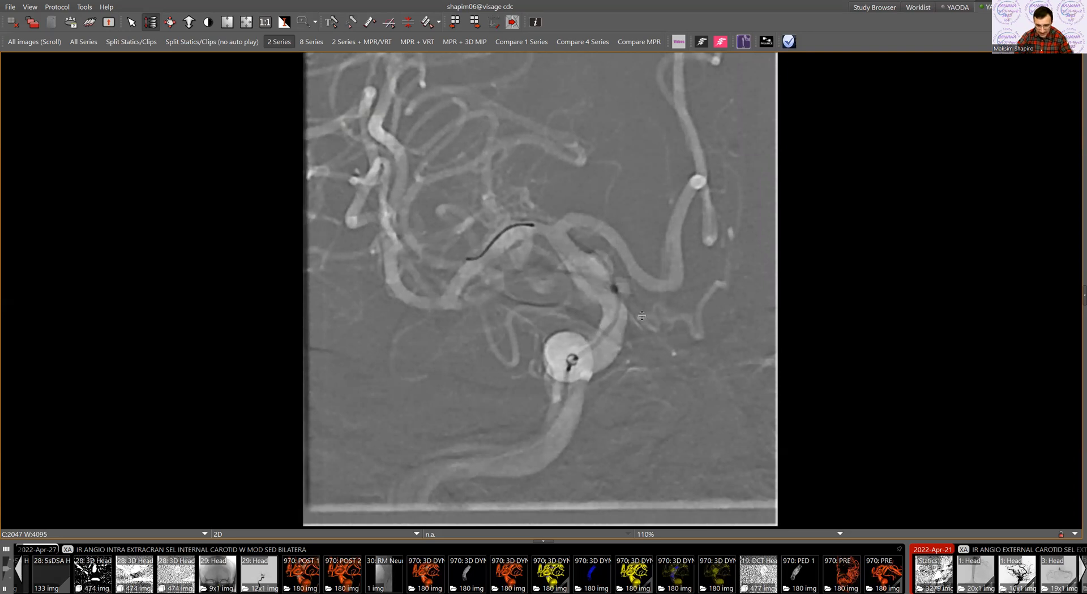
pyautogui.moveTo(623, 289)
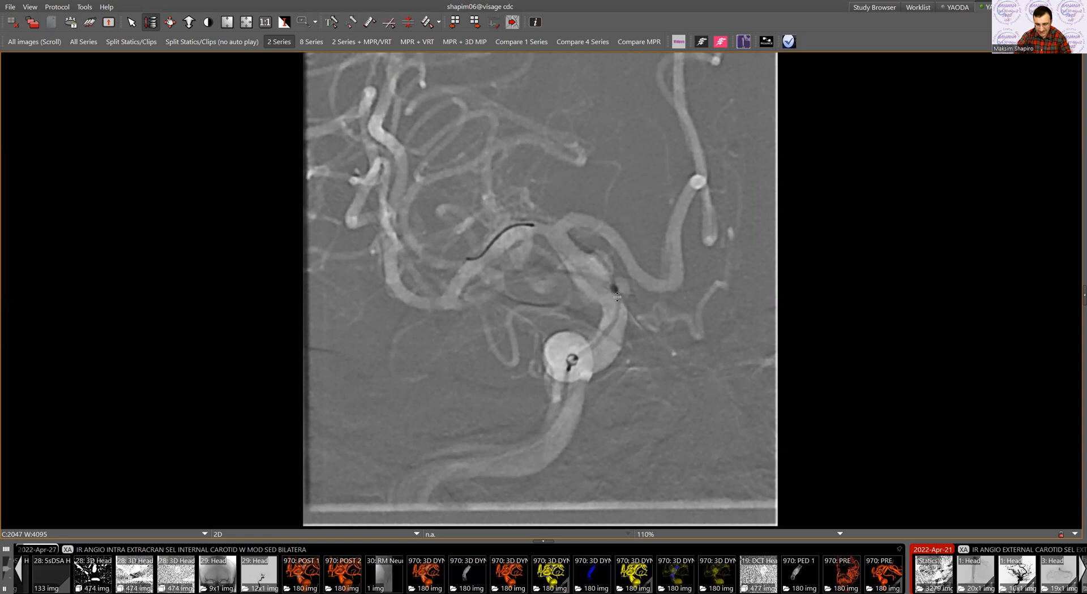
pyautogui.moveTo(620, 271)
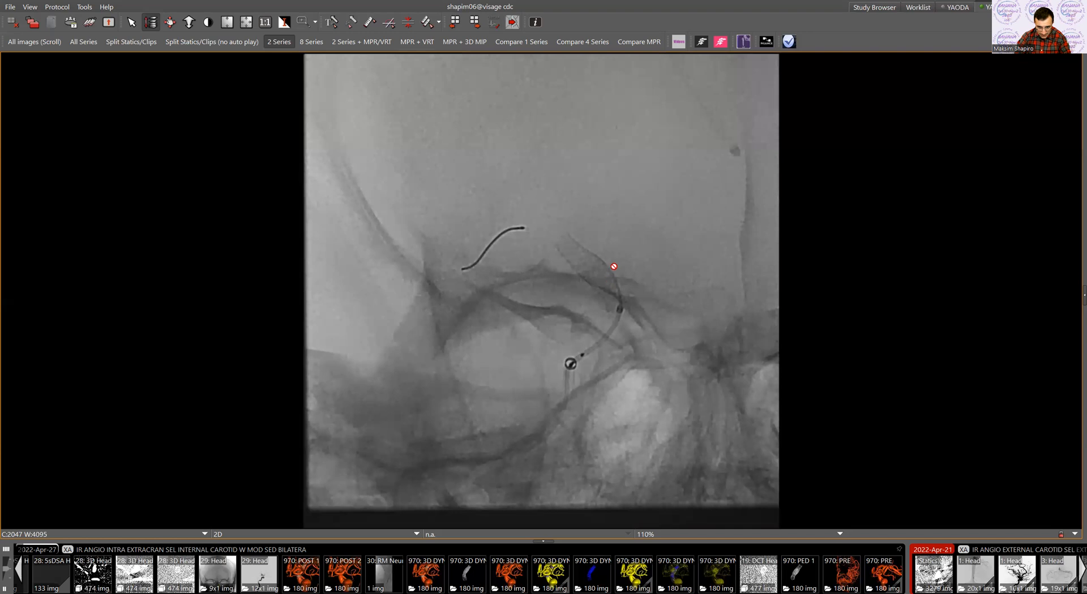
pyautogui.moveTo(631, 278)
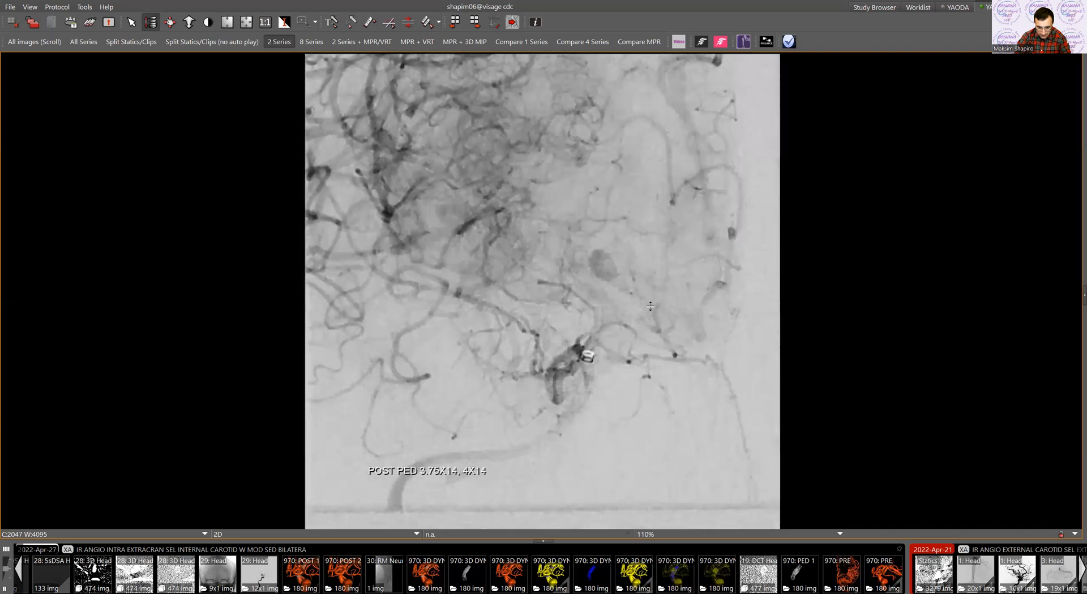
pyautogui.scroll(-3)
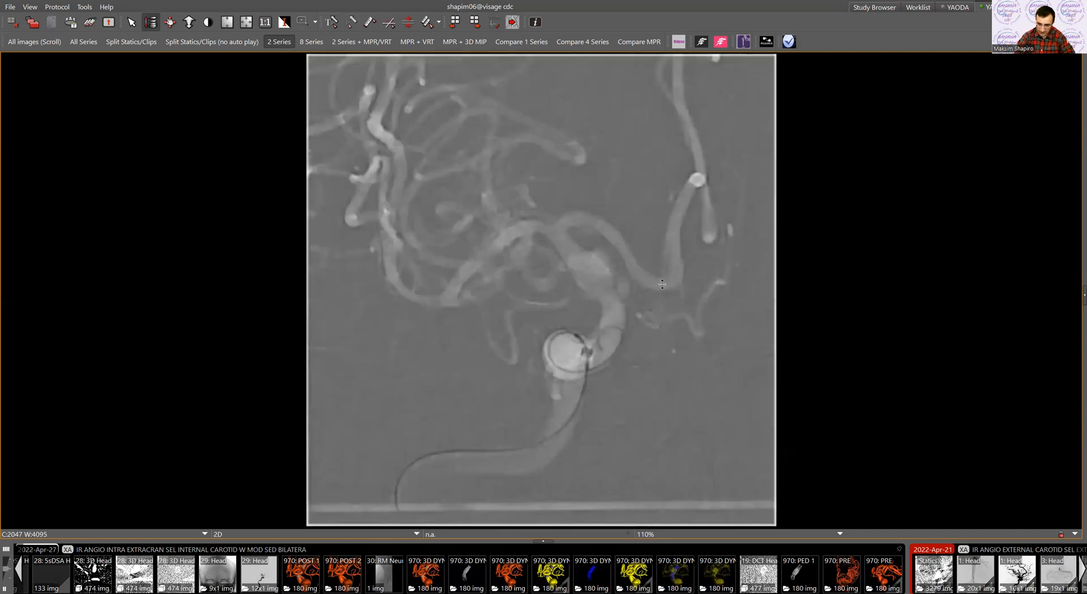
# Scroll through the balloon run's images before moving to the 3D stent series
pyautogui.scroll(-3)
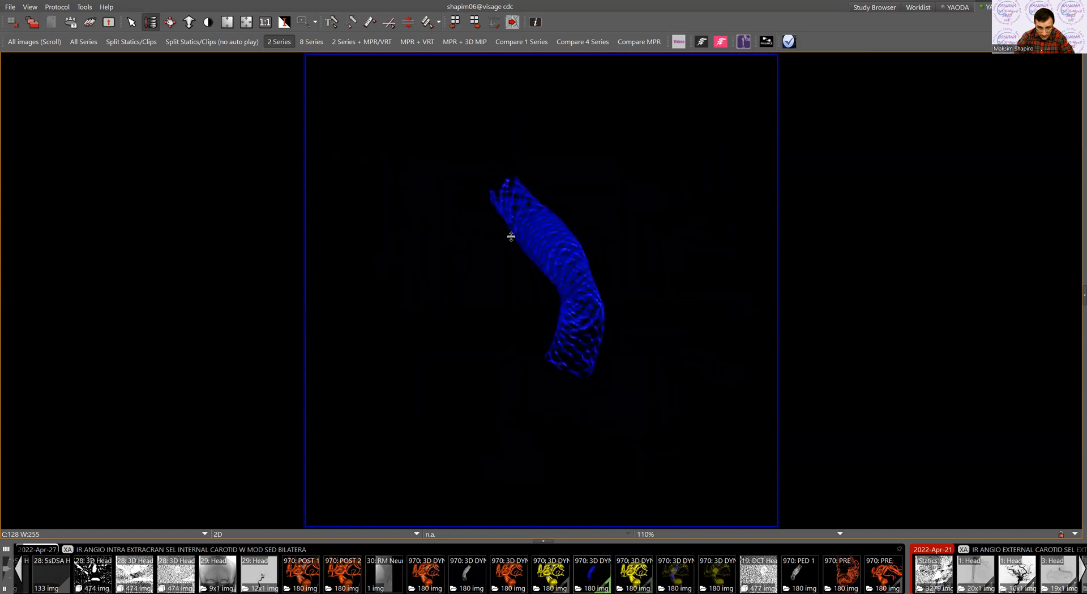
# Turn the blue 3D stent rendering to a diagonal orientation showing the full tubular mesh
pyautogui.moveTo(511, 236); pyautogui.dragTo(501, 273)
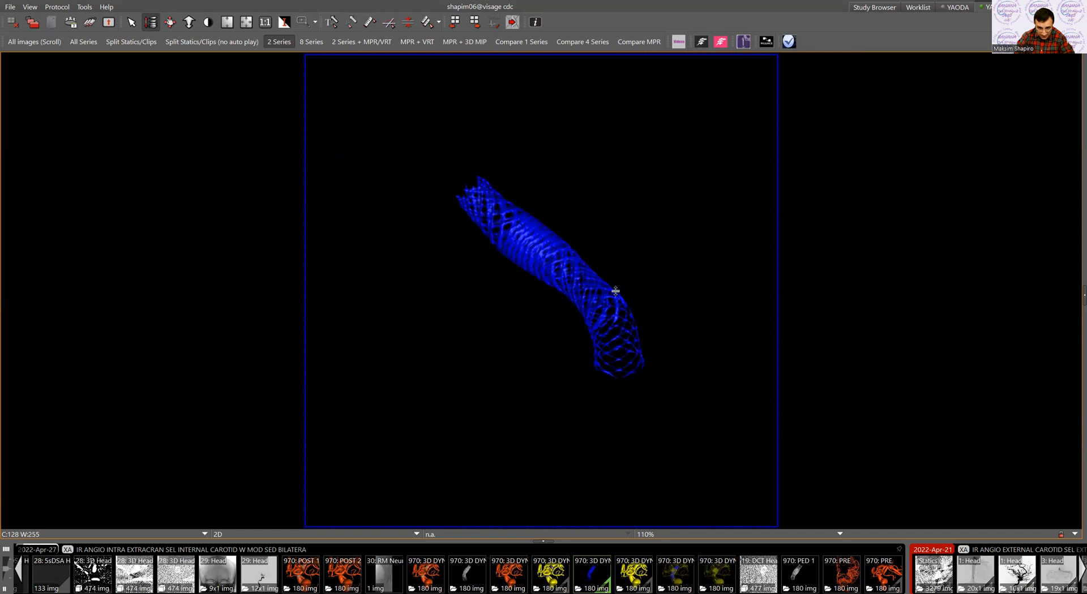
pyautogui.moveTo(615, 291); pyautogui.dragTo(630, 328)
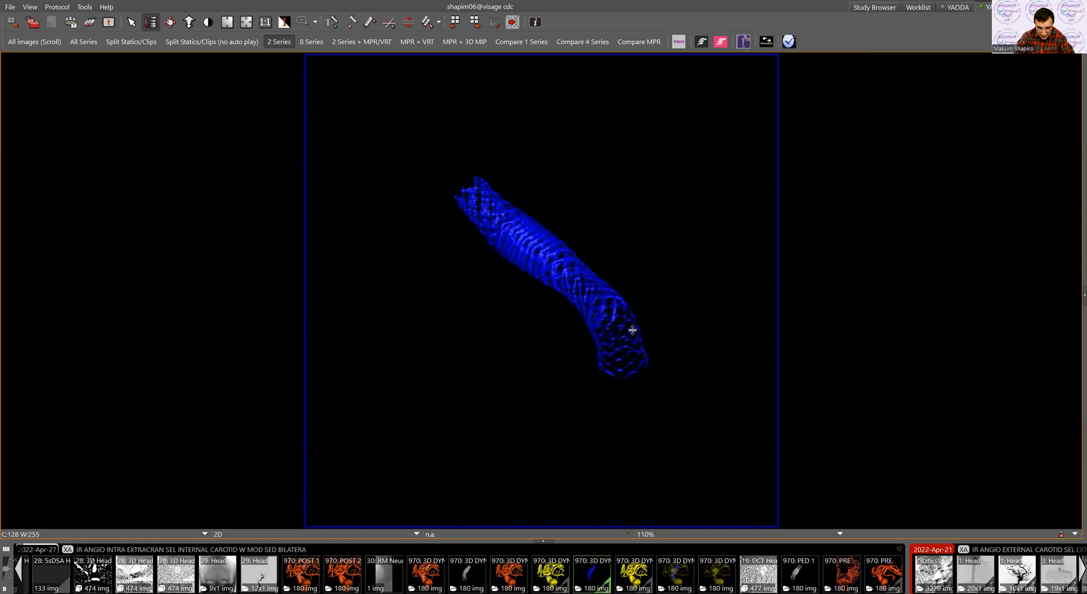
pyautogui.moveTo(631, 331); pyautogui.dragTo(572, 278)
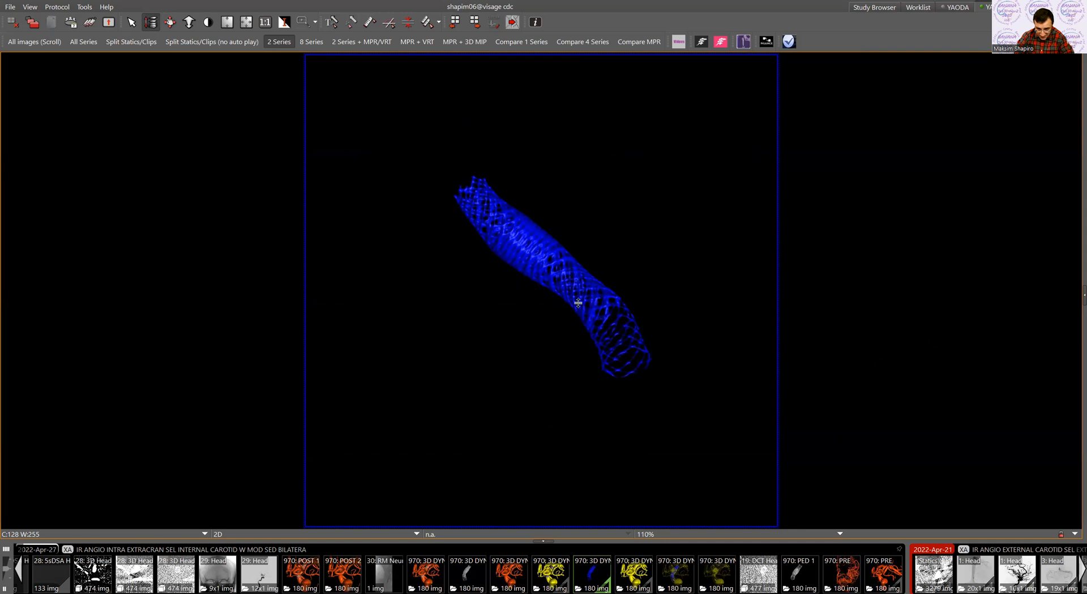
pyautogui.moveTo(515, 245)
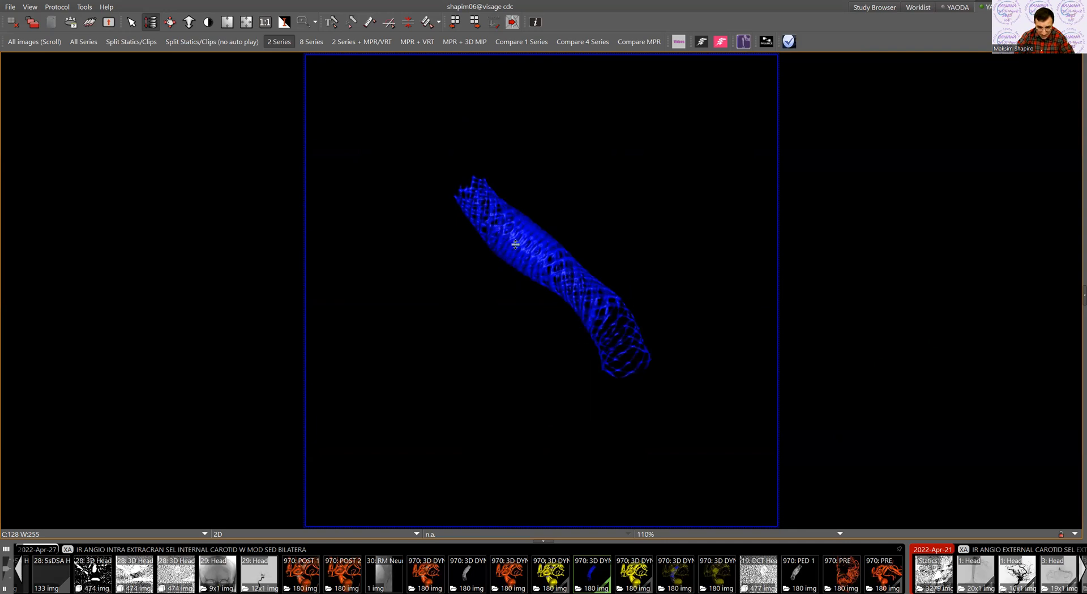
pyautogui.moveTo(563, 282)
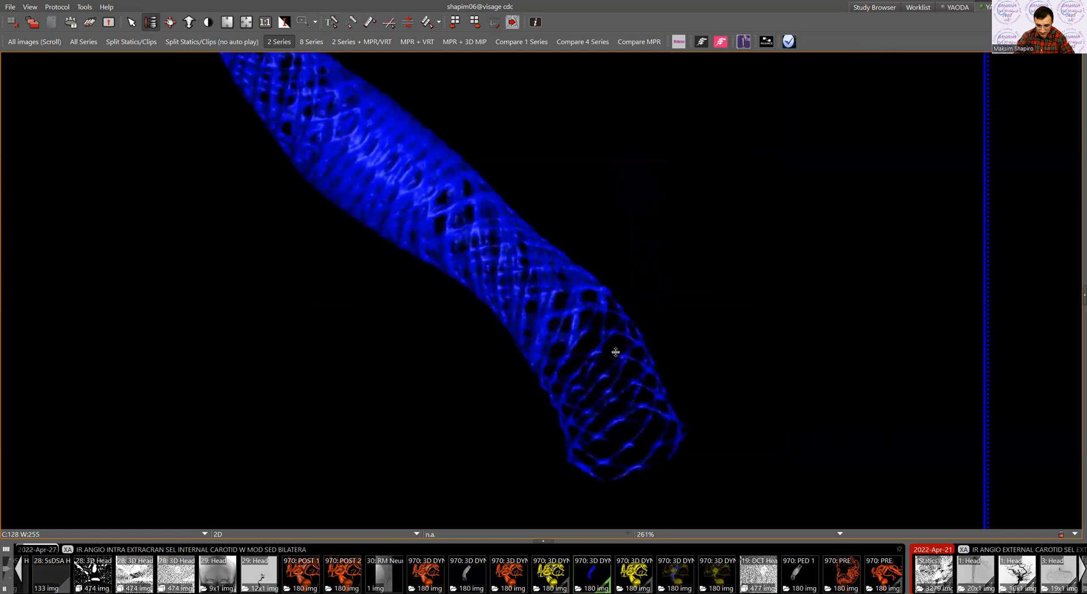
# Tilt the magnified stent and measure distal wire spans with the distance tool (1.25 mm, 0.88 mm)
pyautogui.moveTo(614, 352); pyautogui.dragTo(629, 315)
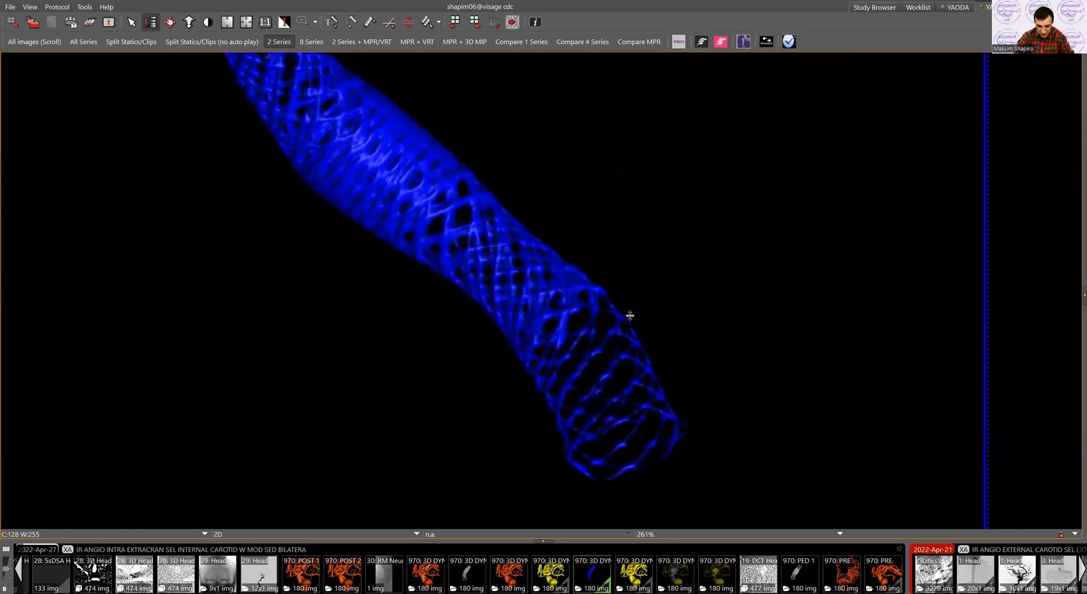
pyautogui.rightClick(631, 317)
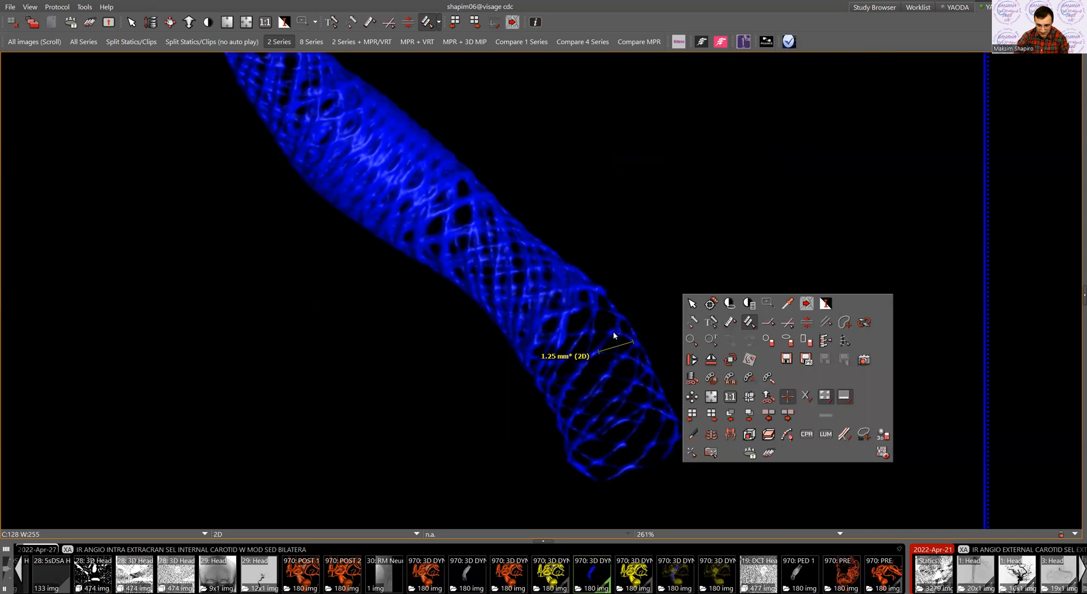
pyautogui.moveTo(630, 341); pyautogui.dragTo(610, 360)
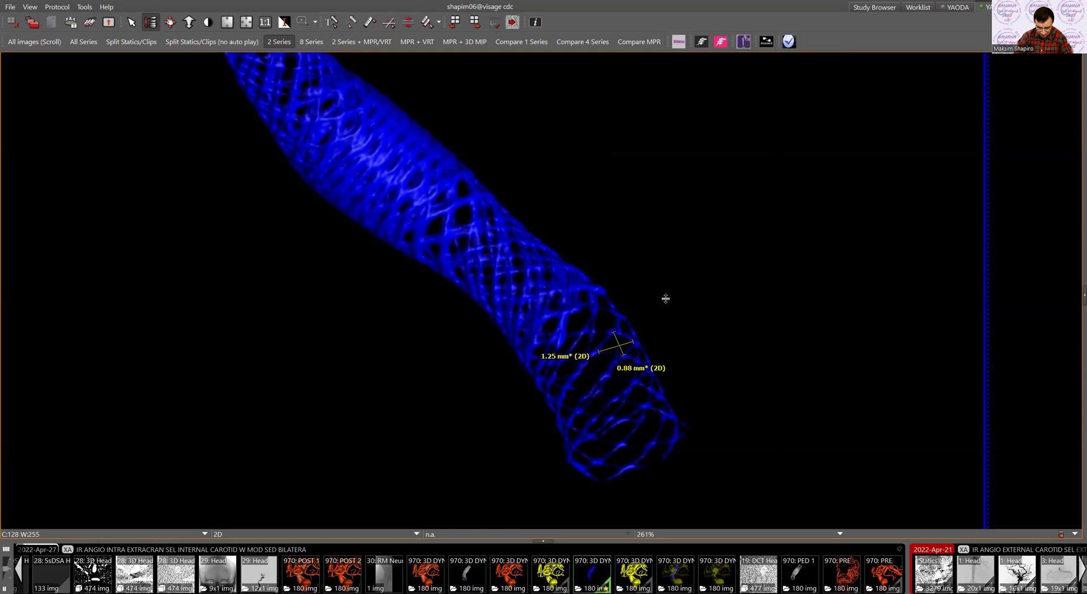
pyautogui.moveTo(632, 339)
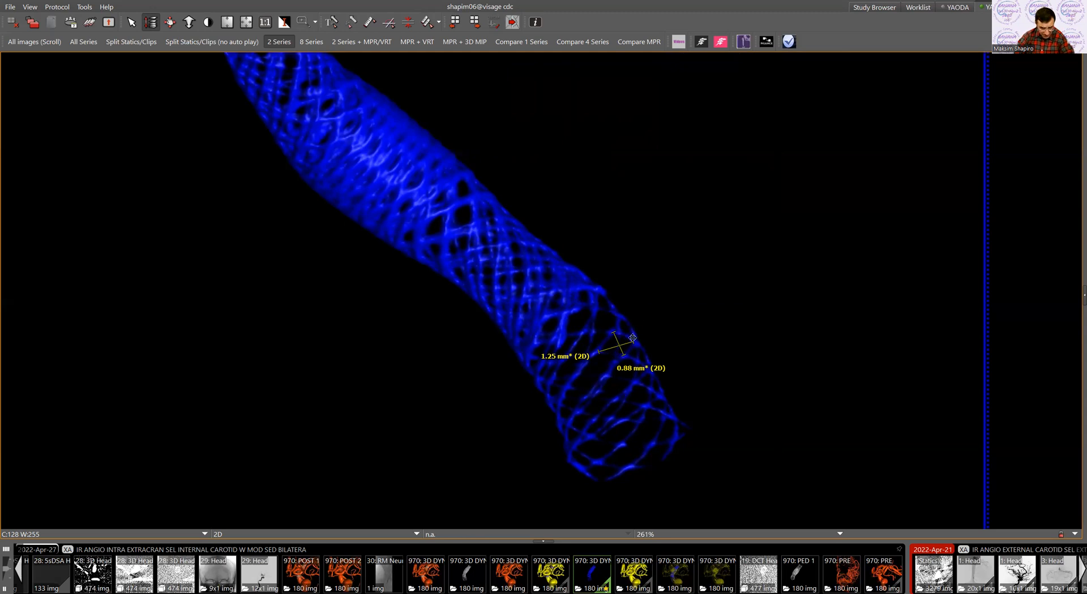
pyautogui.moveTo(654, 314)
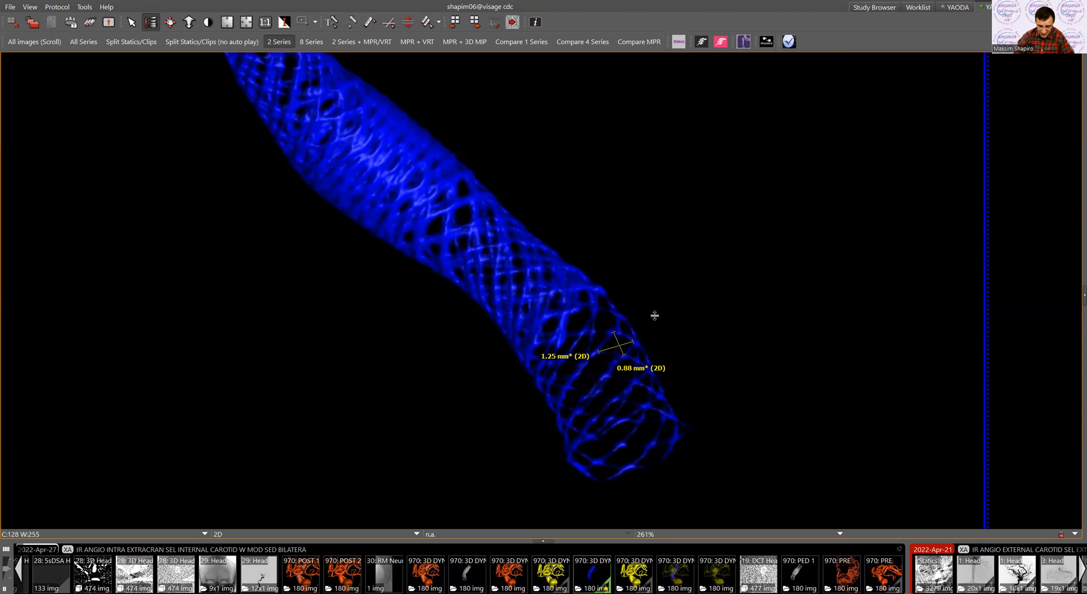
pyautogui.moveTo(654, 318)
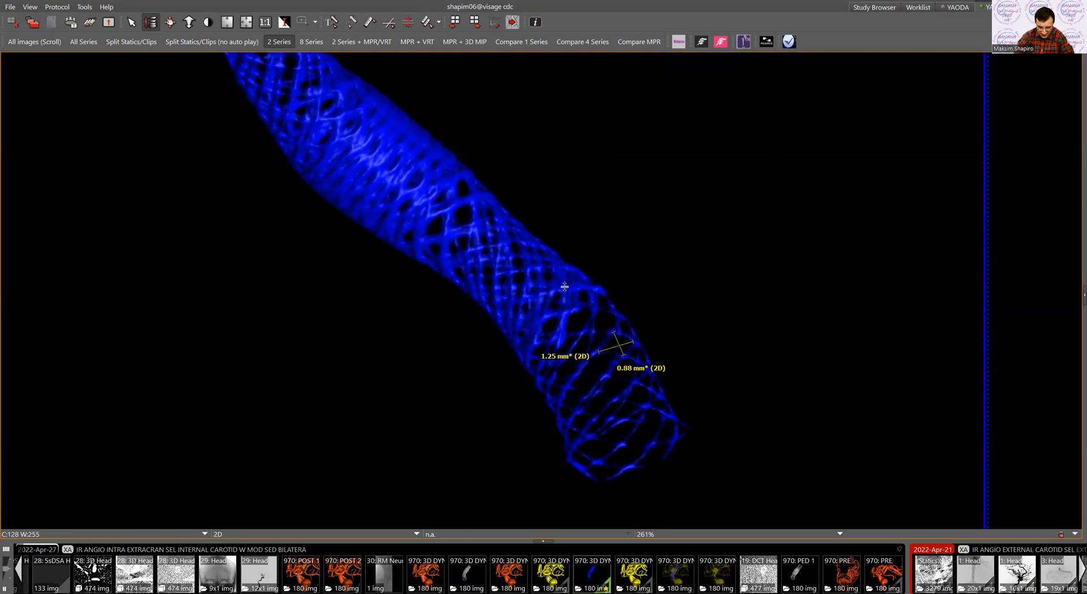
pyautogui.moveTo(706, 270)
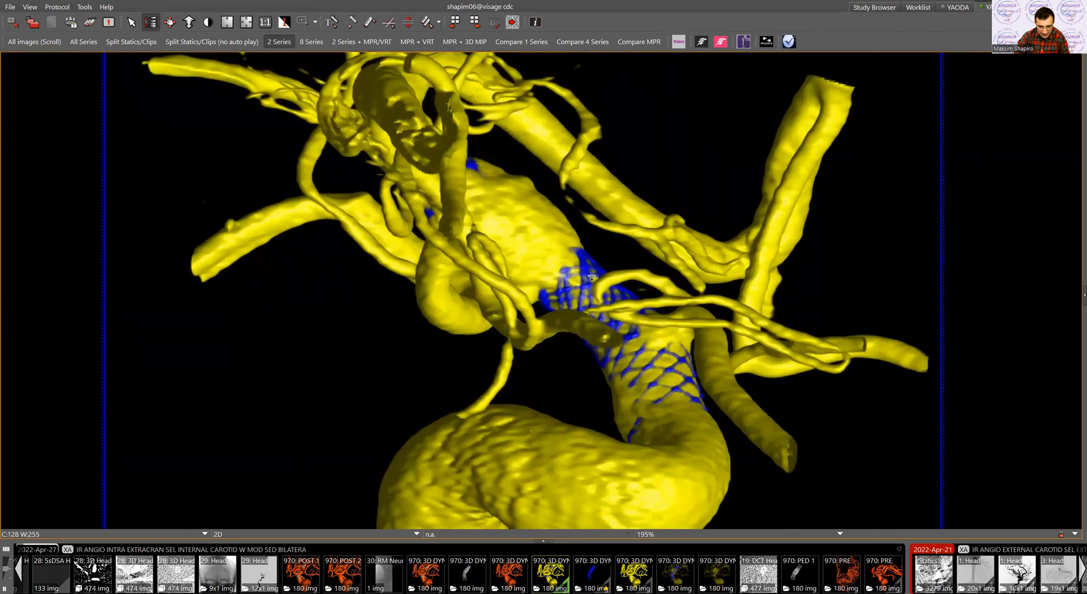
pyautogui.moveTo(583, 281)
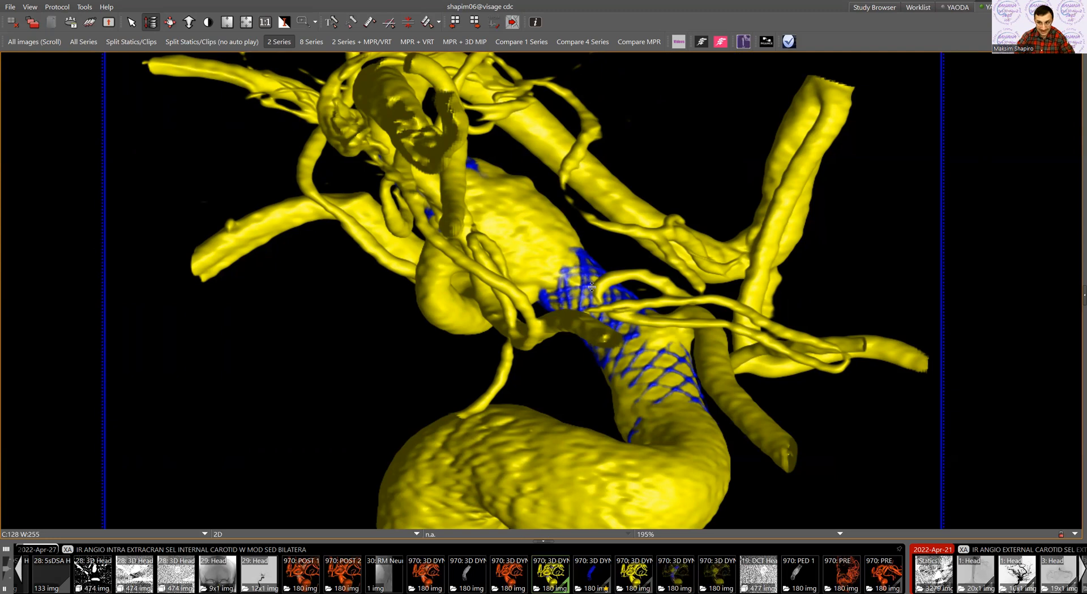
pyautogui.moveTo(580, 249)
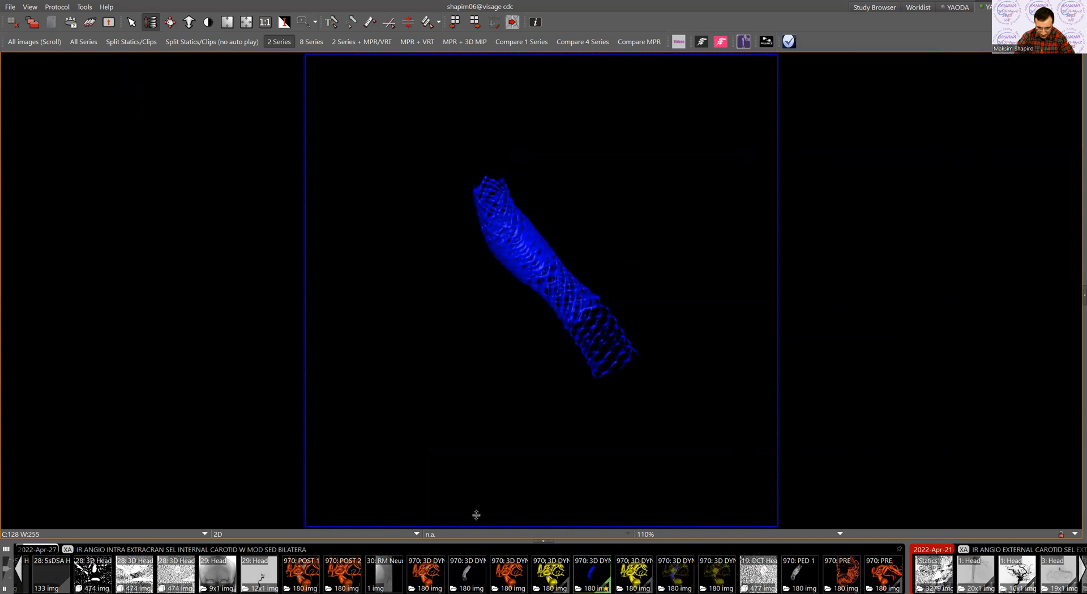
pyautogui.moveTo(502, 484)
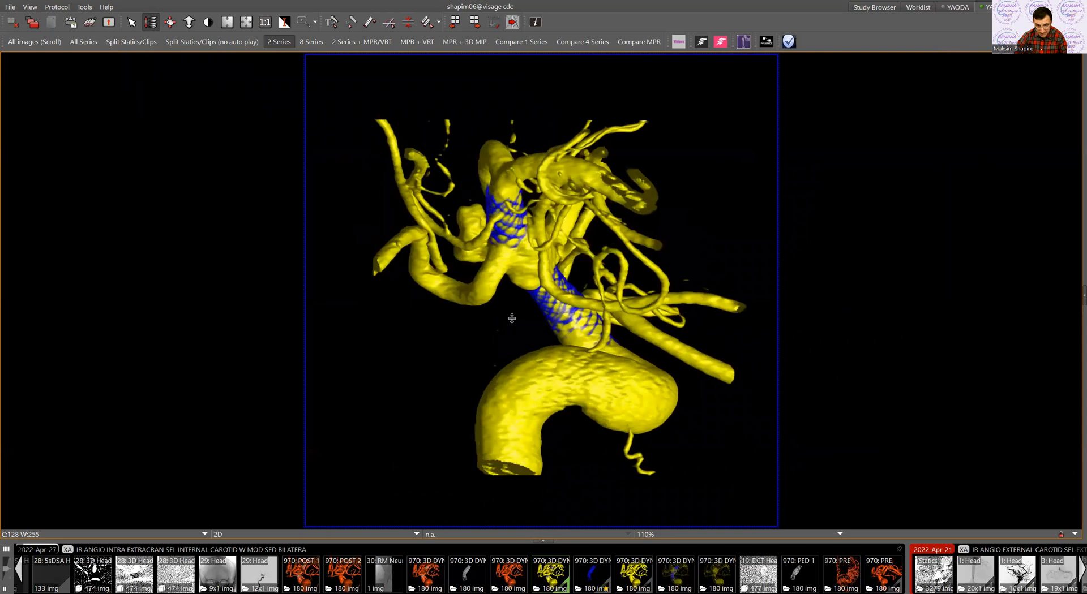
# Rotate the fused yellow vessel and blue stent rendering to show the siphon from another side
pyautogui.moveTo(511, 319); pyautogui.dragTo(501, 232)
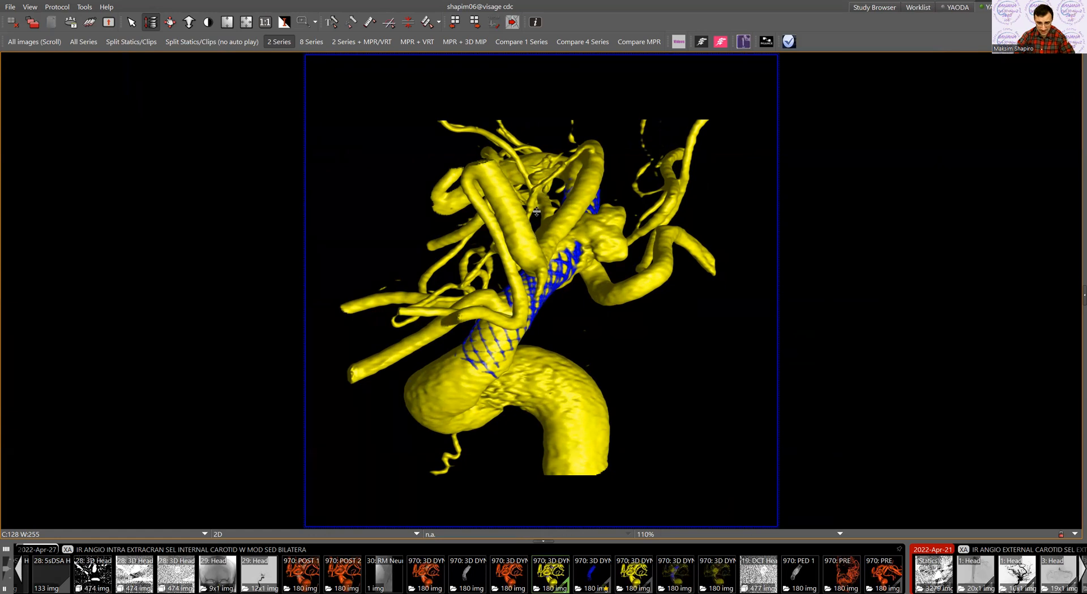
pyautogui.moveTo(537, 211); pyautogui.dragTo(526, 267)
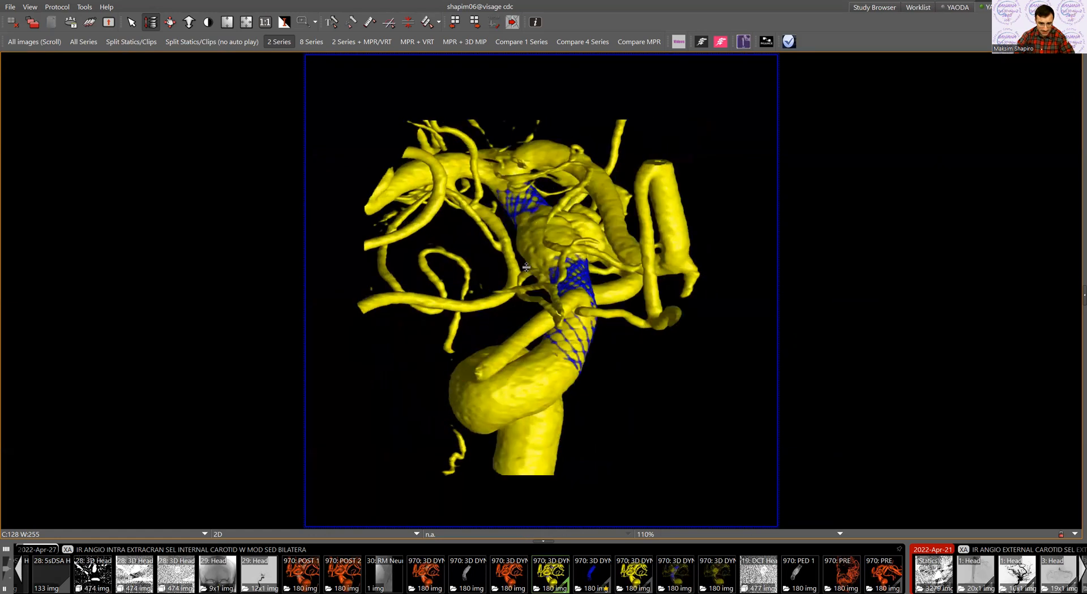
pyautogui.moveTo(525, 267); pyautogui.dragTo(528, 273)
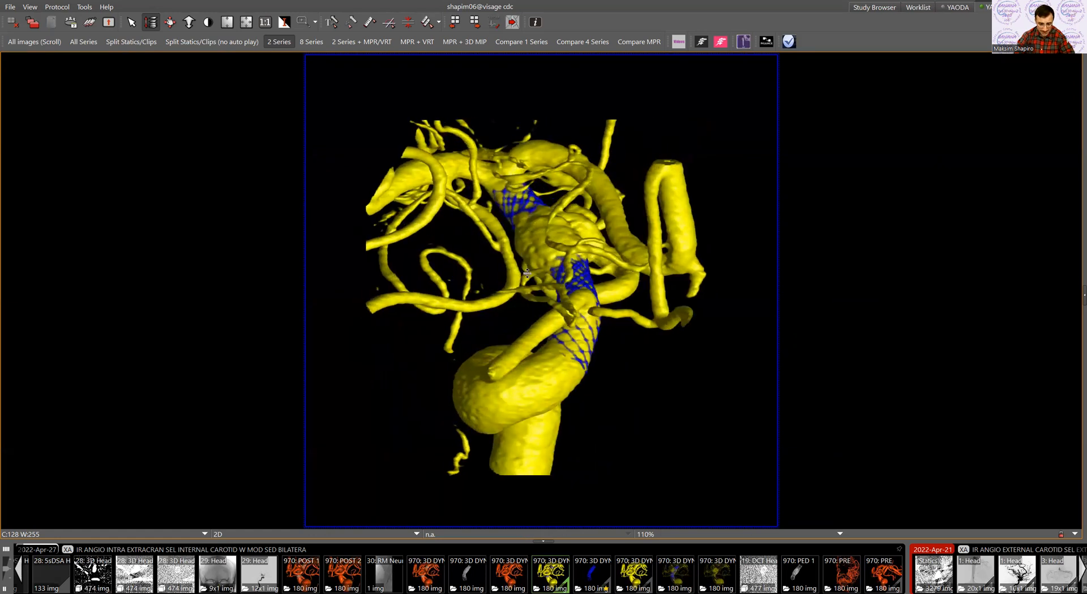